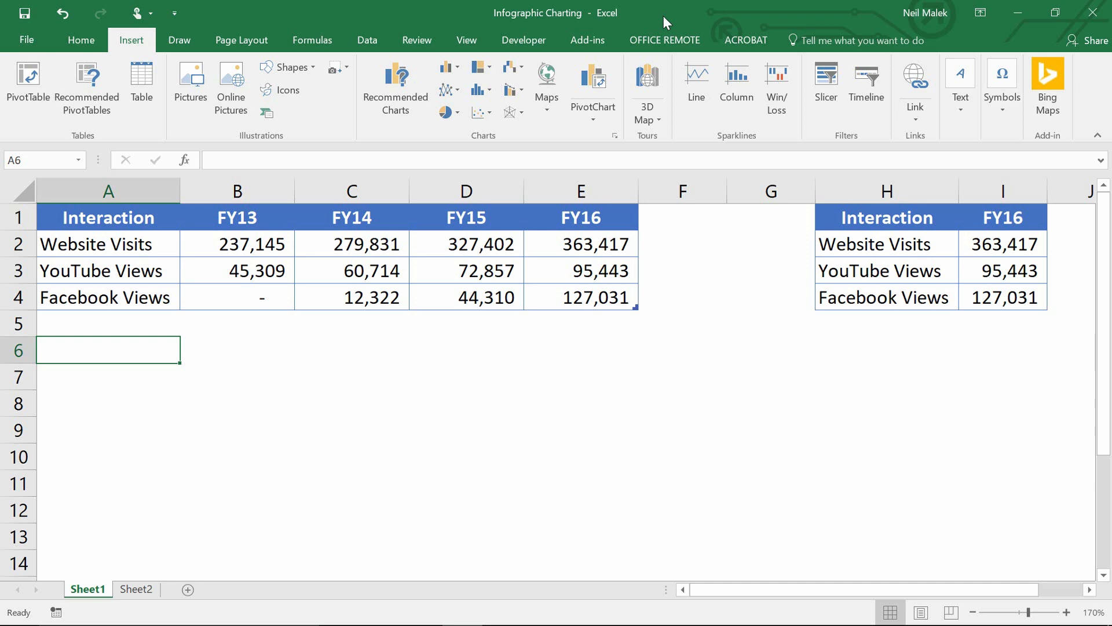
# Select the Interaction table A1:E4 covering all four fiscal years
pyautogui.moveTo(107, 217); pyautogui.dragTo(351, 244)
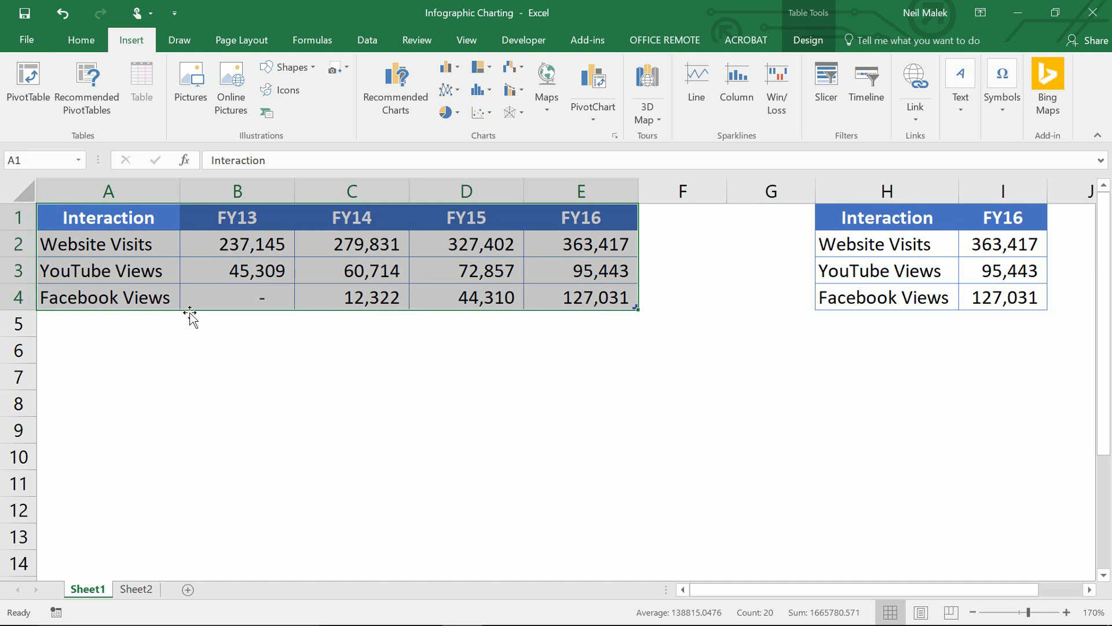
pyautogui.moveTo(395, 111)
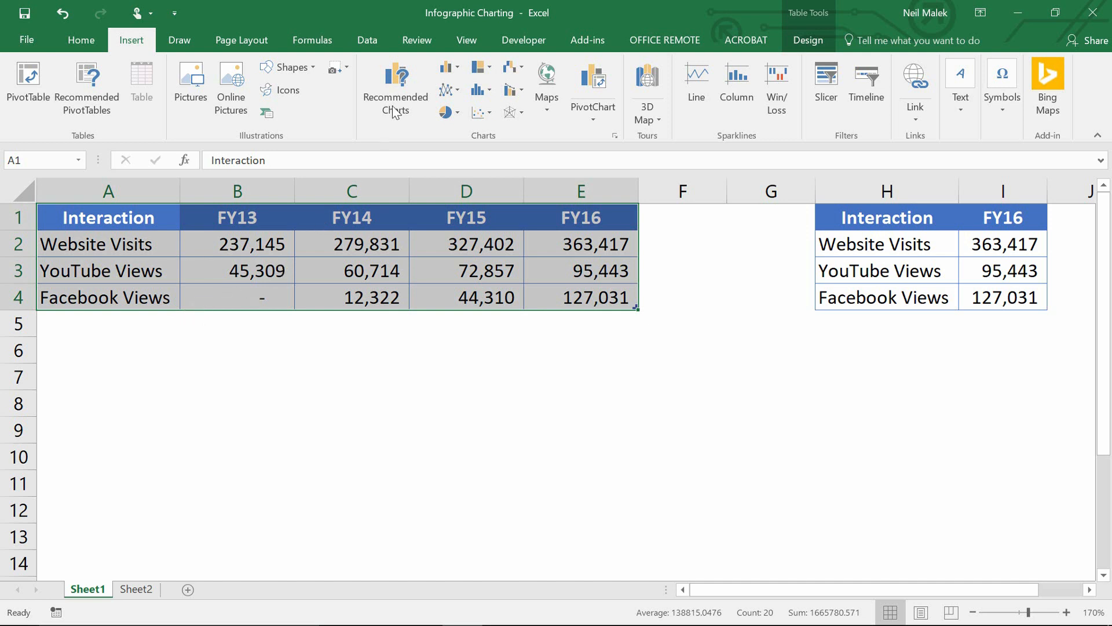
# Insert a stacked bar chart with one bar per fiscal year and move it under the table
pyautogui.click(443, 67)
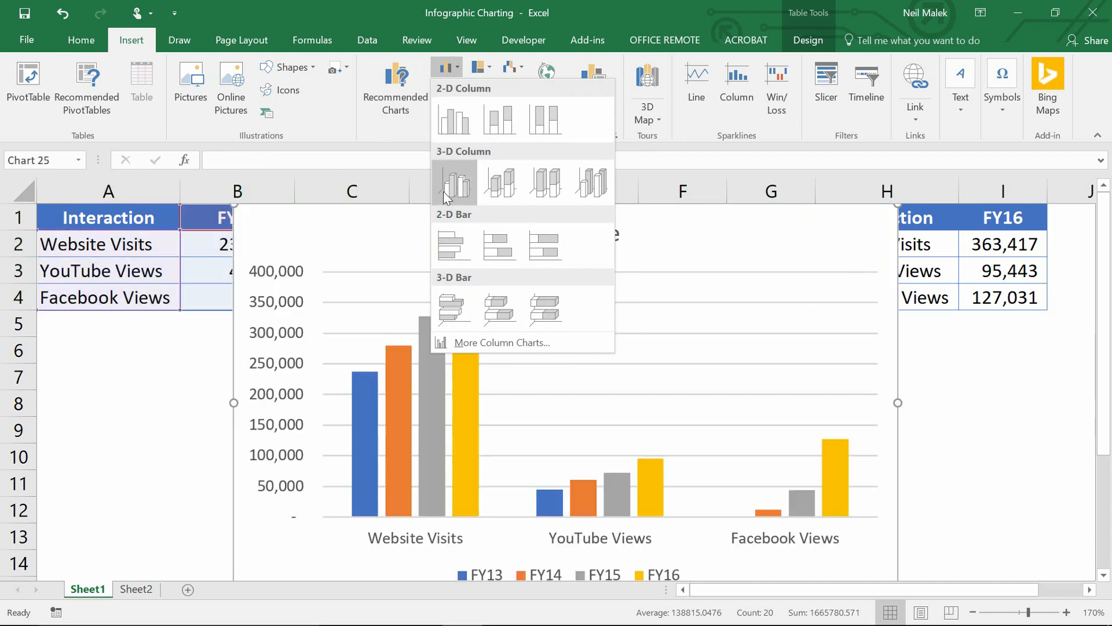
pyautogui.moveTo(453, 245)
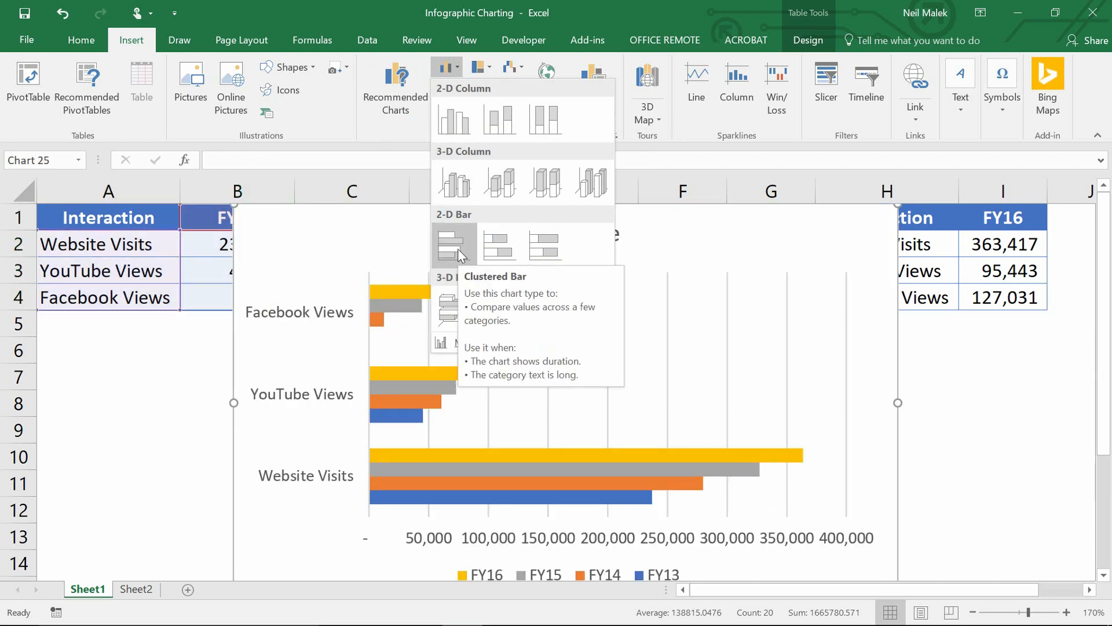
pyautogui.moveTo(500, 245)
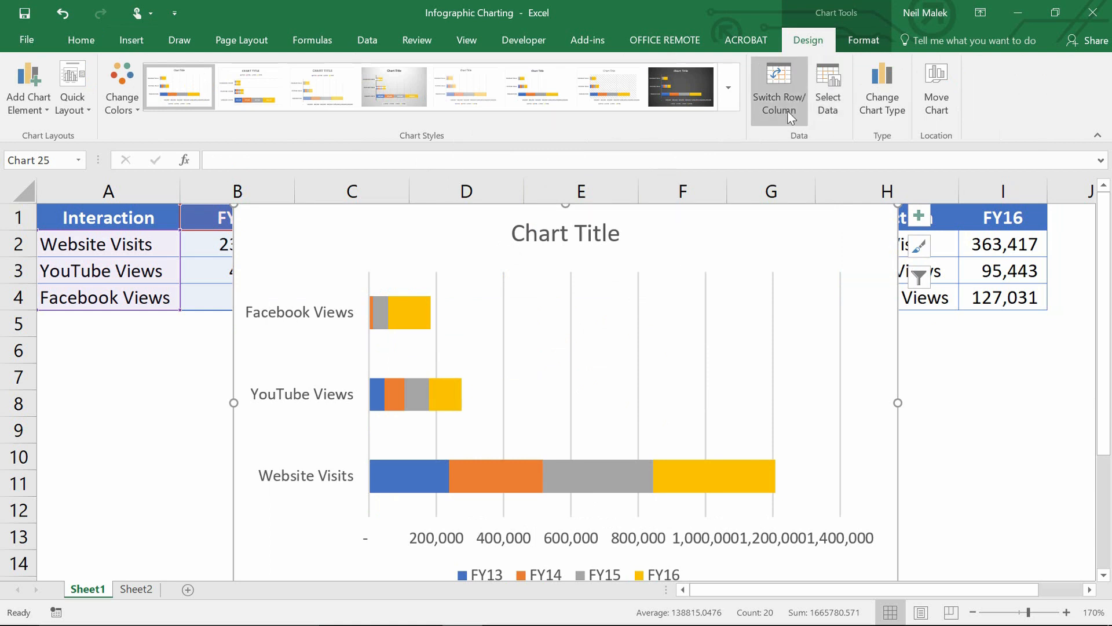
pyautogui.click(779, 90)
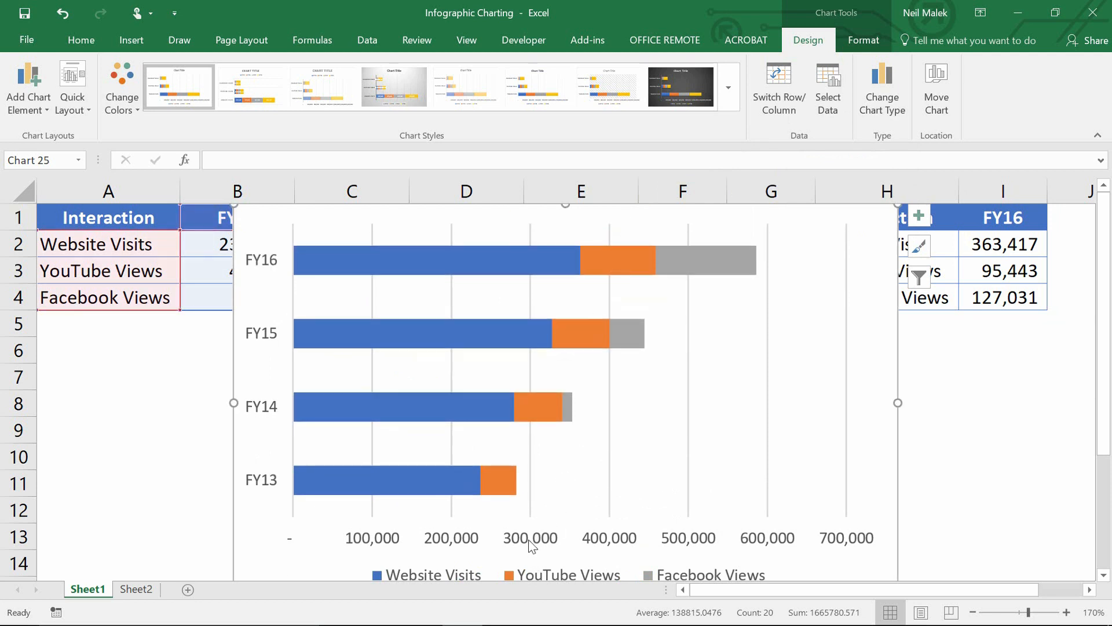
pyautogui.moveTo(567, 214)
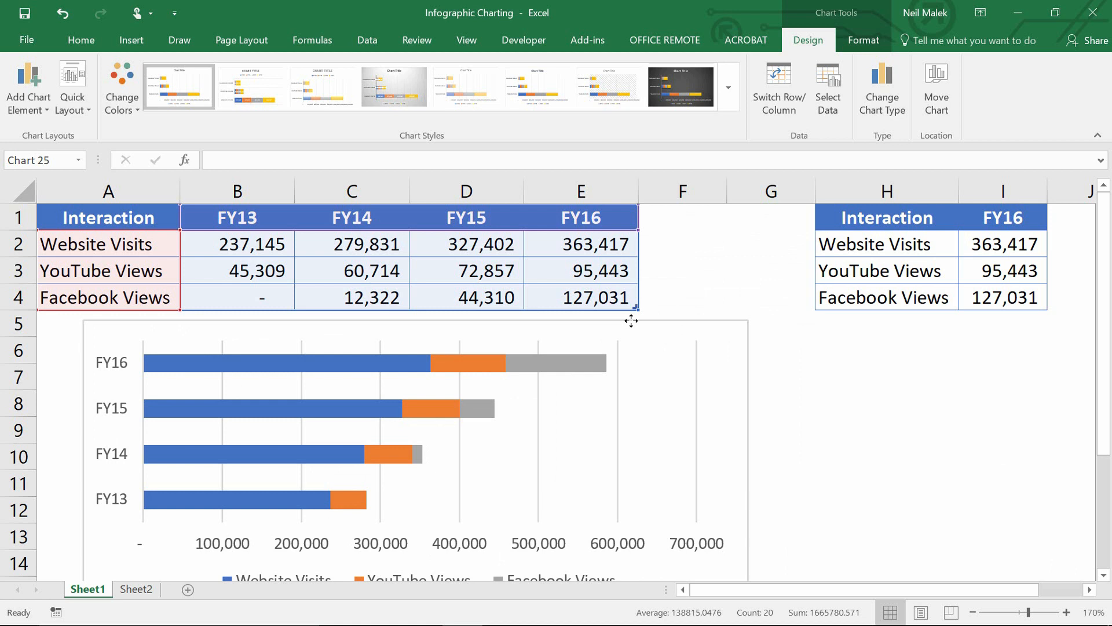
pyautogui.moveTo(632, 321); pyautogui.dragTo(601, 316)
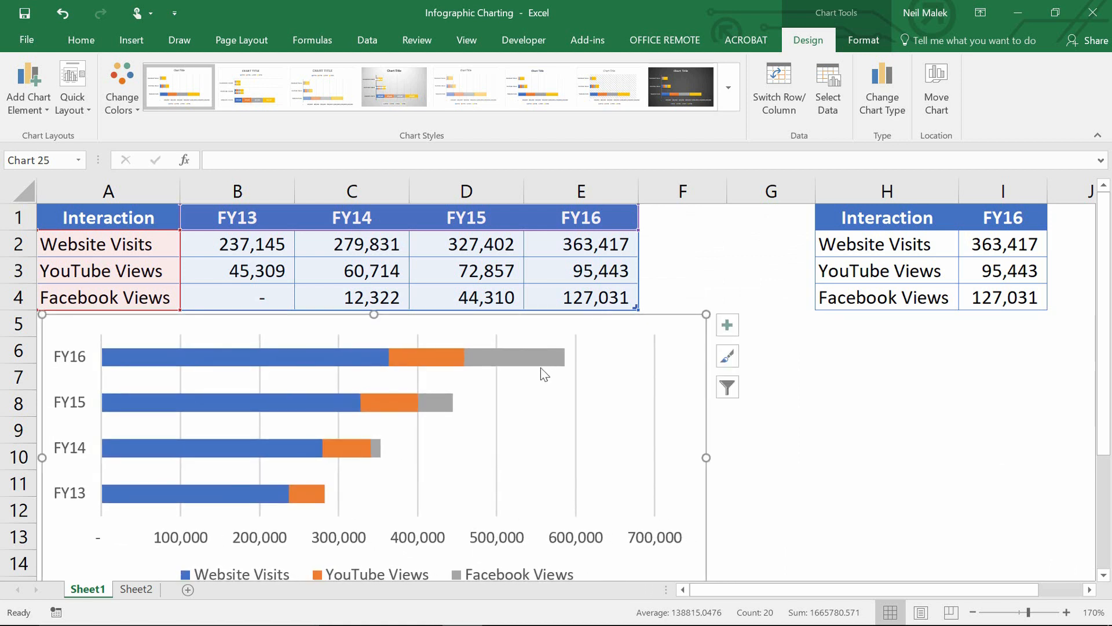
pyautogui.moveTo(408, 358)
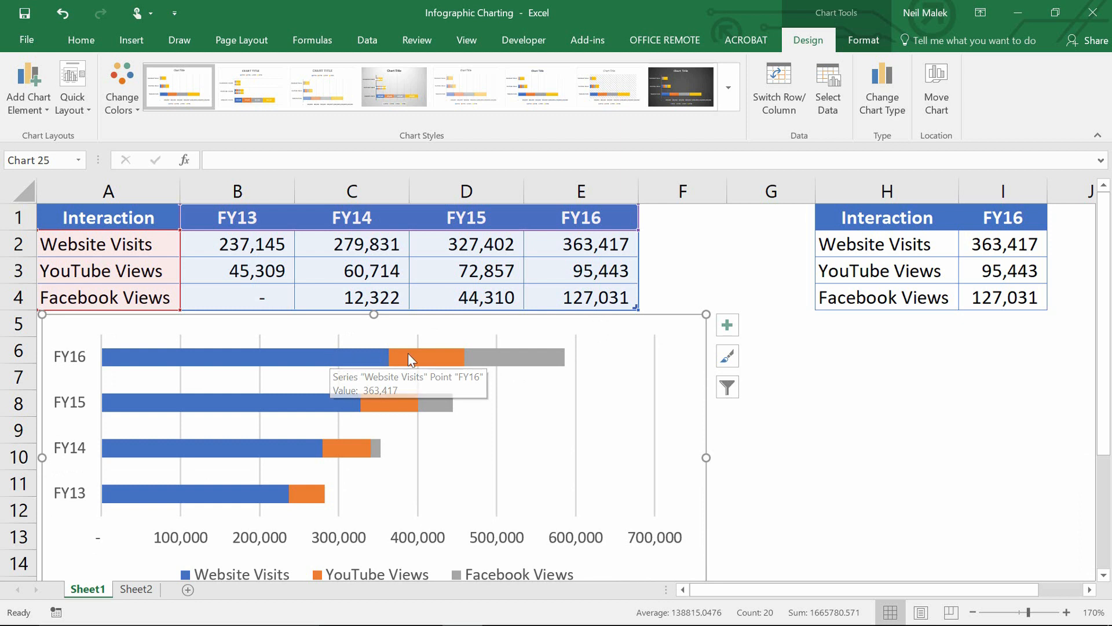
pyautogui.moveTo(531, 358)
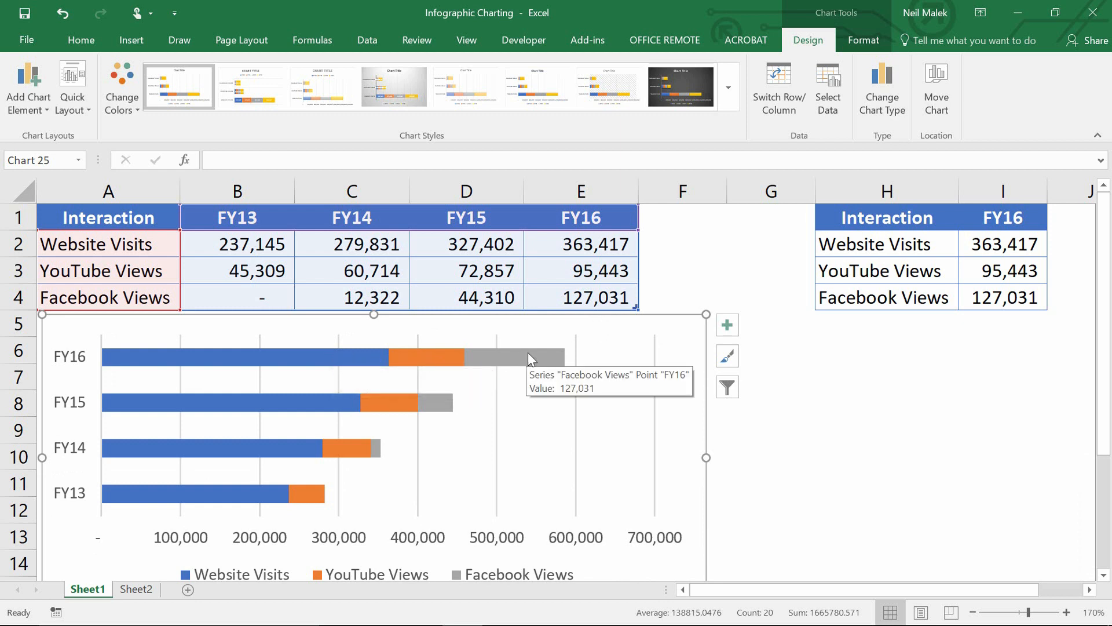
pyautogui.moveTo(489, 362)
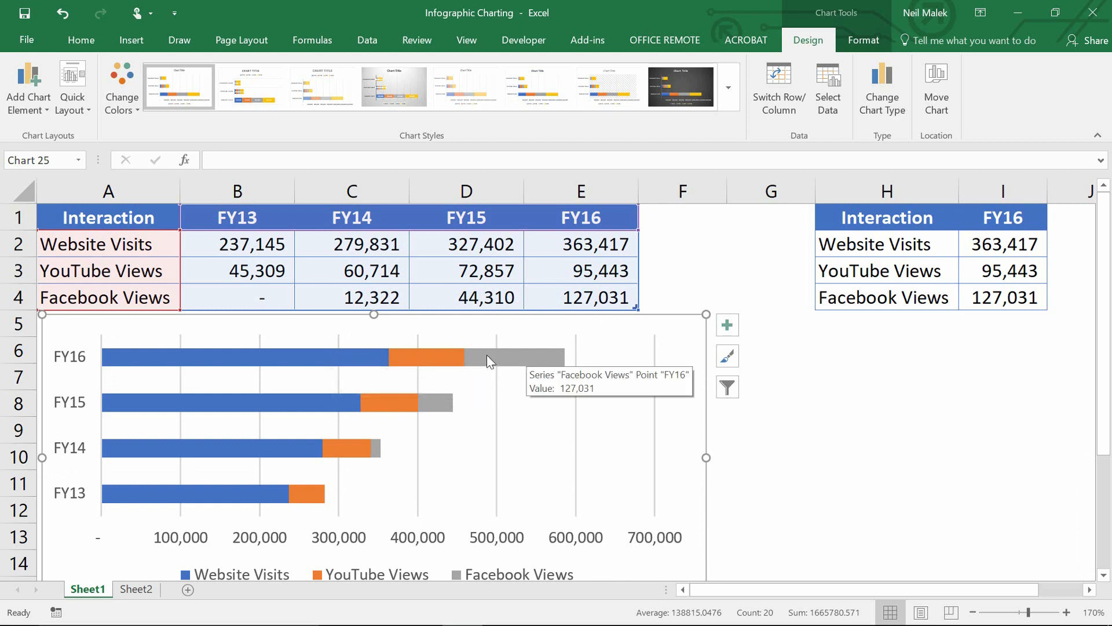
pyautogui.moveTo(425, 393)
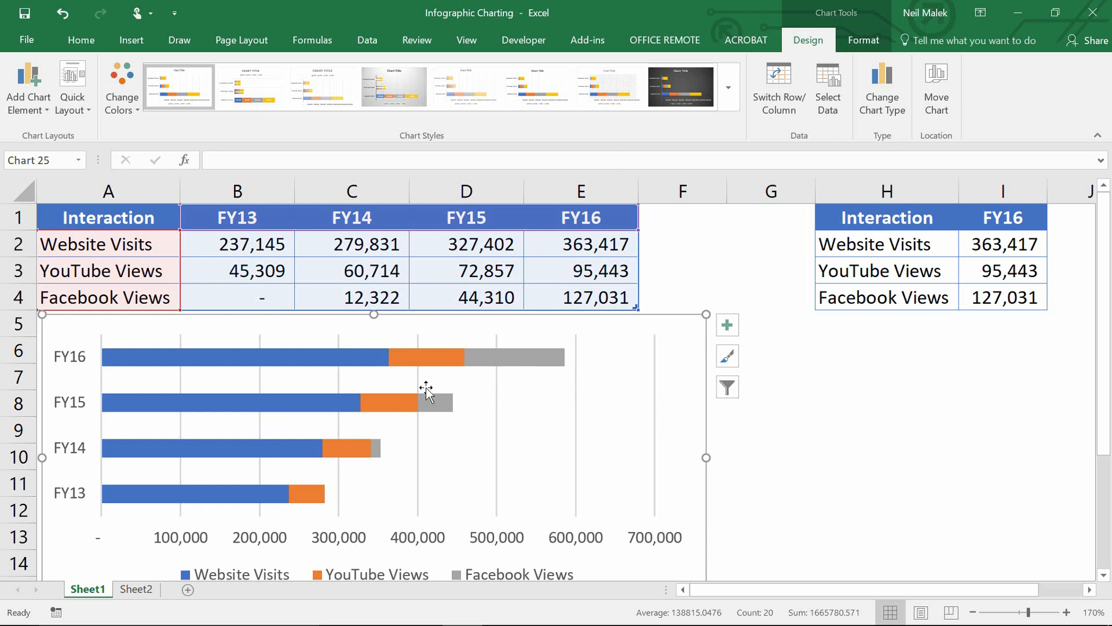
pyautogui.moveTo(438, 371)
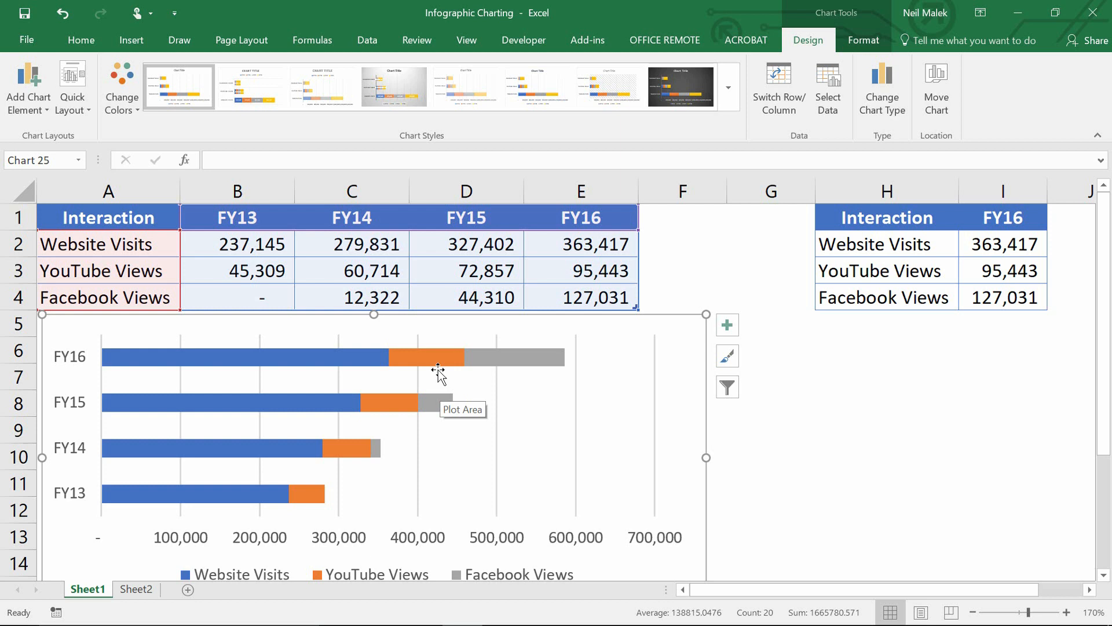
# Reduce the Website Visits series gap width to 46% so the bars are thicker
pyautogui.click(242, 356)
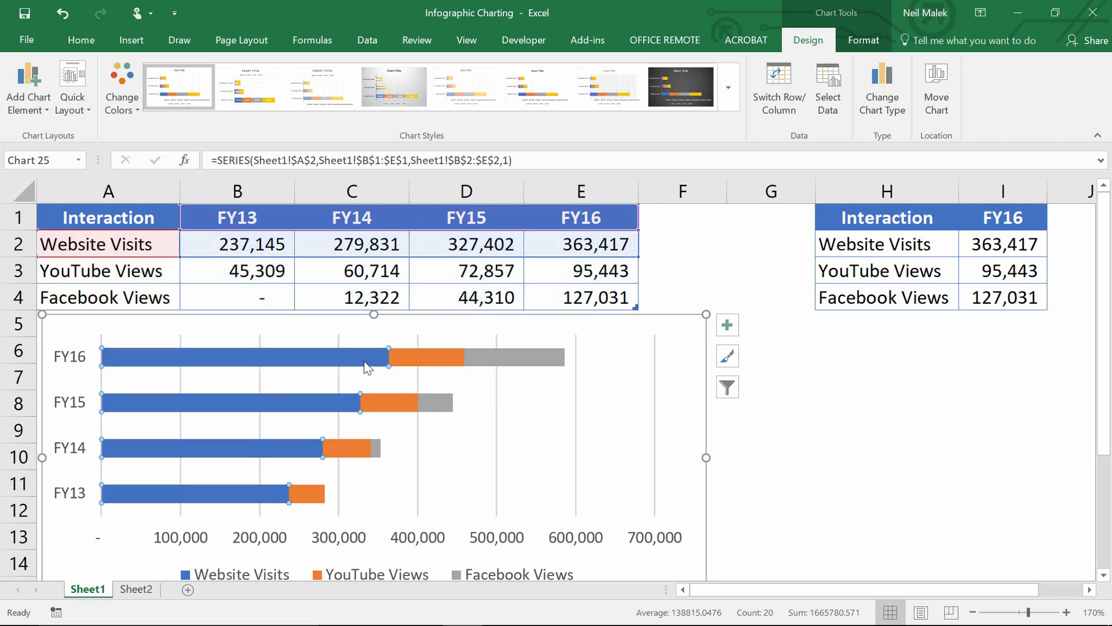
pyautogui.moveTo(352, 363)
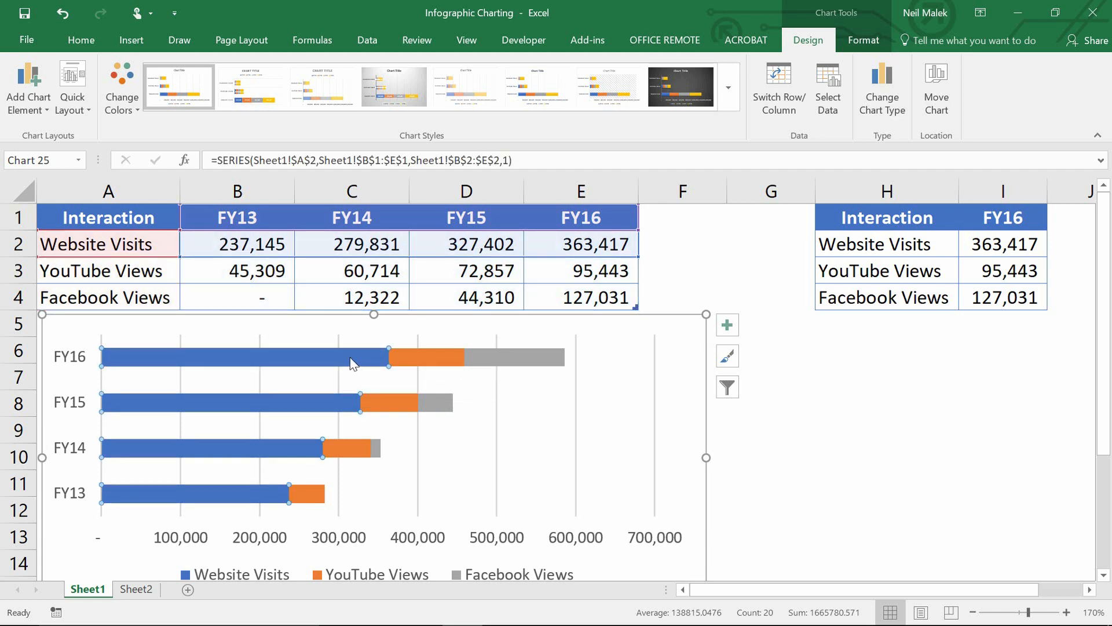
pyautogui.moveTo(317, 358)
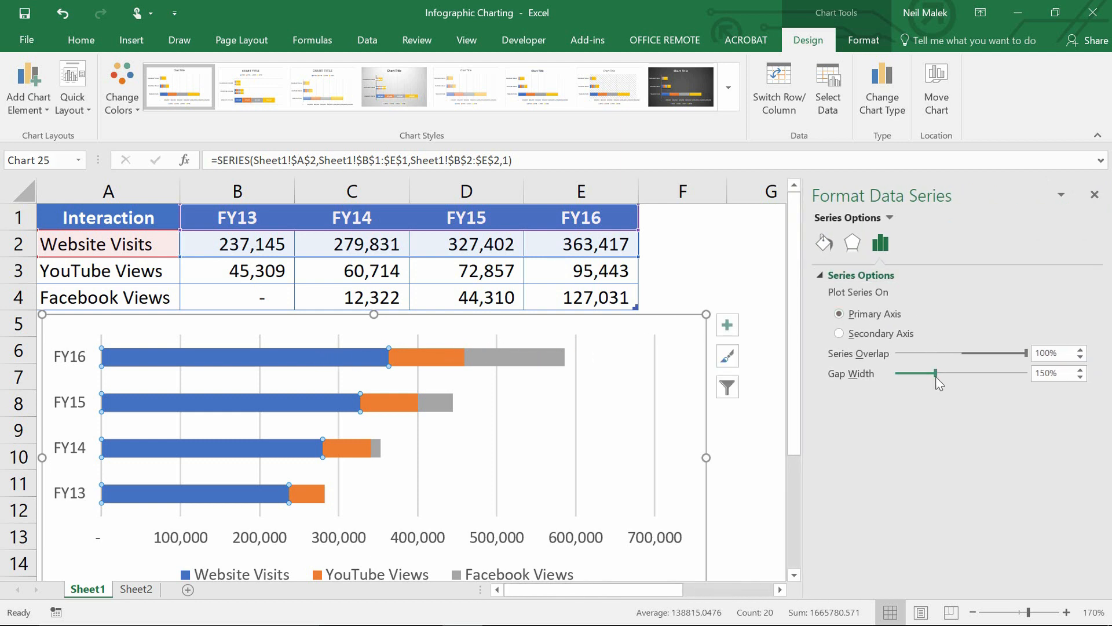
pyautogui.moveTo(936, 375); pyautogui.dragTo(913, 375)
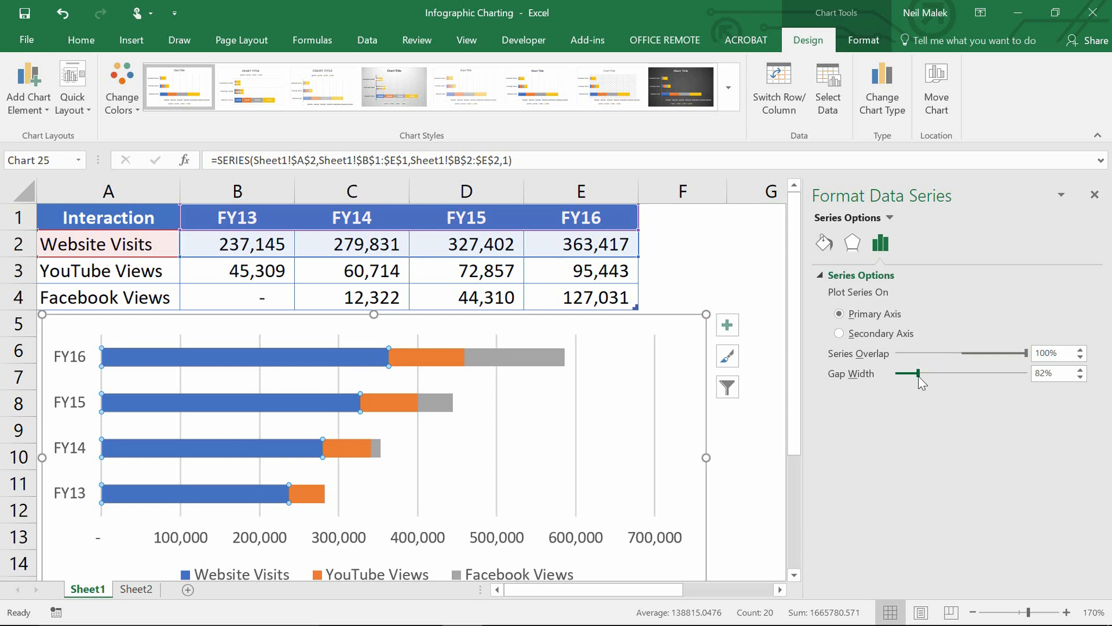
pyautogui.moveTo(916, 373); pyautogui.dragTo(907, 373)
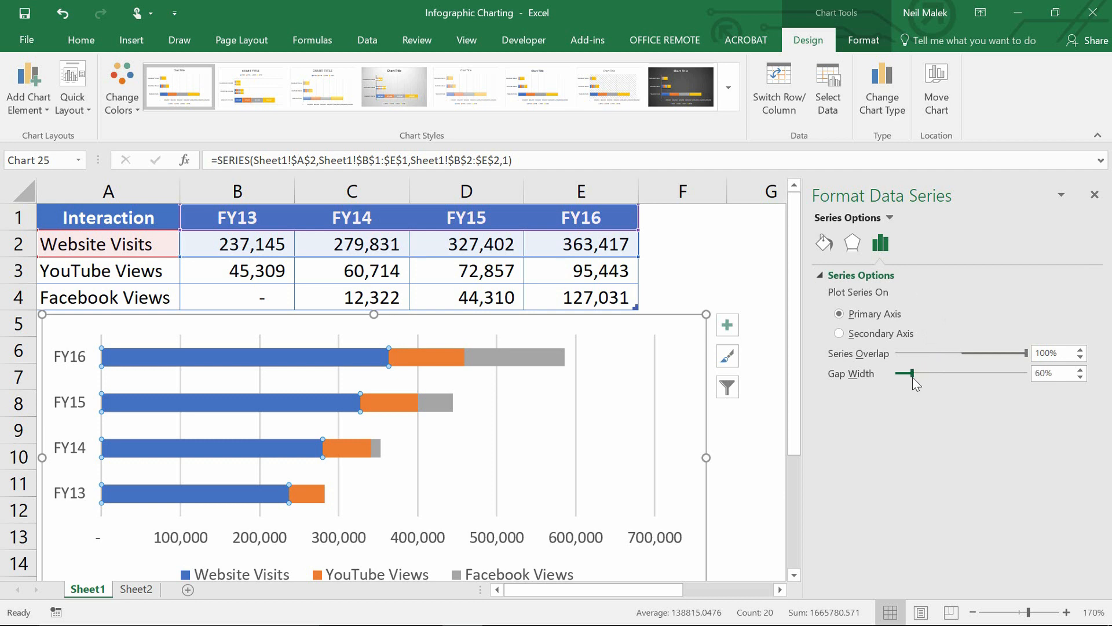
pyautogui.moveTo(916, 375); pyautogui.dragTo(905, 374)
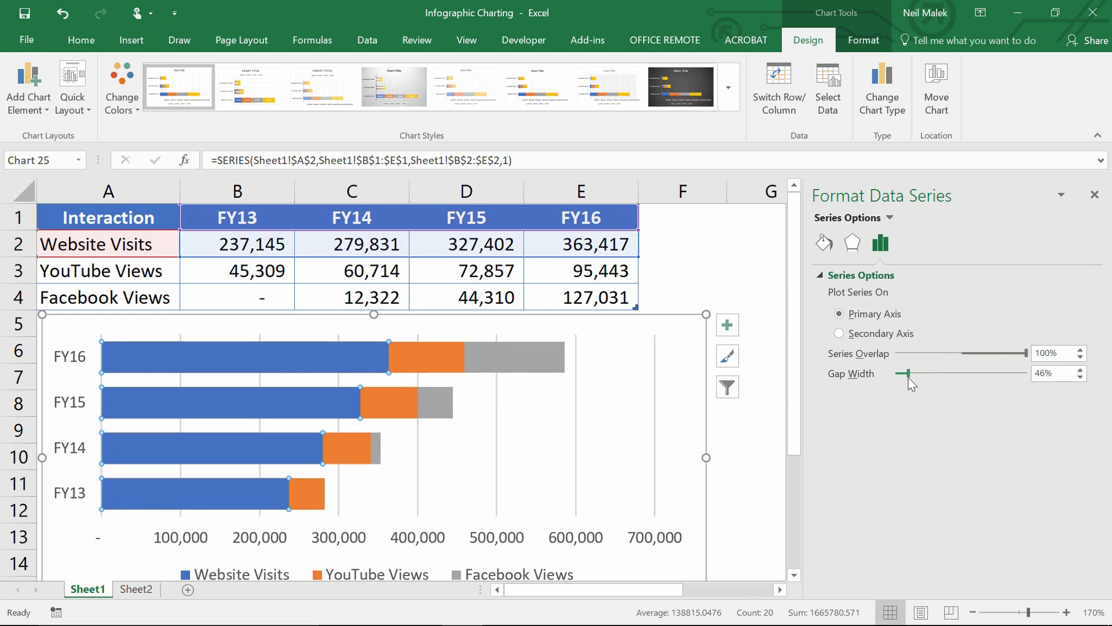
pyautogui.moveTo(142, 402)
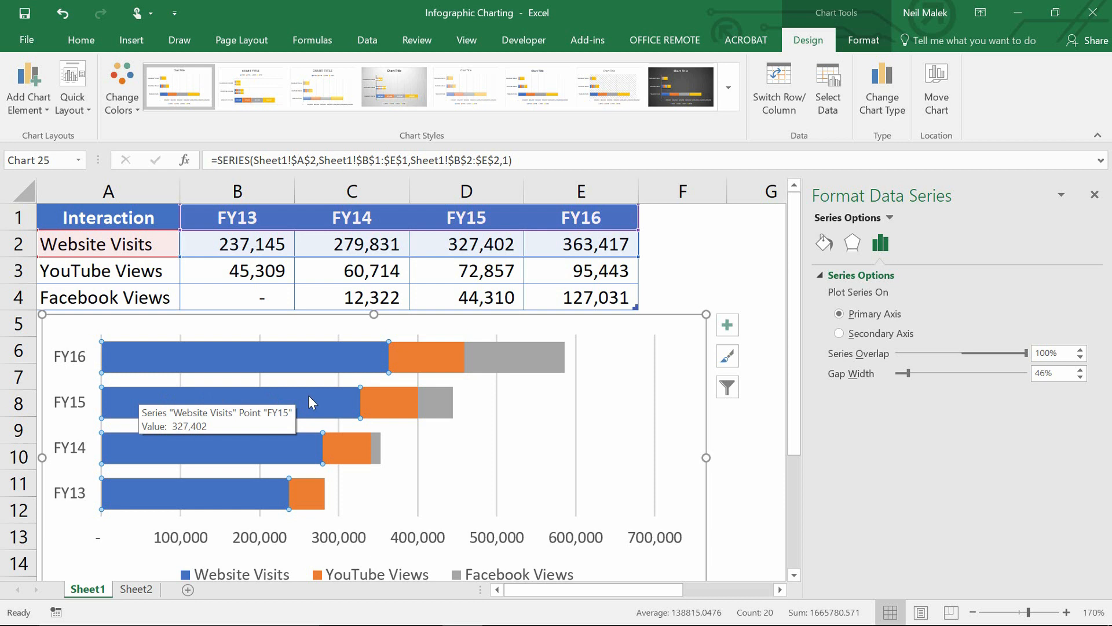
pyautogui.moveTo(265, 405)
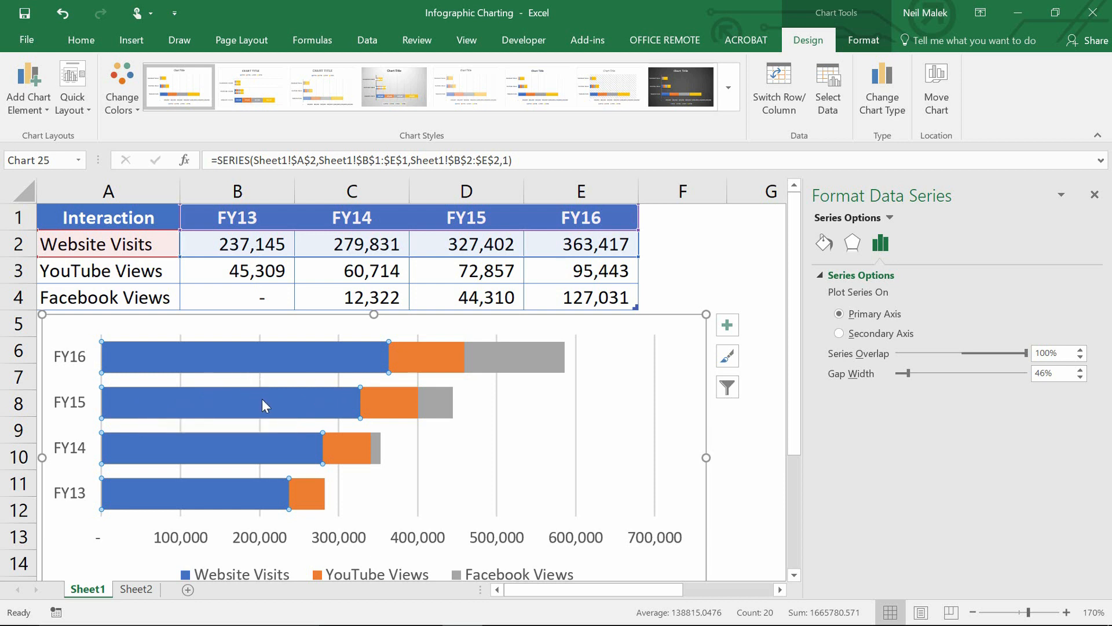
pyautogui.moveTo(637, 445)
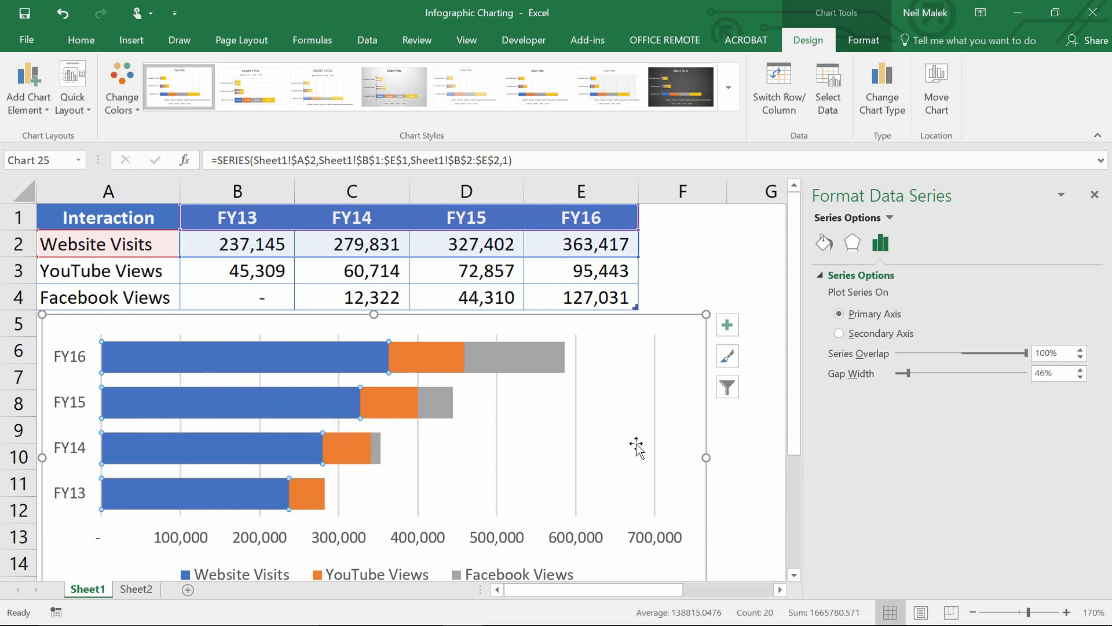
pyautogui.moveTo(710, 458)
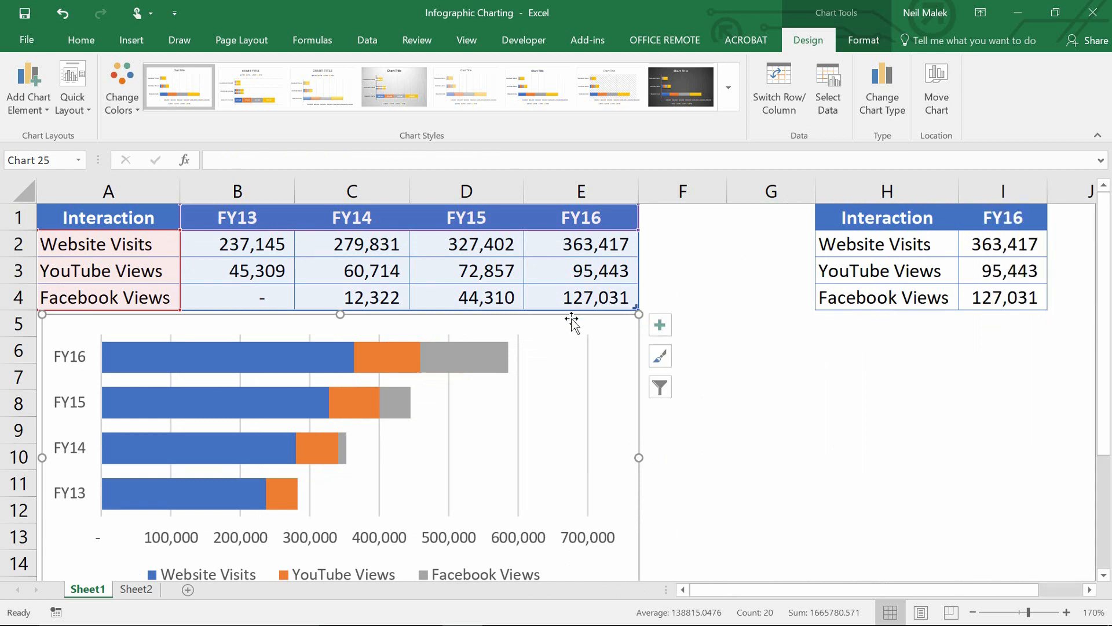
pyautogui.moveTo(571, 321)
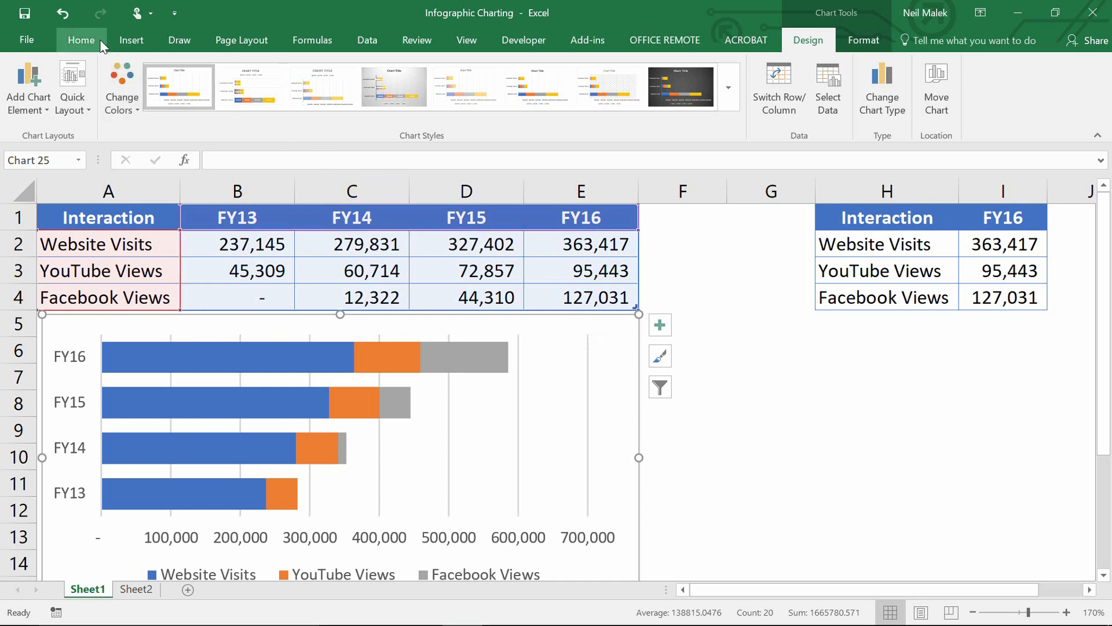
# Insert a four-person group silhouette from the People icons and move it right of the chart
pyautogui.click(131, 39)
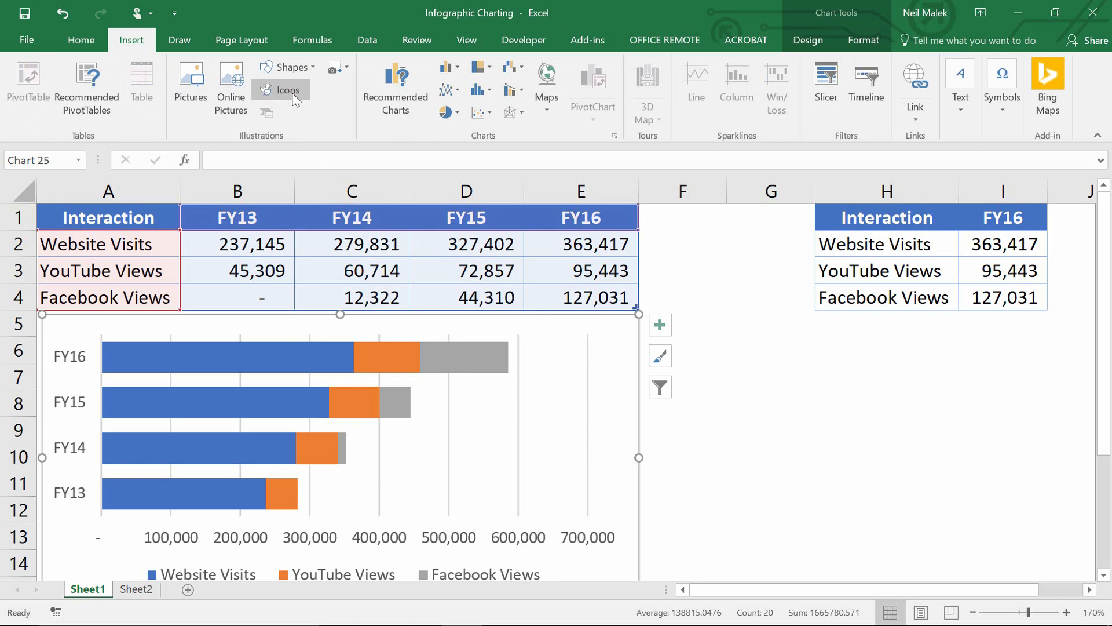
pyautogui.moveTo(286, 90)
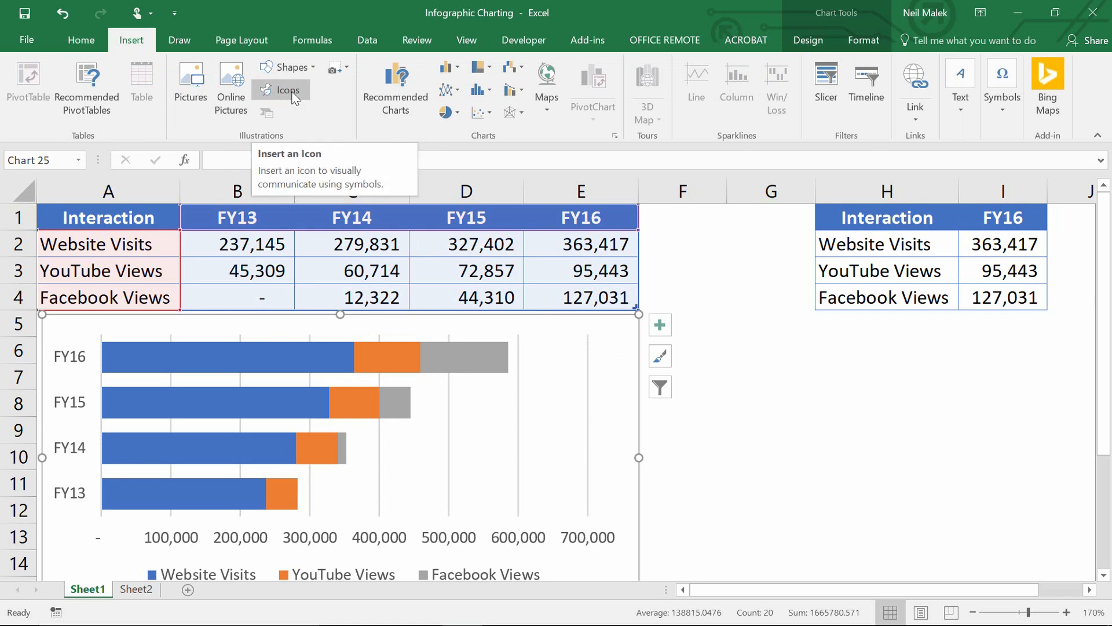
pyautogui.click(280, 89)
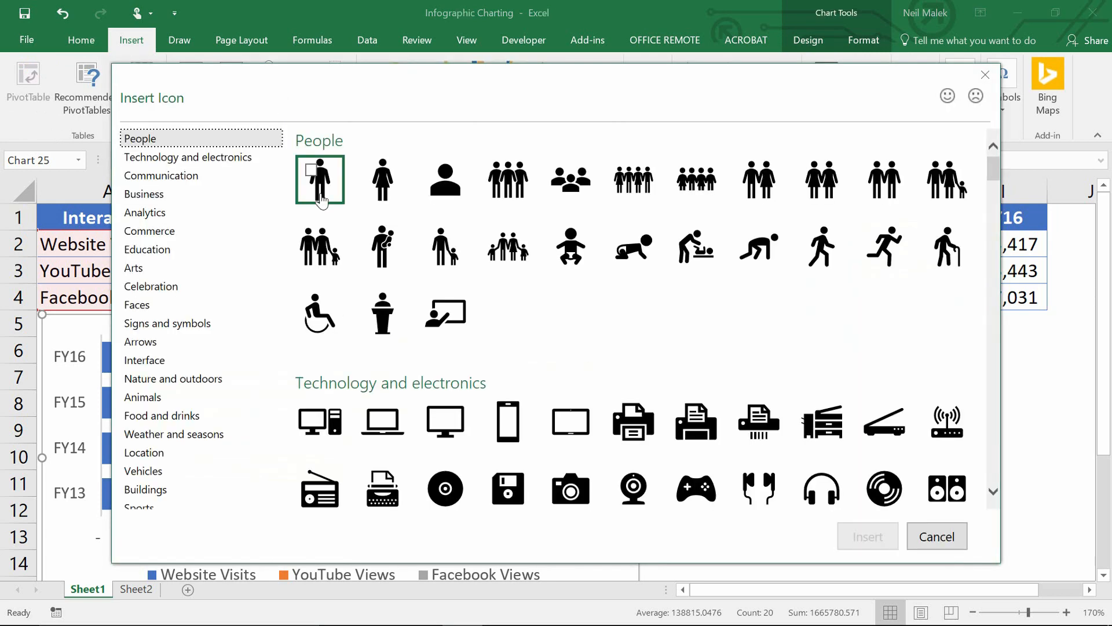
pyautogui.click(319, 178)
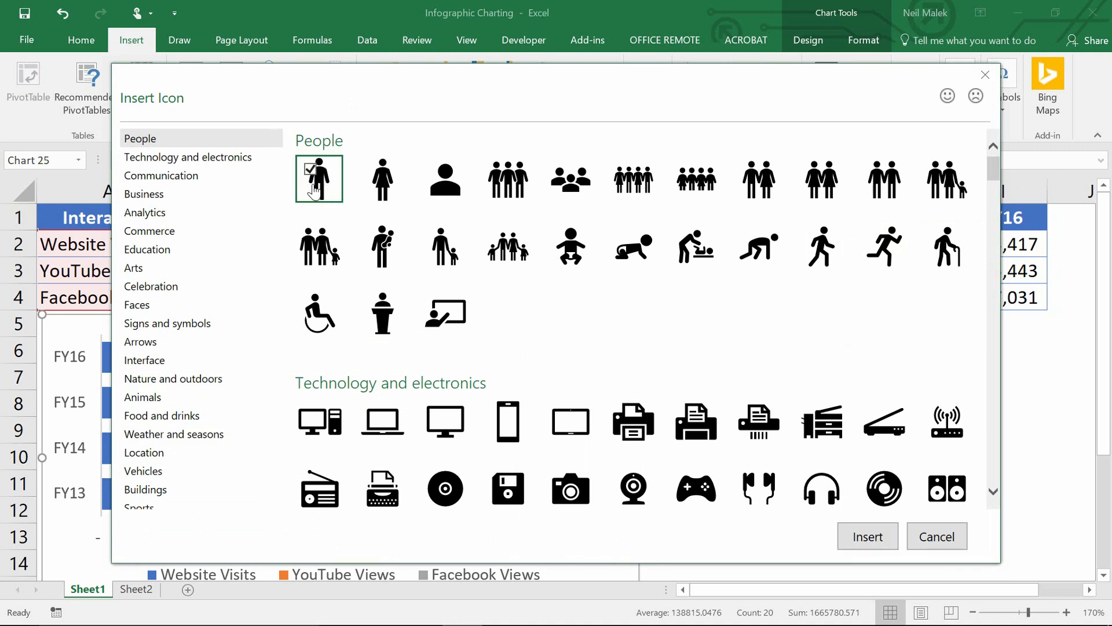
pyautogui.click(445, 179)
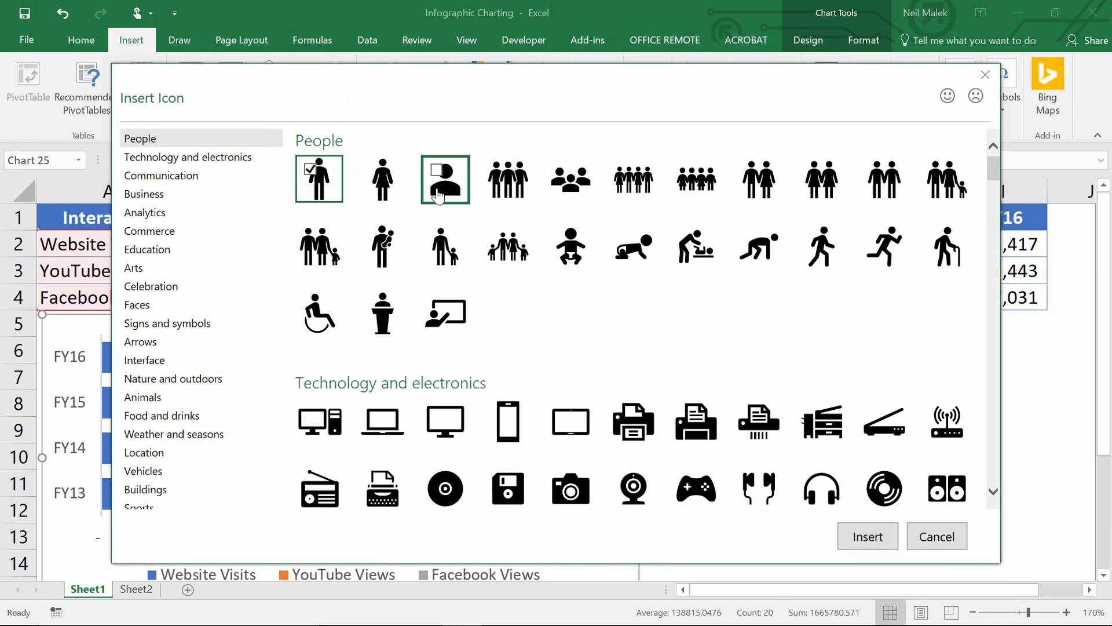
pyautogui.click(507, 179)
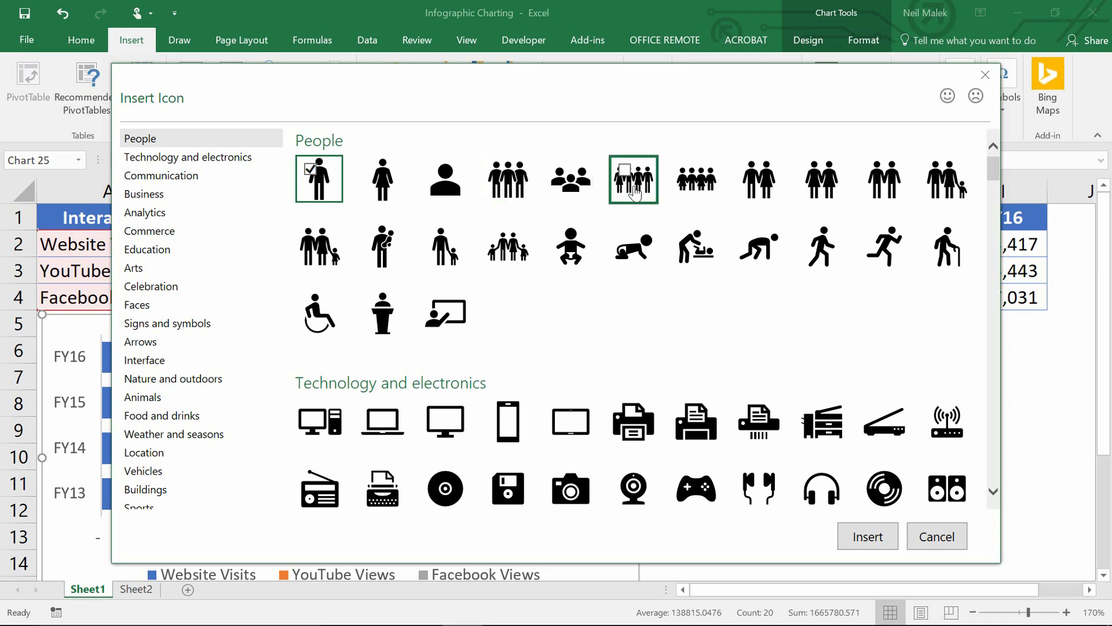
pyautogui.click(633, 178)
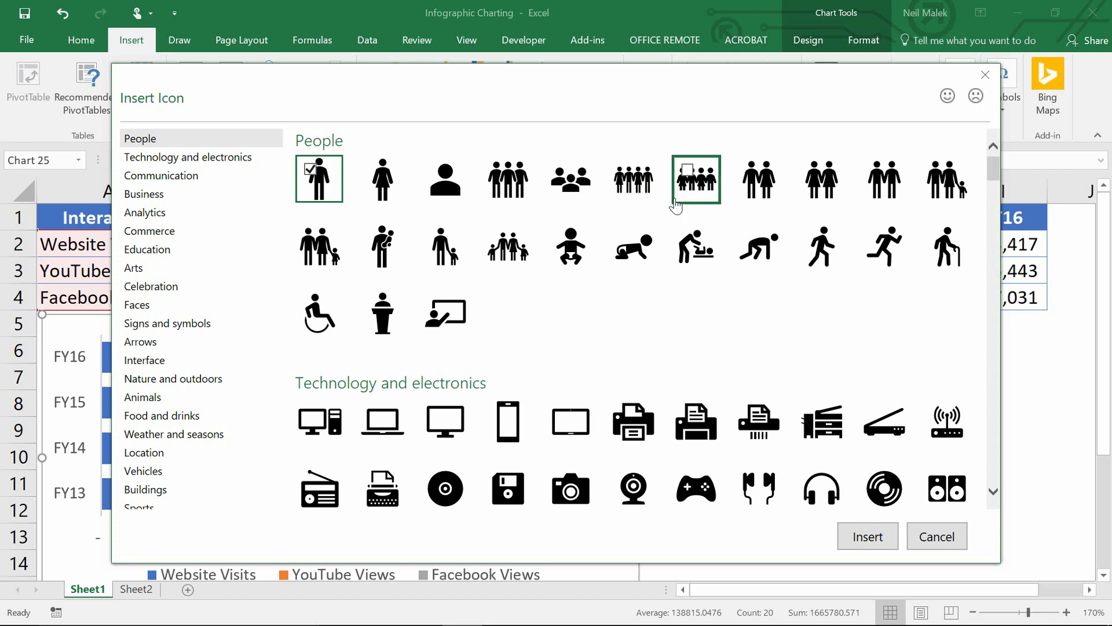
pyautogui.click(695, 179)
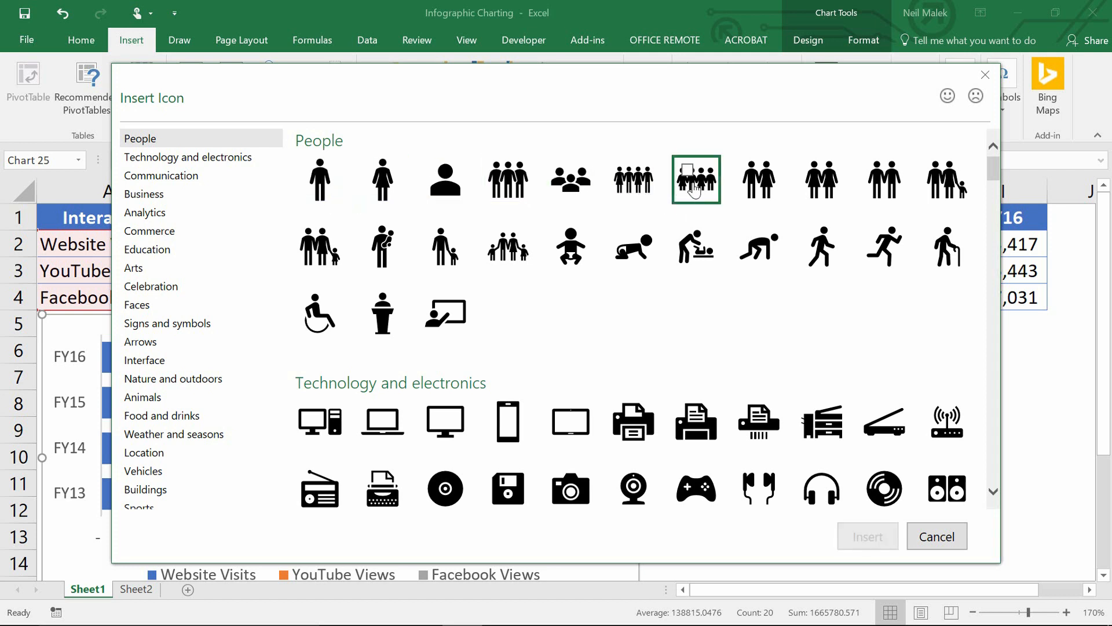
pyautogui.click(696, 178)
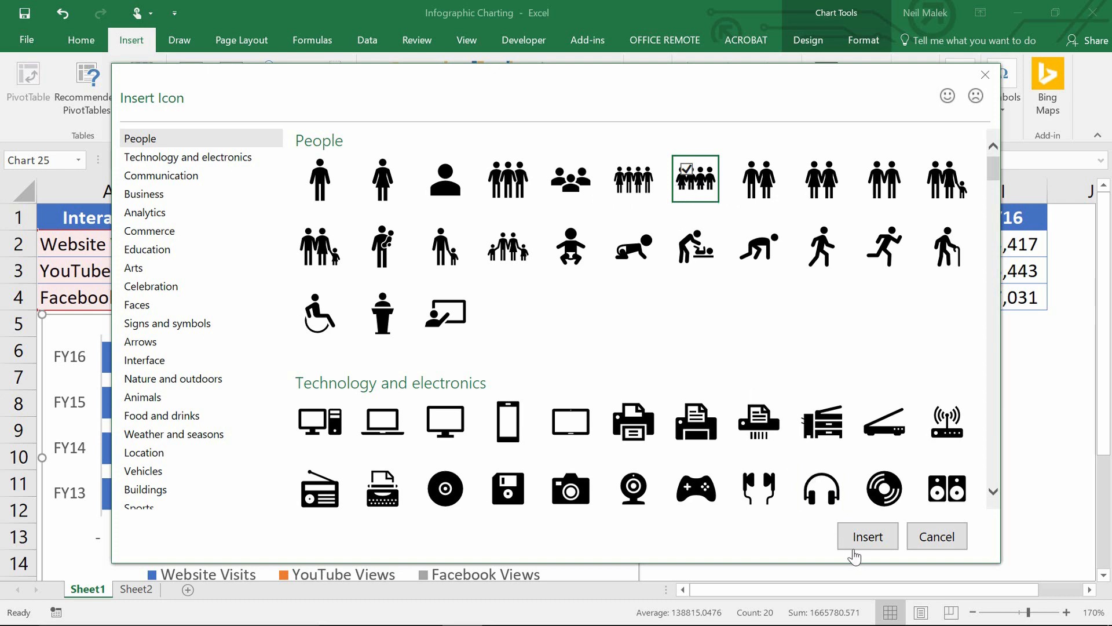
pyautogui.click(867, 535)
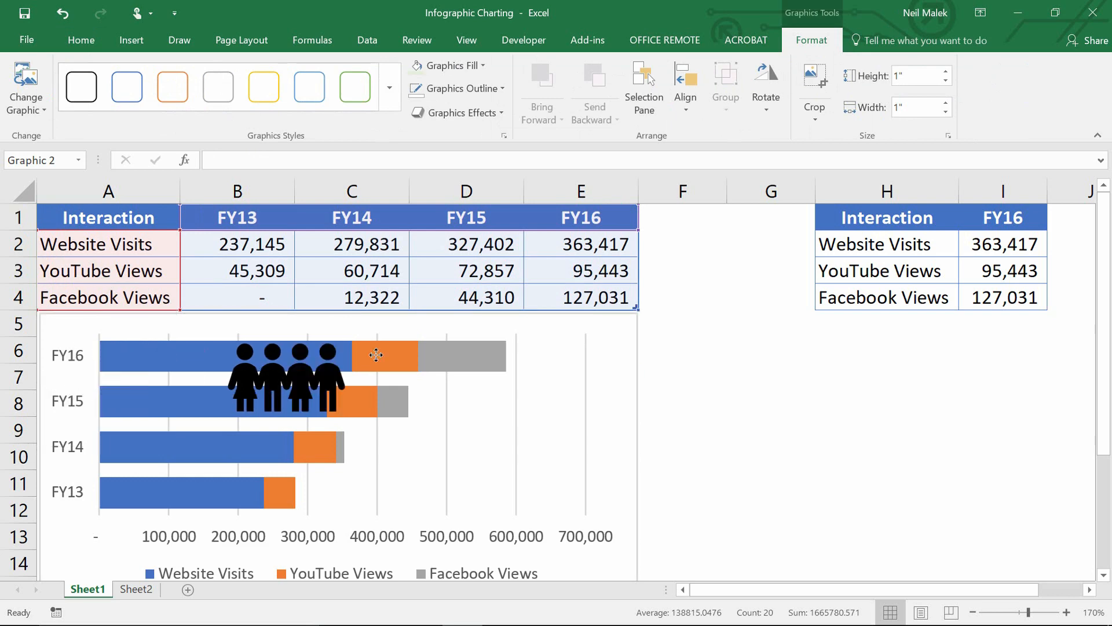
pyautogui.moveTo(284, 375); pyautogui.dragTo(571, 405)
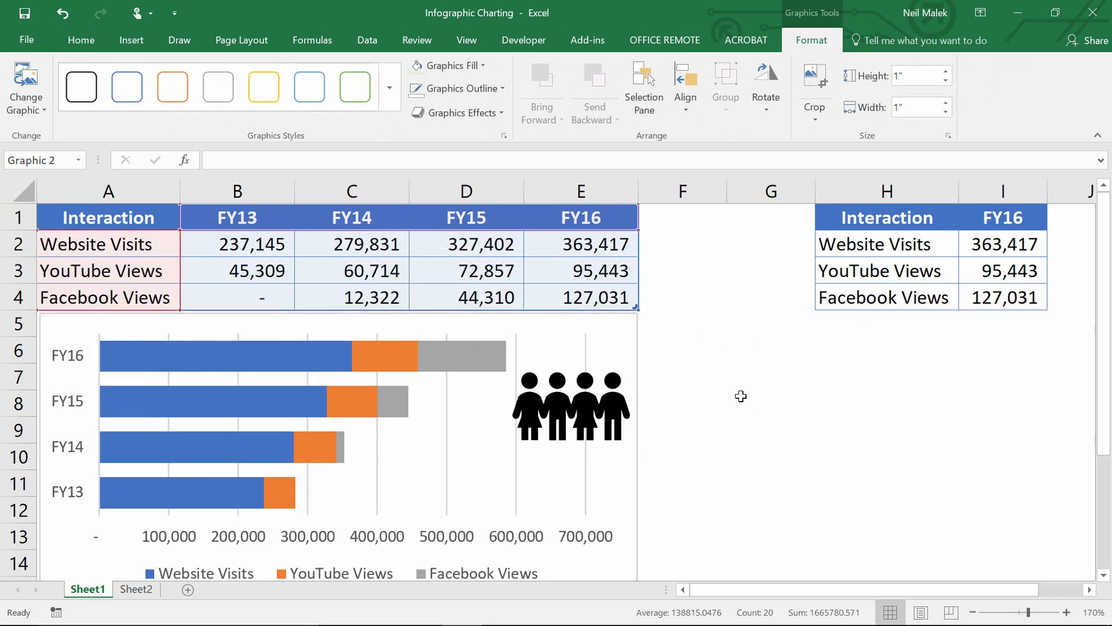
pyautogui.click(681, 323)
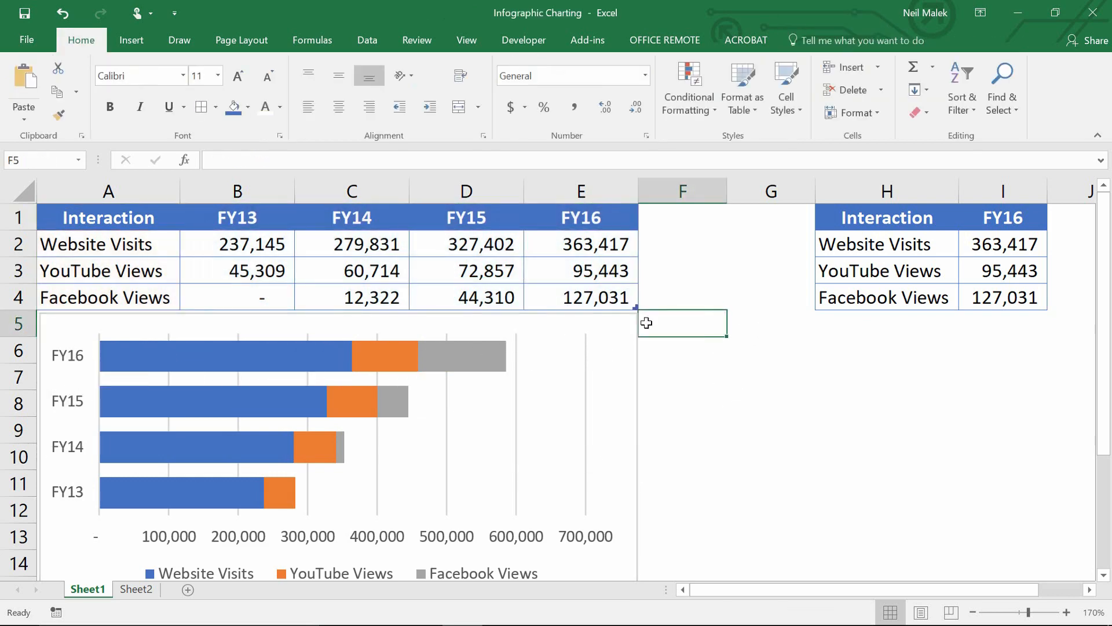
# Insert a second group-of-people silhouette from the icon library
pyautogui.click(131, 40)
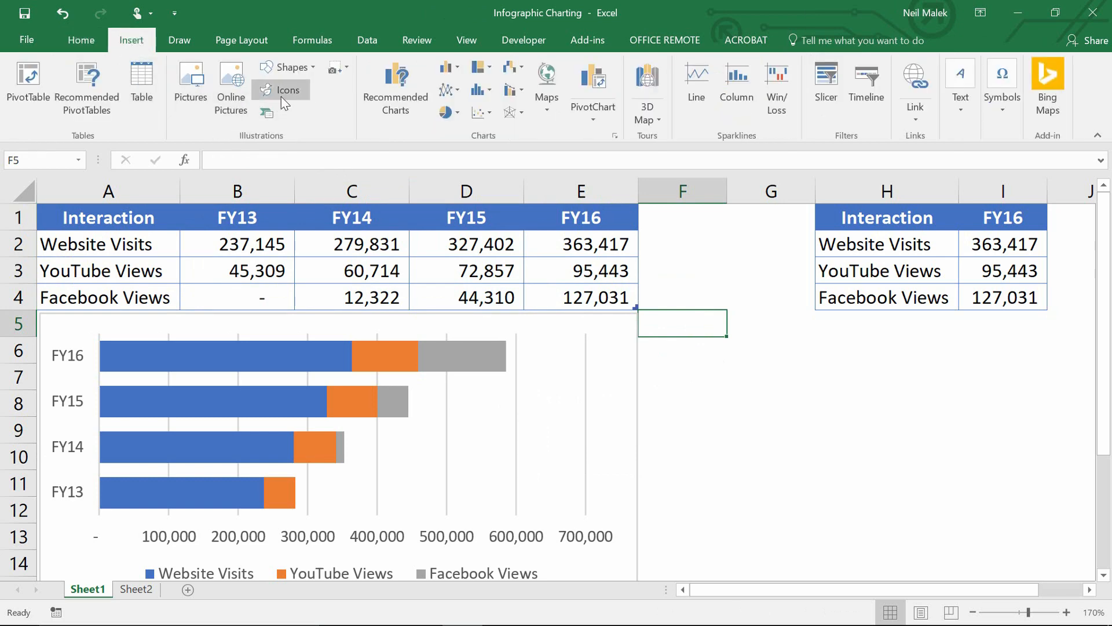
pyautogui.click(280, 89)
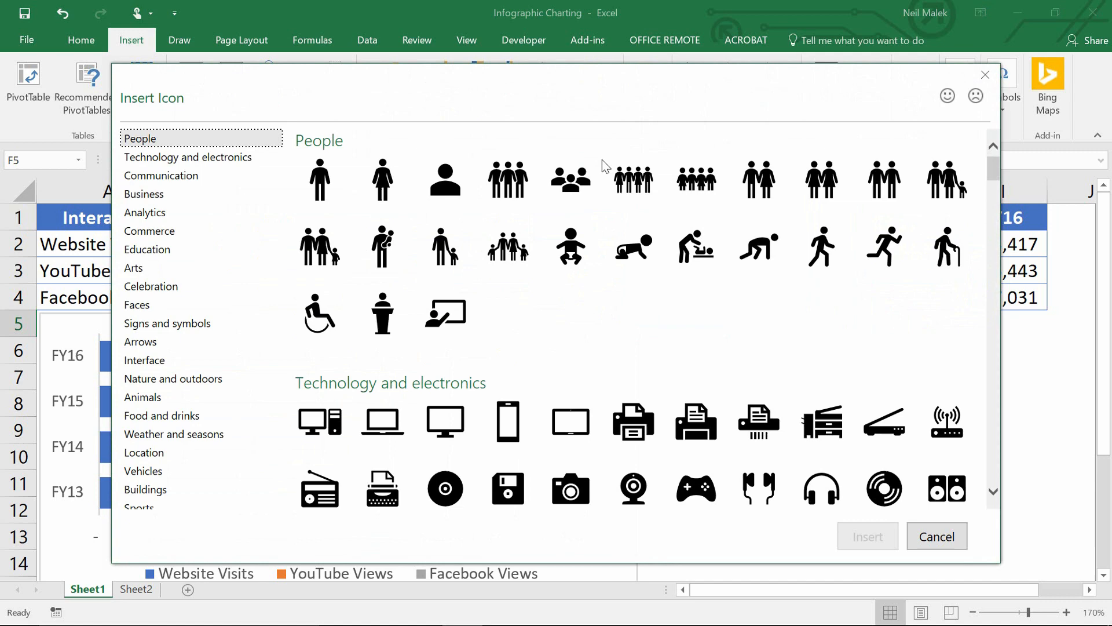
pyautogui.click(696, 178)
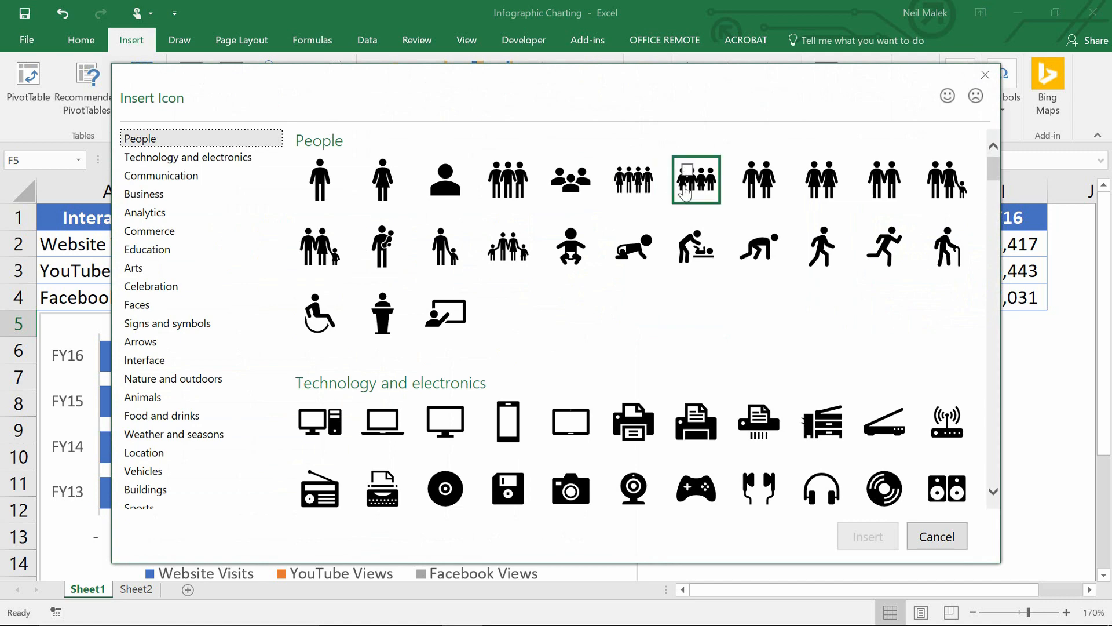
pyautogui.click(633, 179)
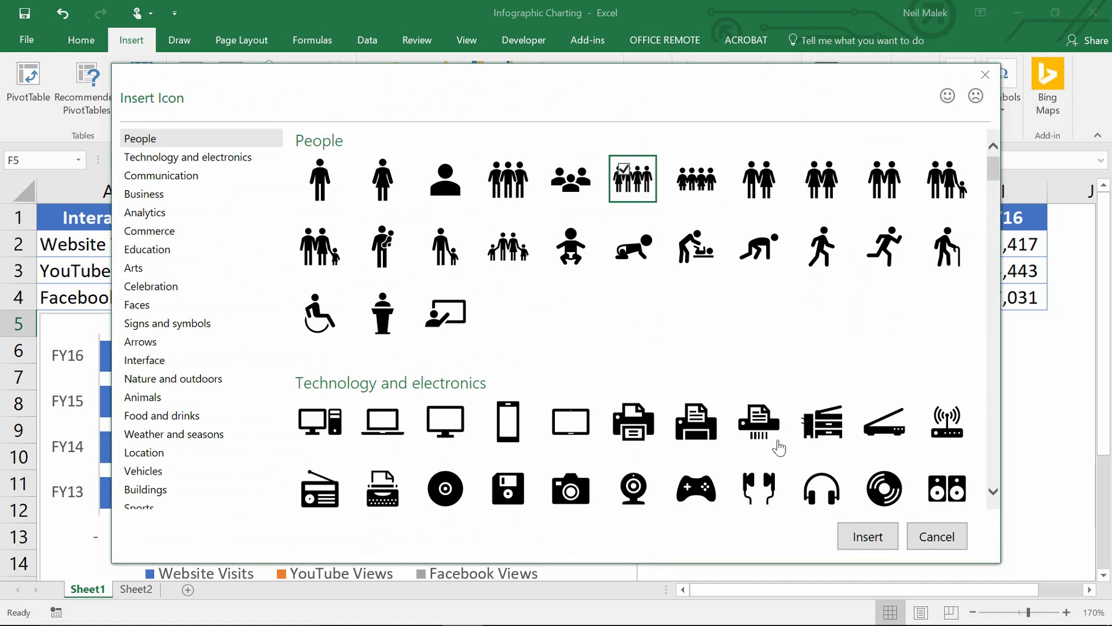
pyautogui.click(866, 536)
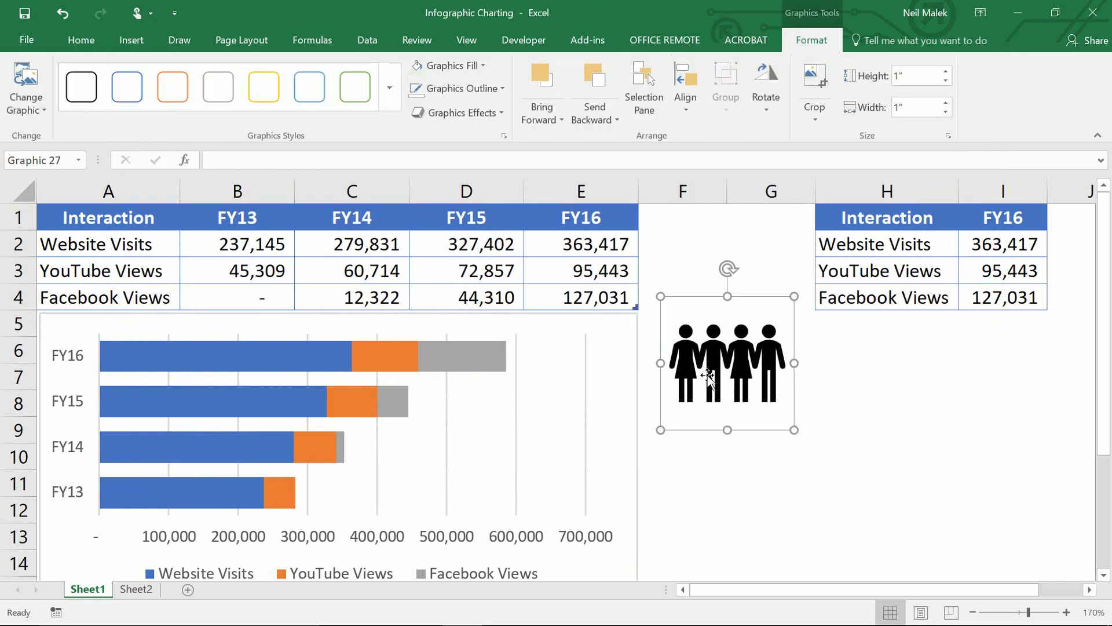
pyautogui.moveTo(772, 372)
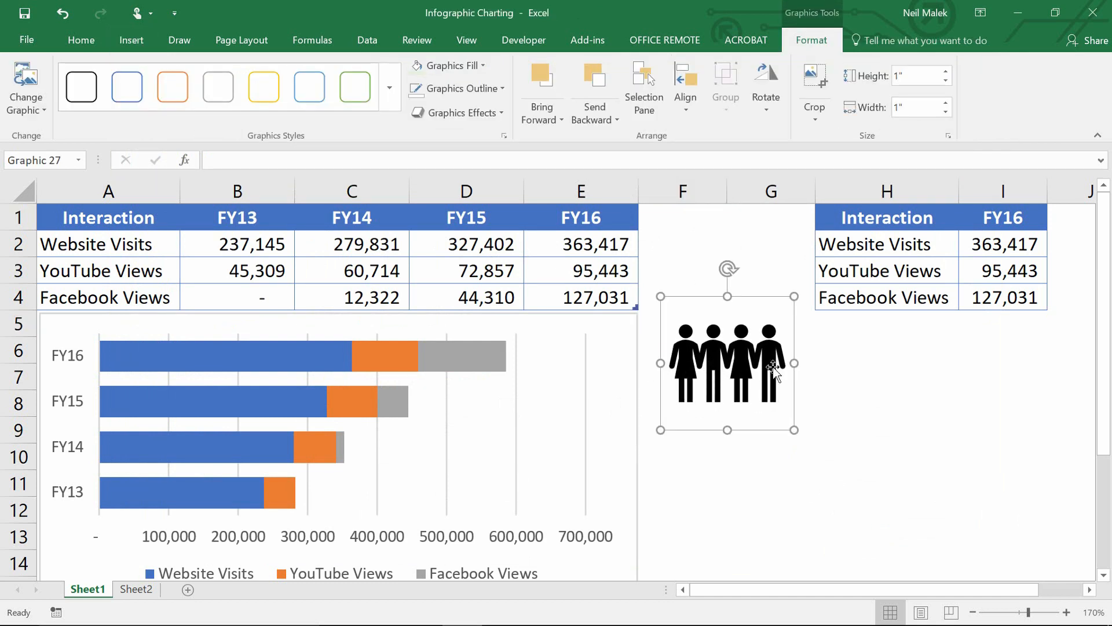
pyautogui.moveTo(710, 337)
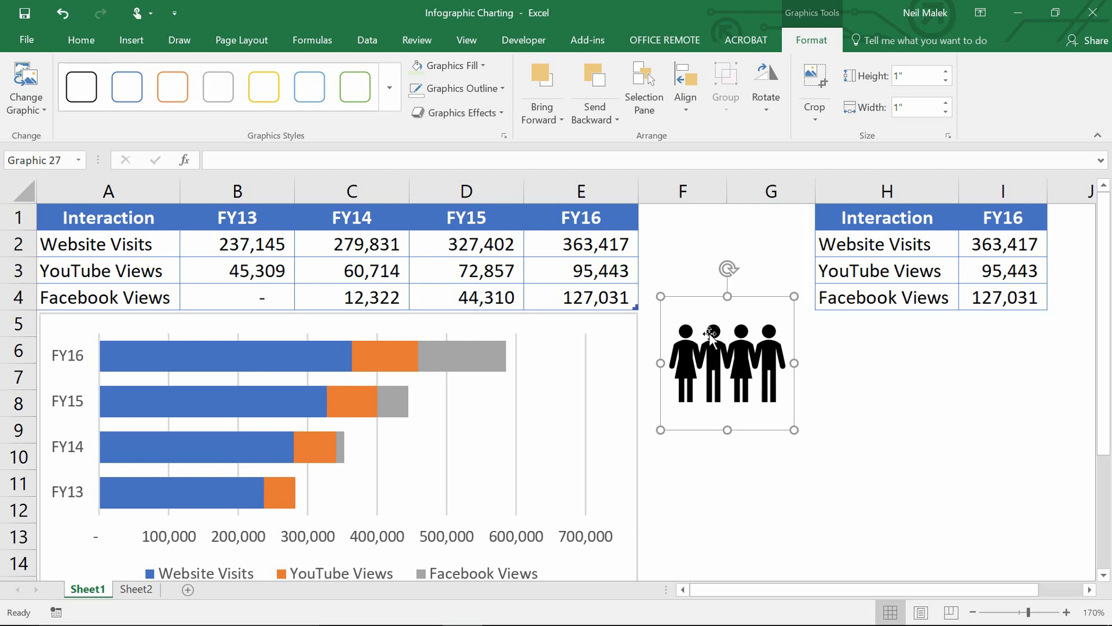
pyautogui.moveTo(582, 368)
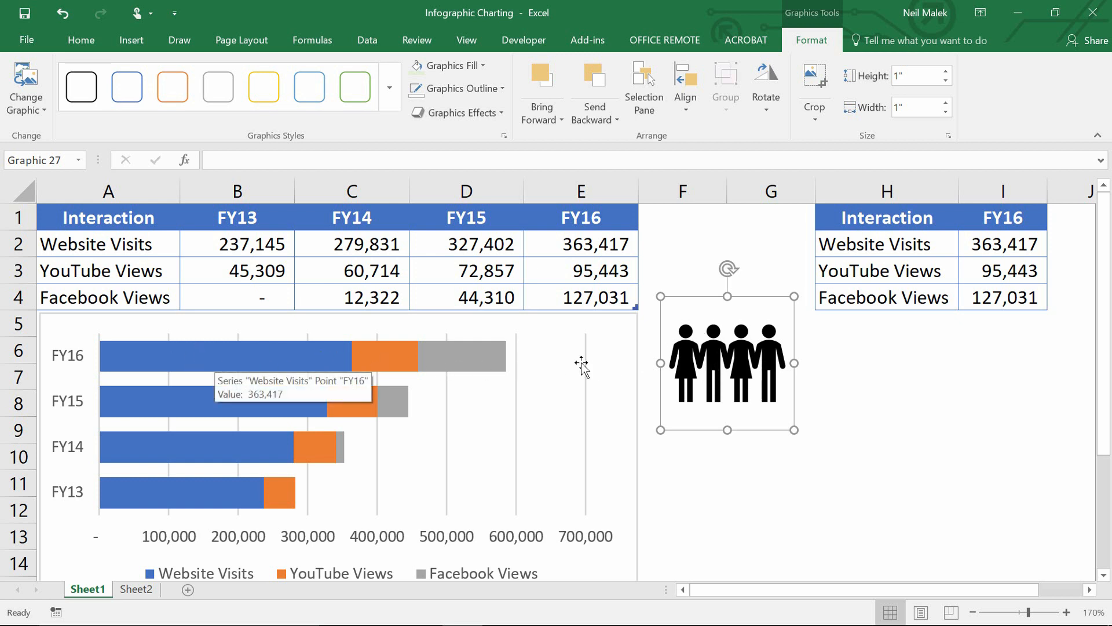
pyautogui.moveTo(716, 365)
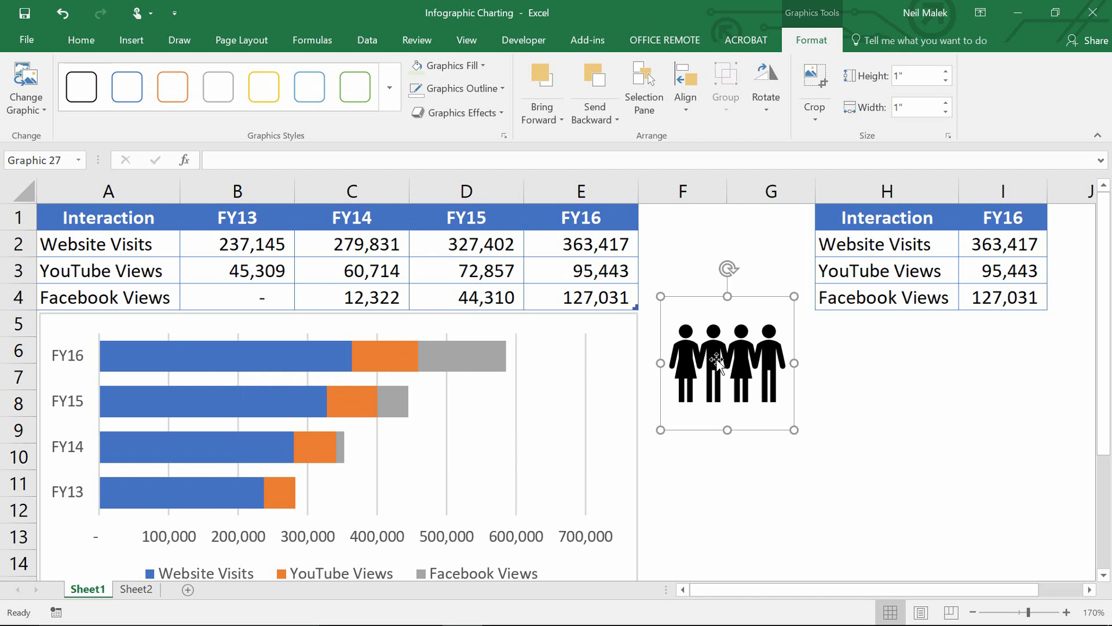
pyautogui.moveTo(728, 365)
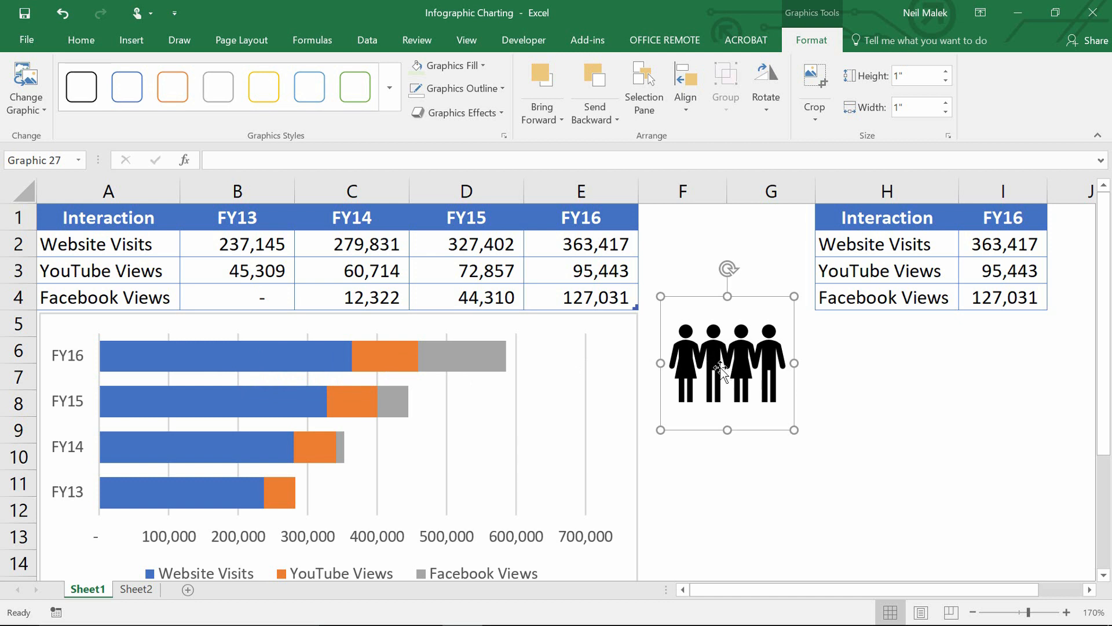
pyautogui.moveTo(174, 355)
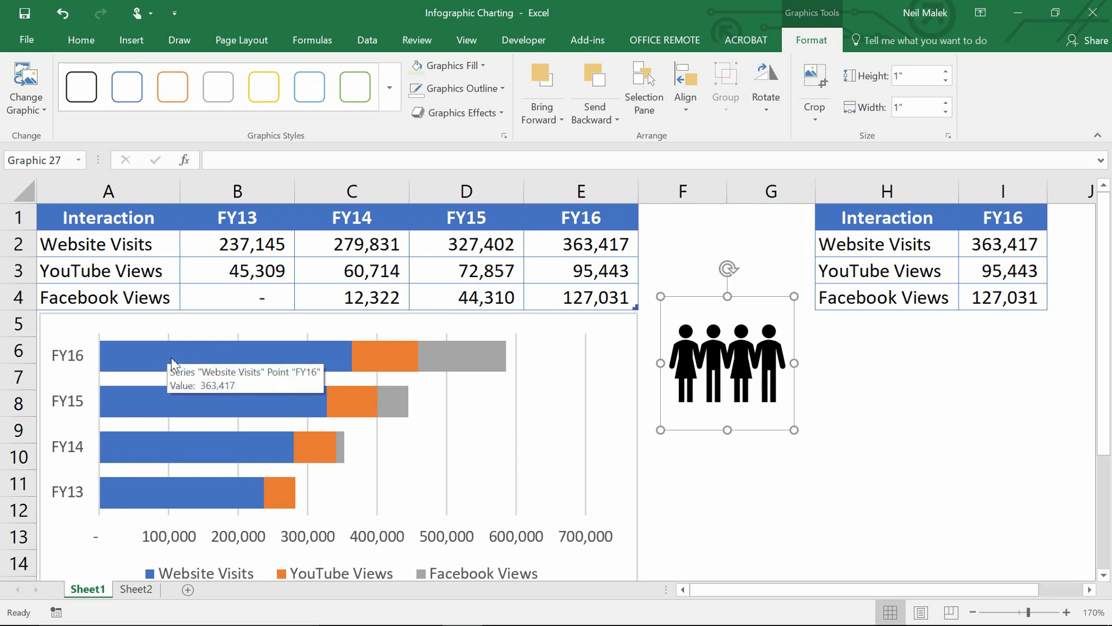
pyautogui.moveTo(385, 355)
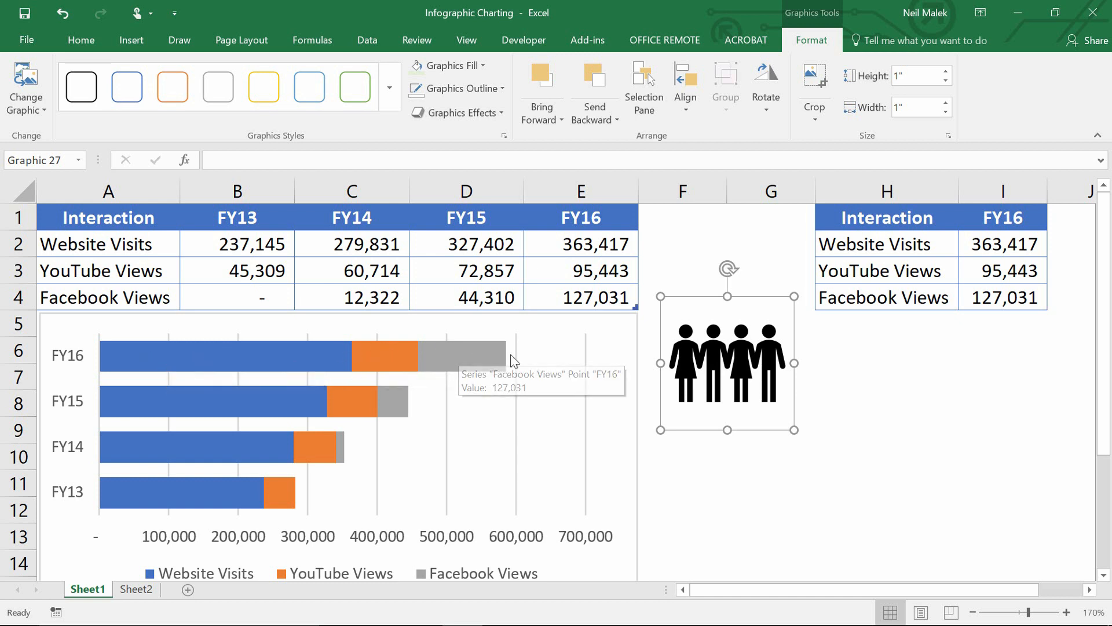
pyautogui.moveTo(528, 352)
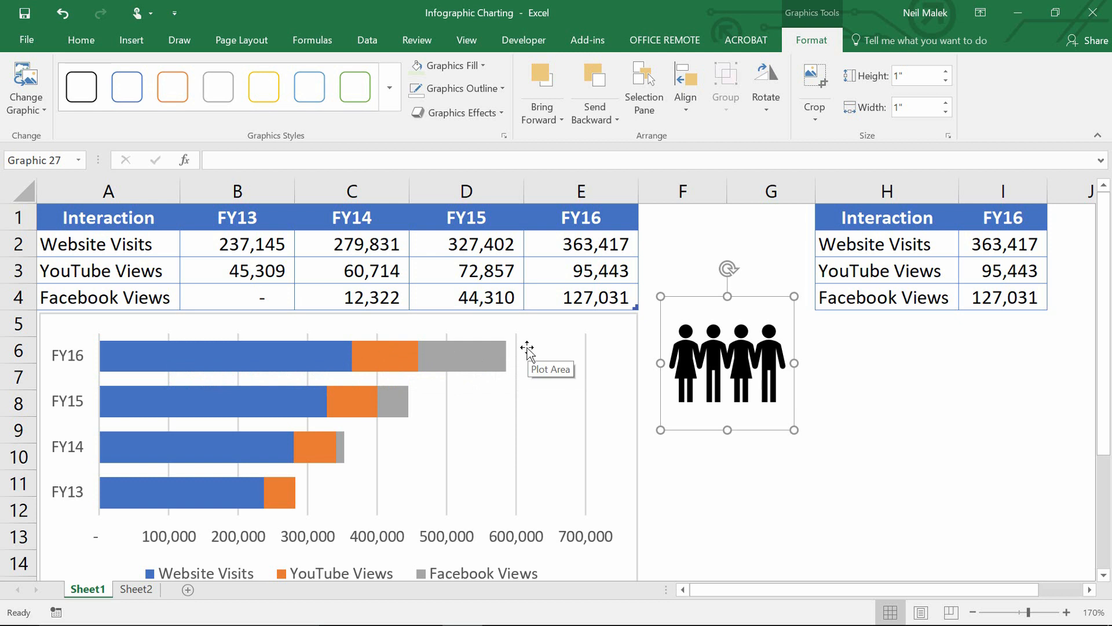
pyautogui.moveTo(599, 367)
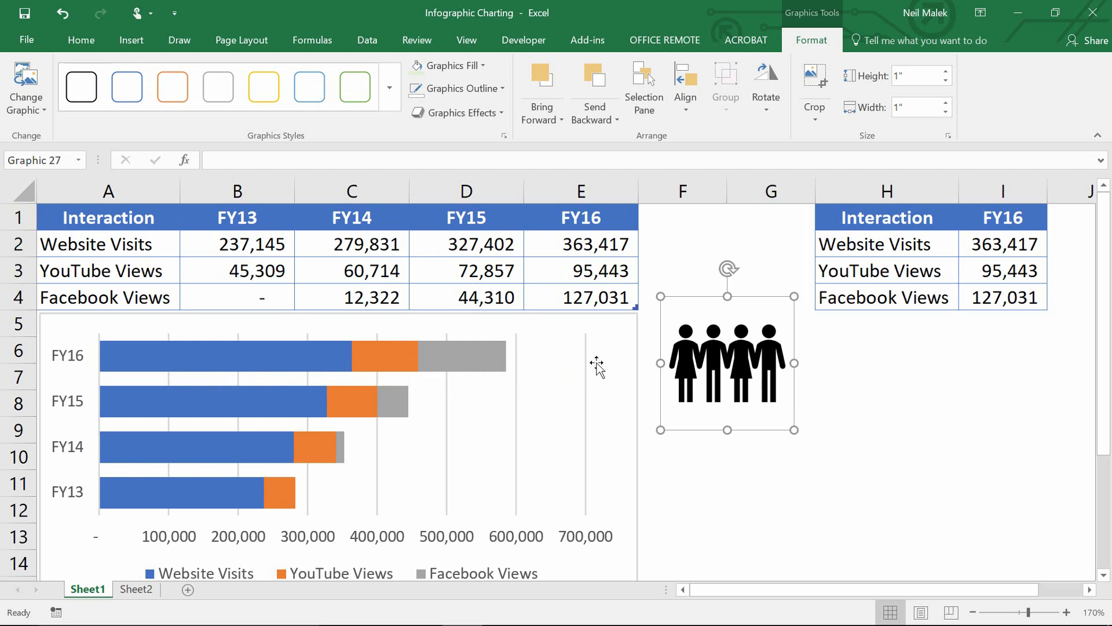
pyautogui.moveTo(705, 370)
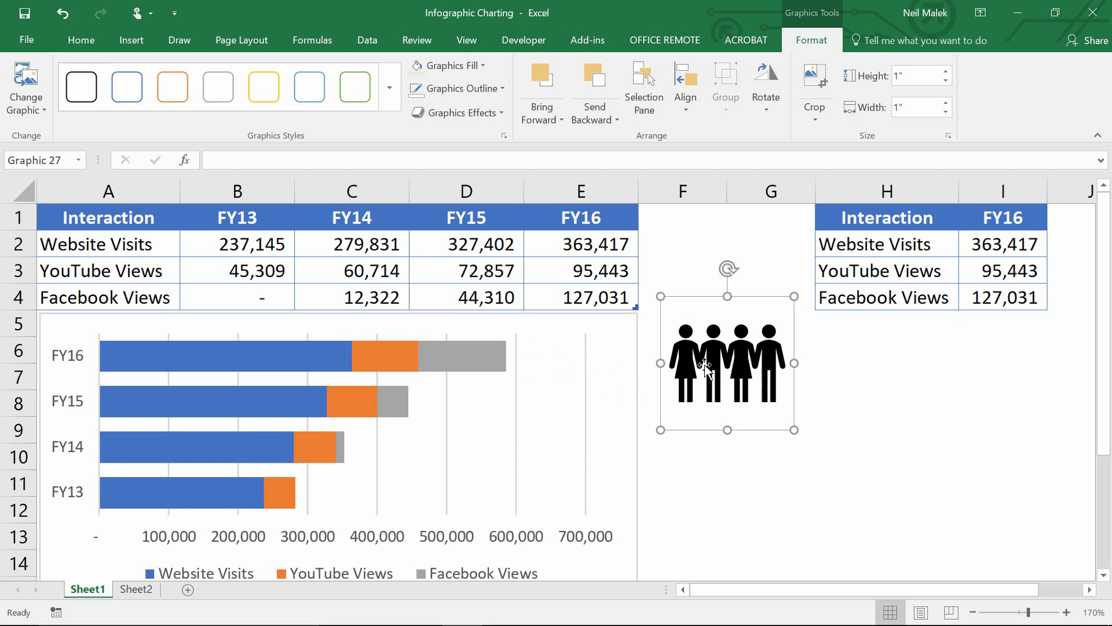
pyautogui.moveTo(743, 303)
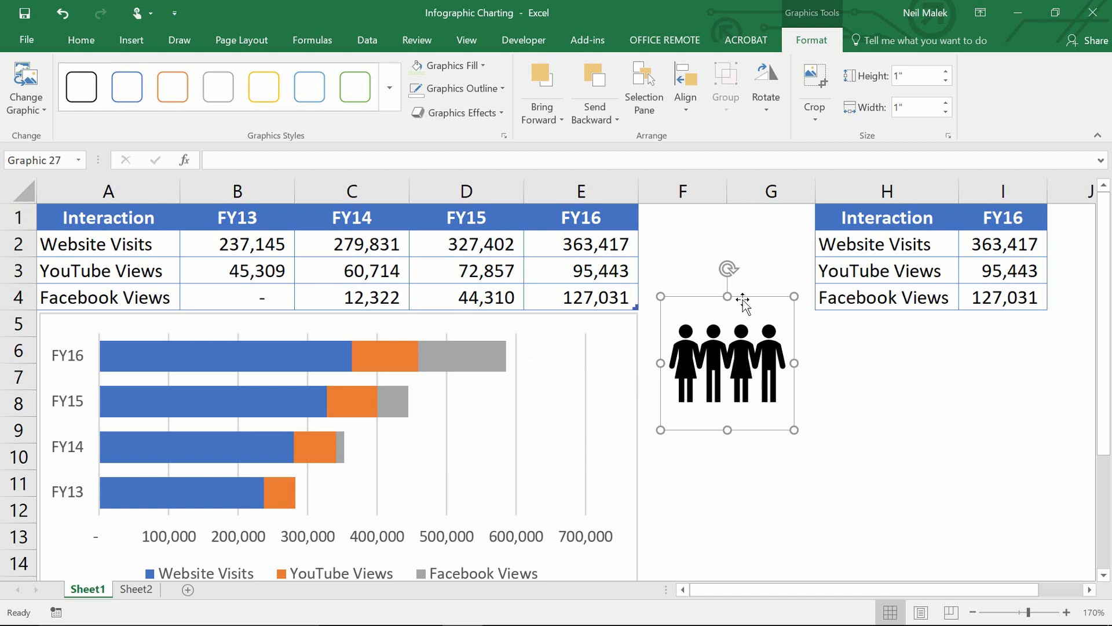
pyautogui.moveTo(735, 315)
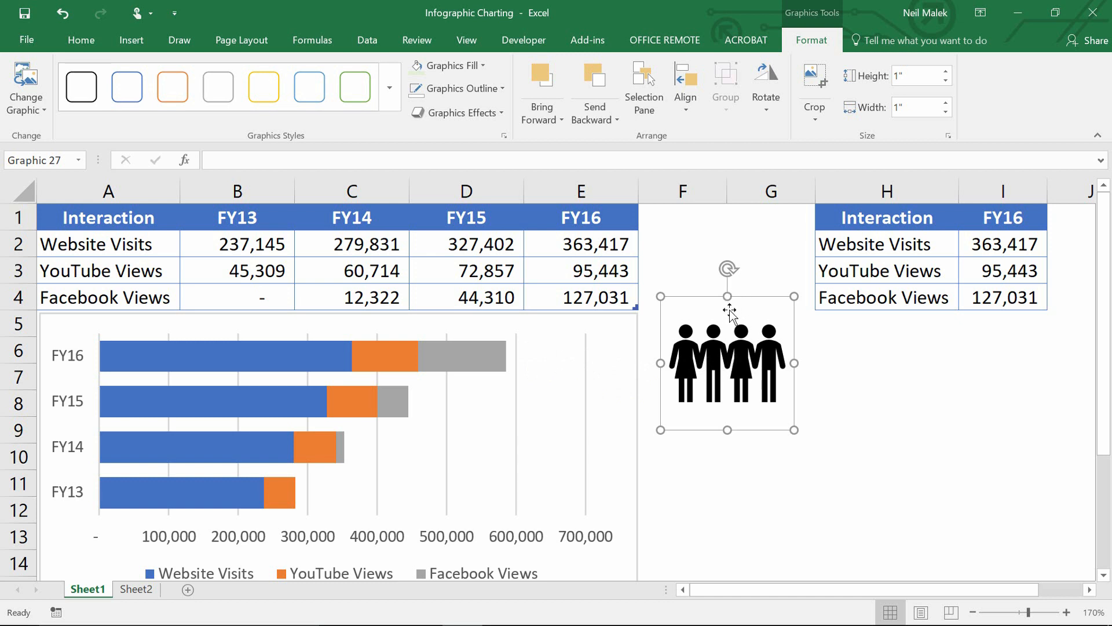
pyautogui.moveTo(667, 372)
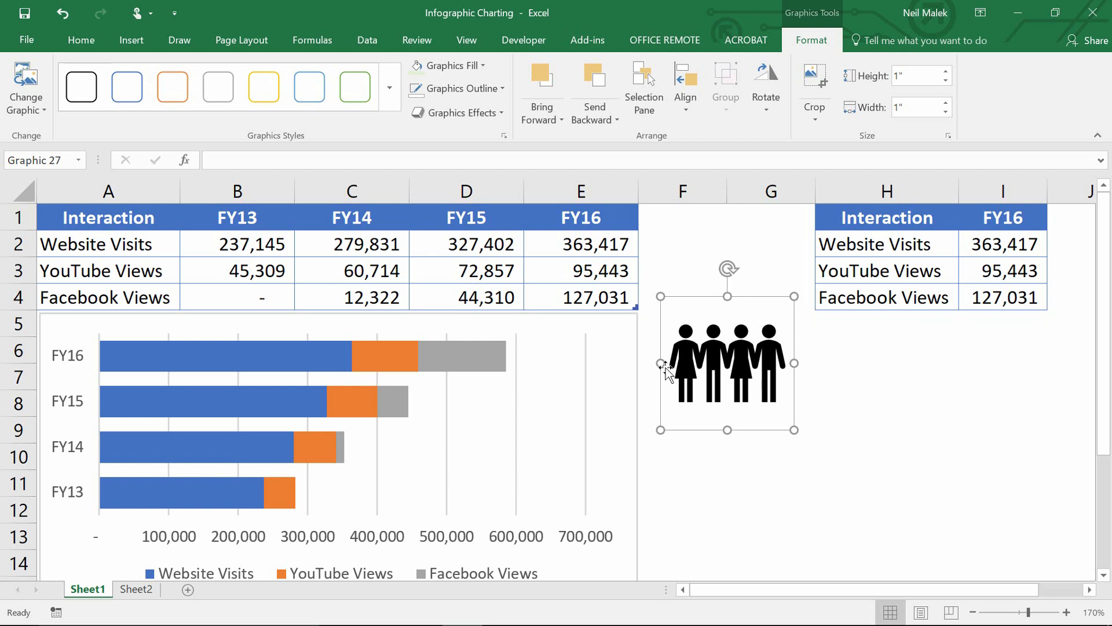
pyautogui.moveTo(732, 321)
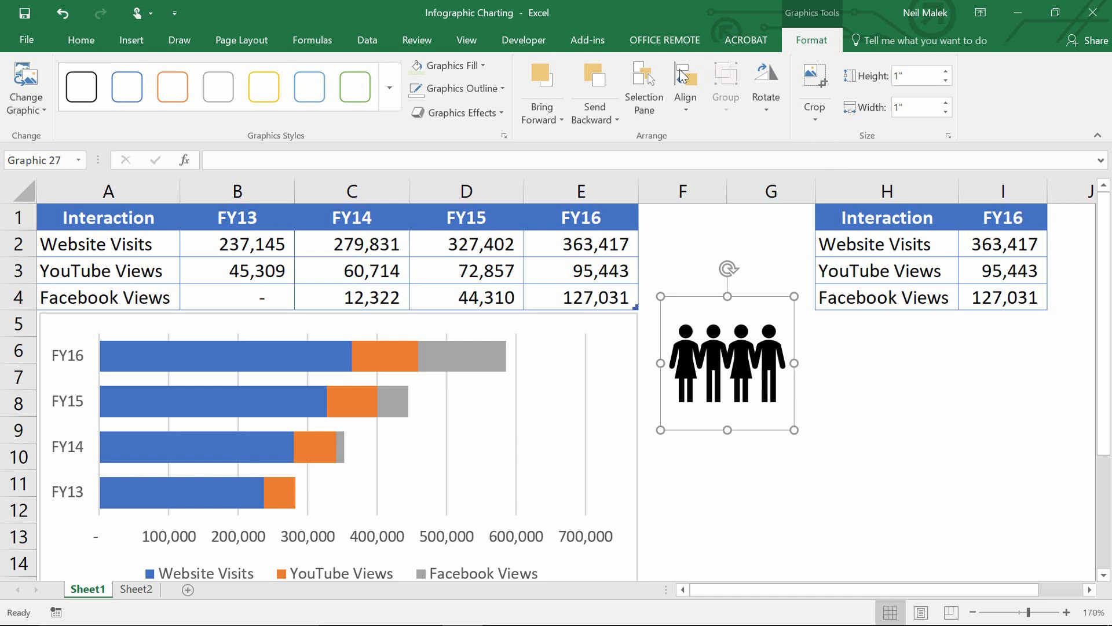
# Colour the people icon light grey
pyautogui.click(447, 65)
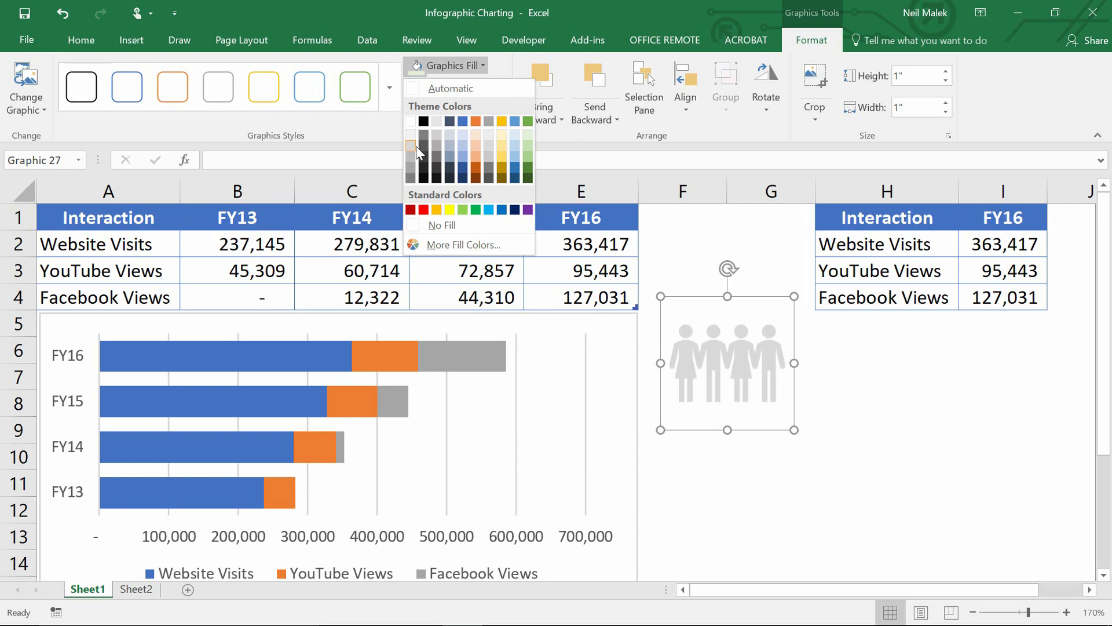
pyautogui.click(410, 152)
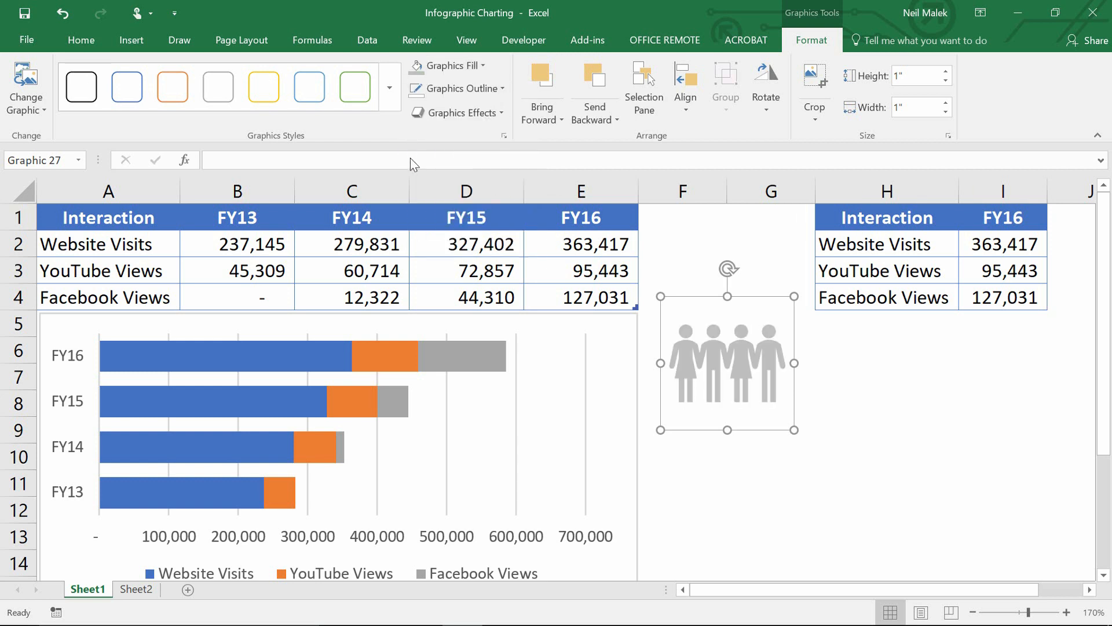
pyautogui.moveTo(751, 114)
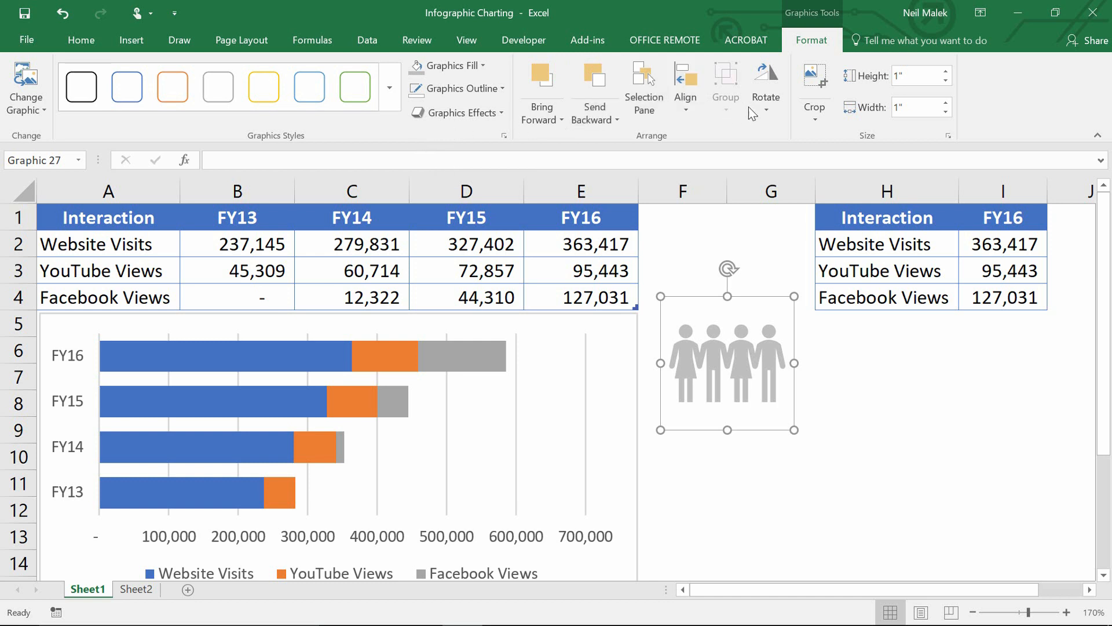
# Crop the empty margins above and to the right of the people figures
pyautogui.click(814, 81)
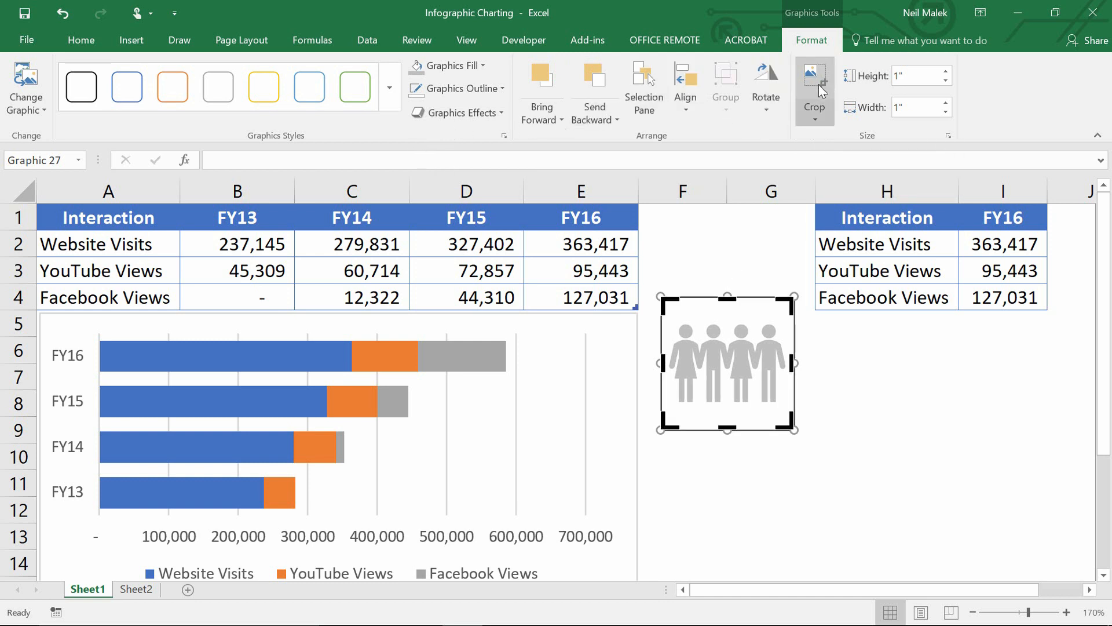
pyautogui.click(813, 85)
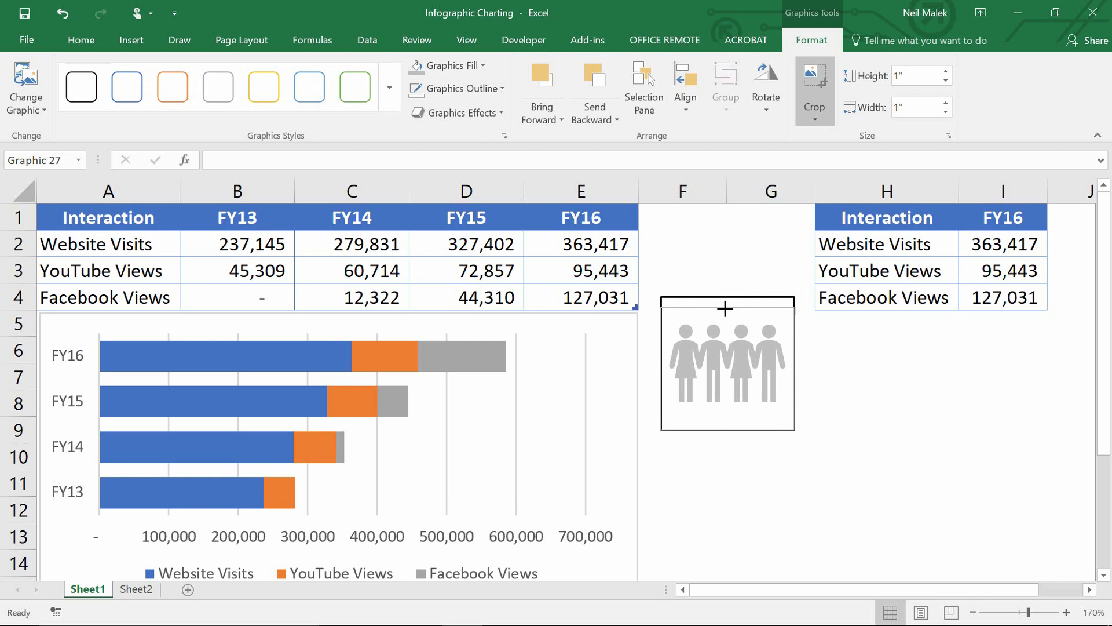
pyautogui.moveTo(725, 440); pyautogui.dragTo(724, 428)
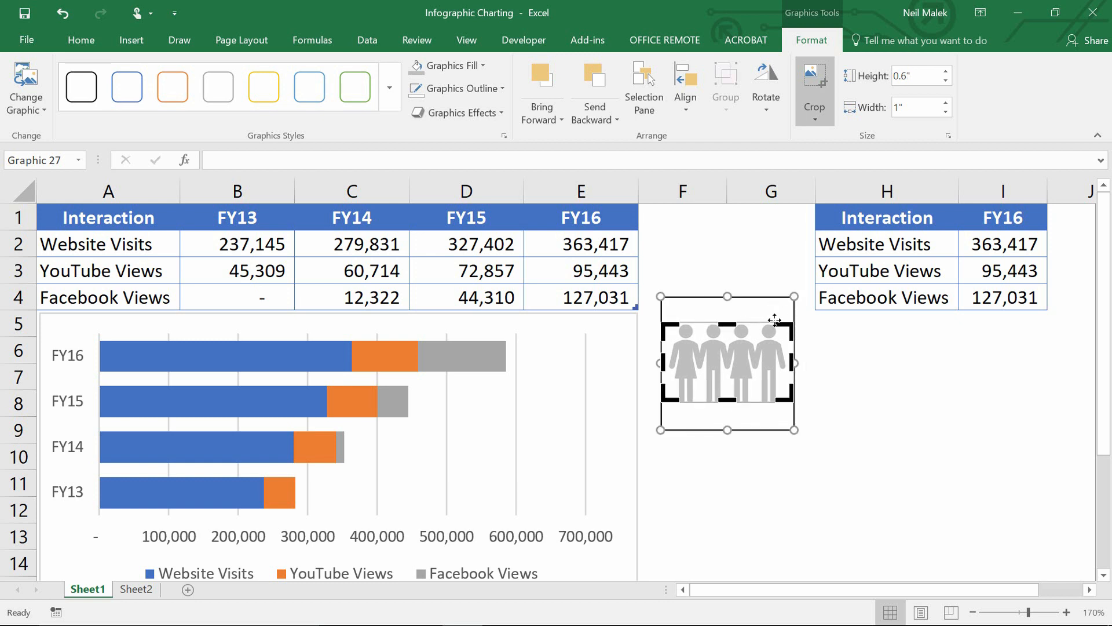
pyautogui.click(814, 85)
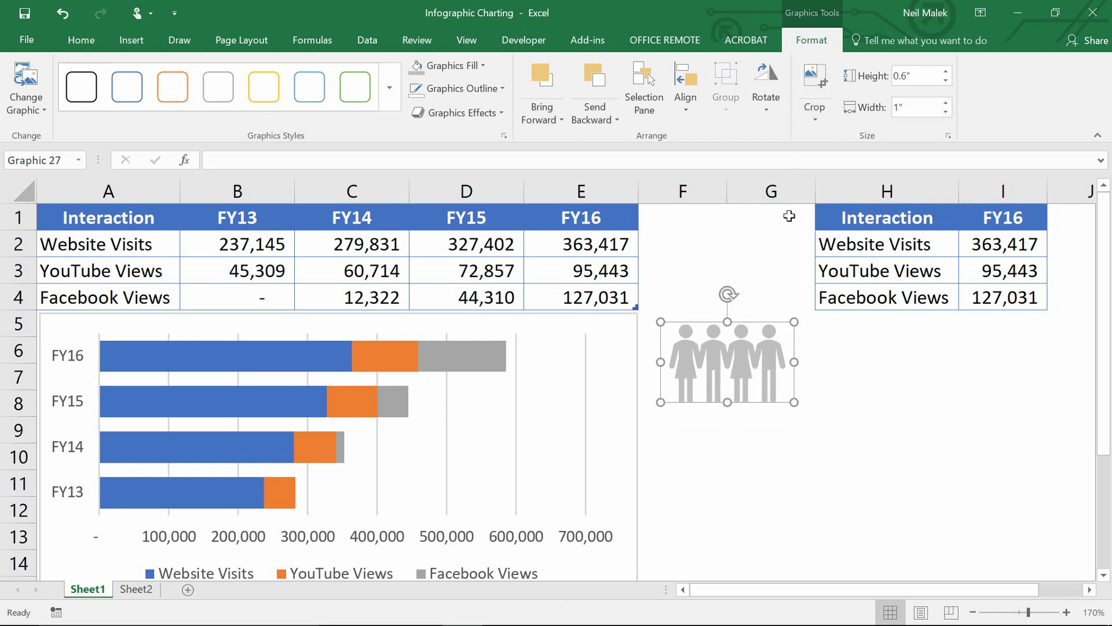
pyautogui.moveTo(732, 387)
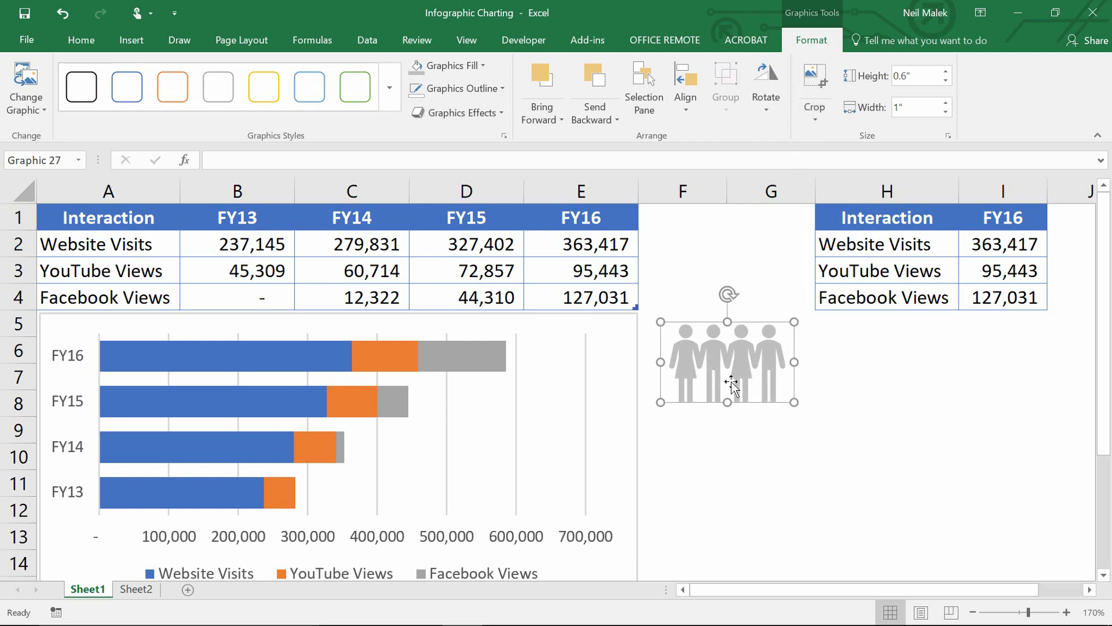
pyautogui.moveTo(707, 350)
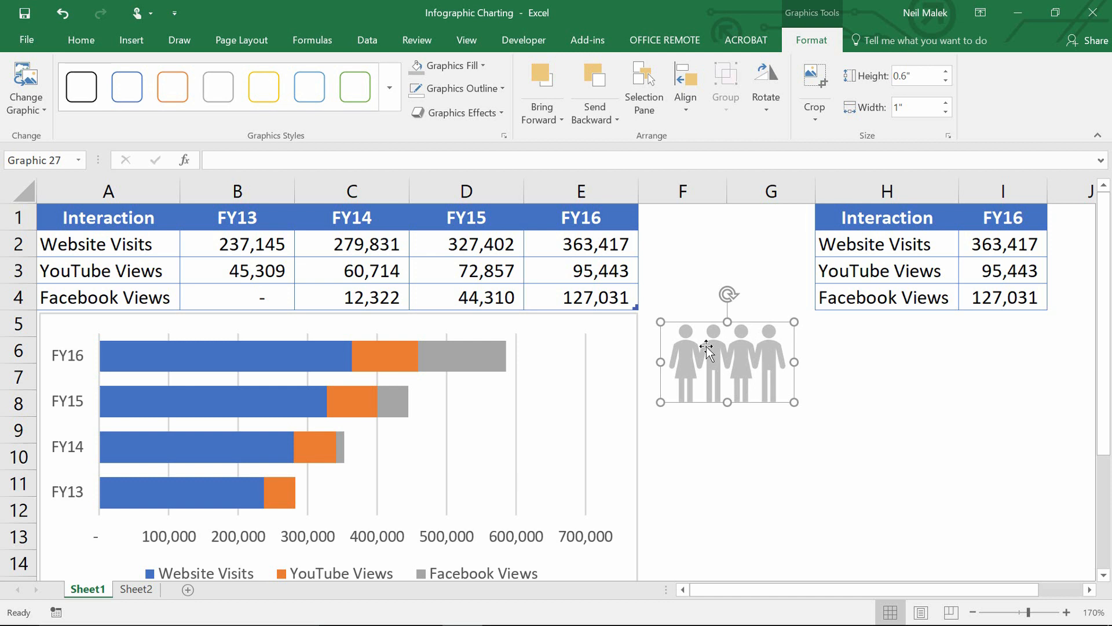
pyautogui.click(813, 81)
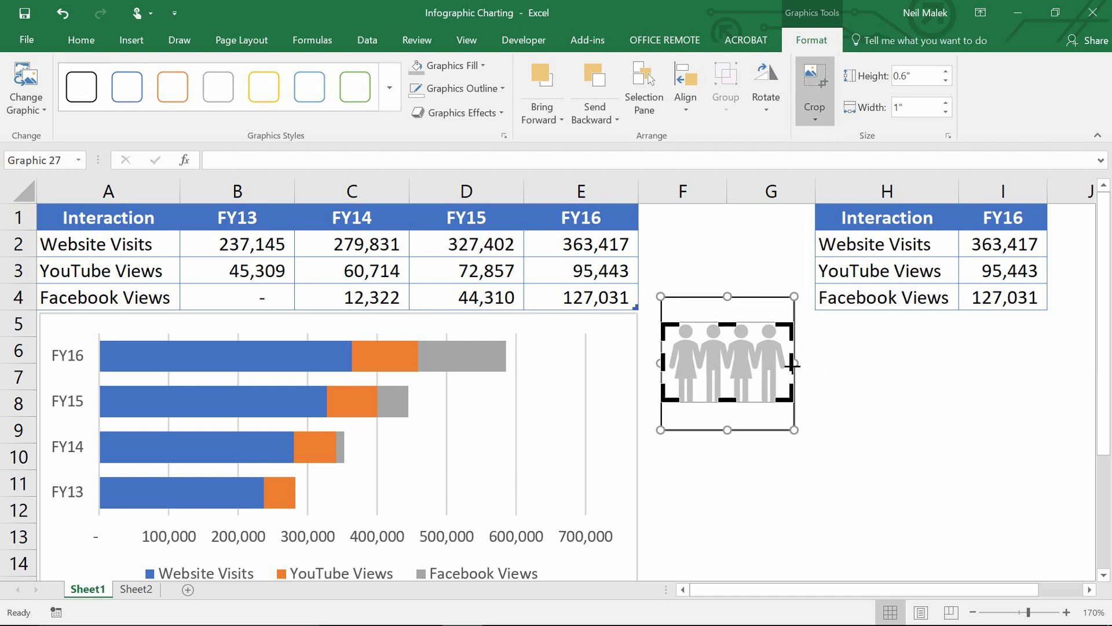
pyautogui.click(813, 84)
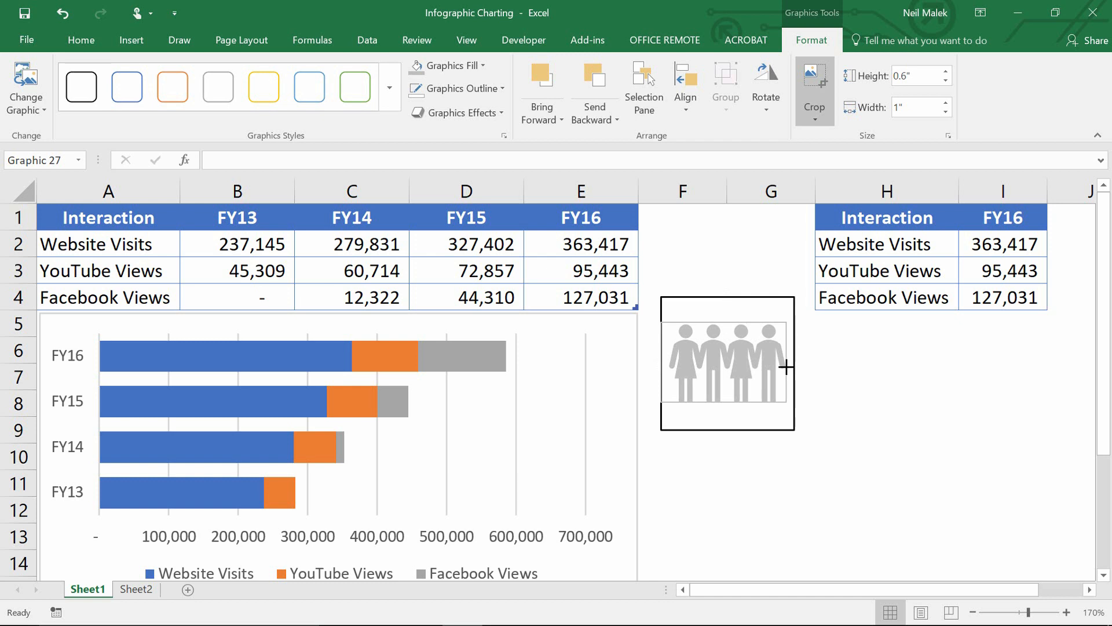
pyautogui.moveTo(785, 365); pyautogui.dragTo(667, 367)
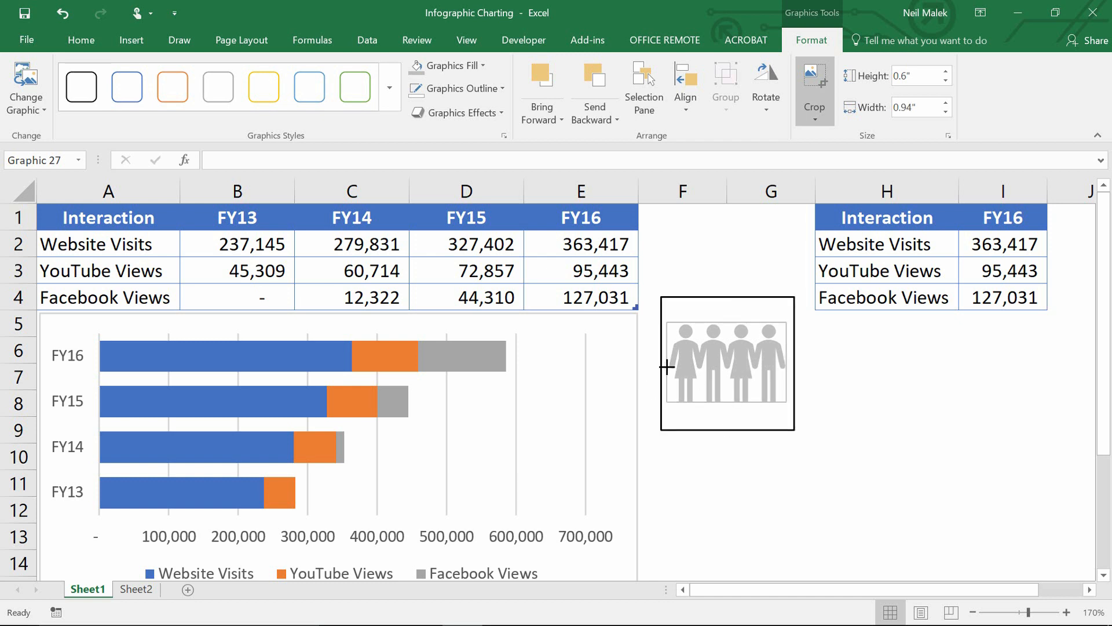
pyautogui.click(814, 81)
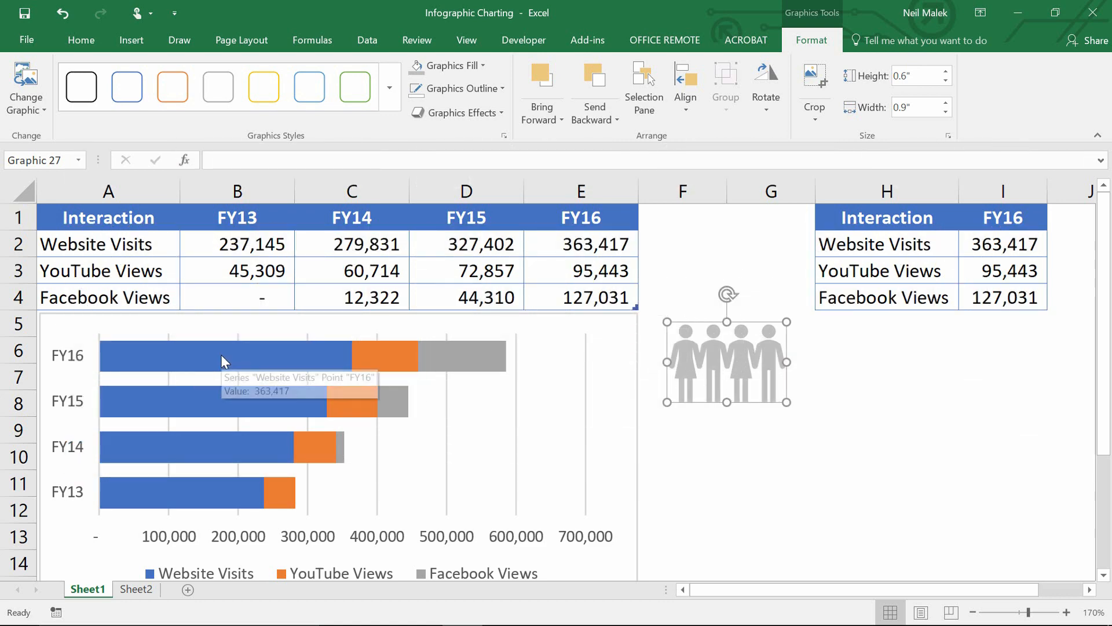
# Fill the Website Visits bars with the people graphic tiled (Stack) instead of stretched
pyautogui.click(221, 364)
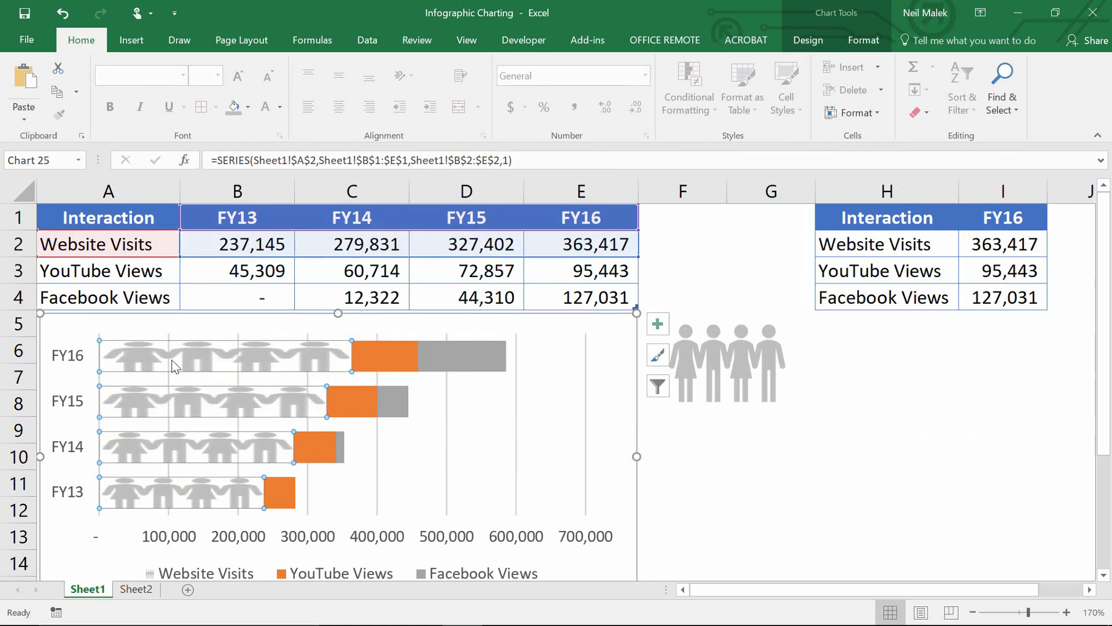
pyautogui.moveTo(288, 368)
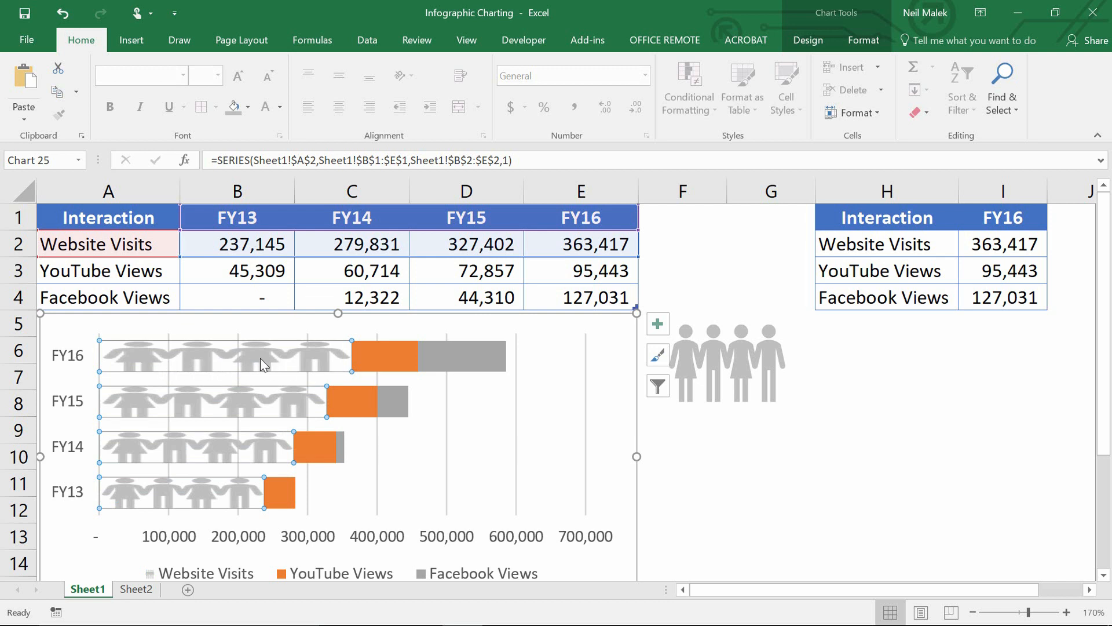
pyautogui.moveTo(279, 365)
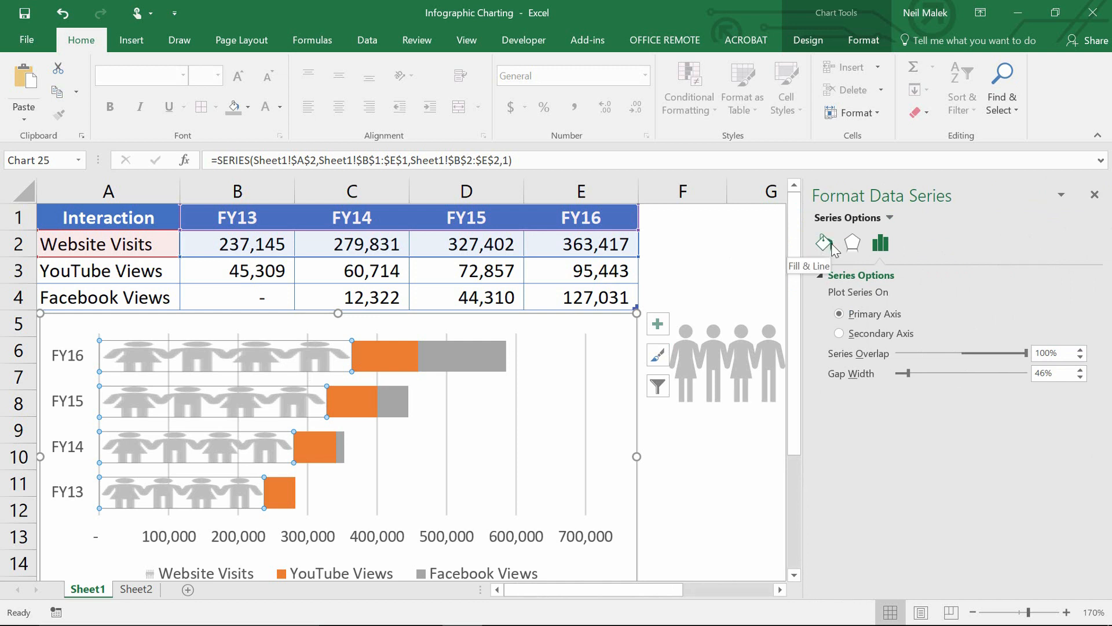
pyautogui.click(824, 243)
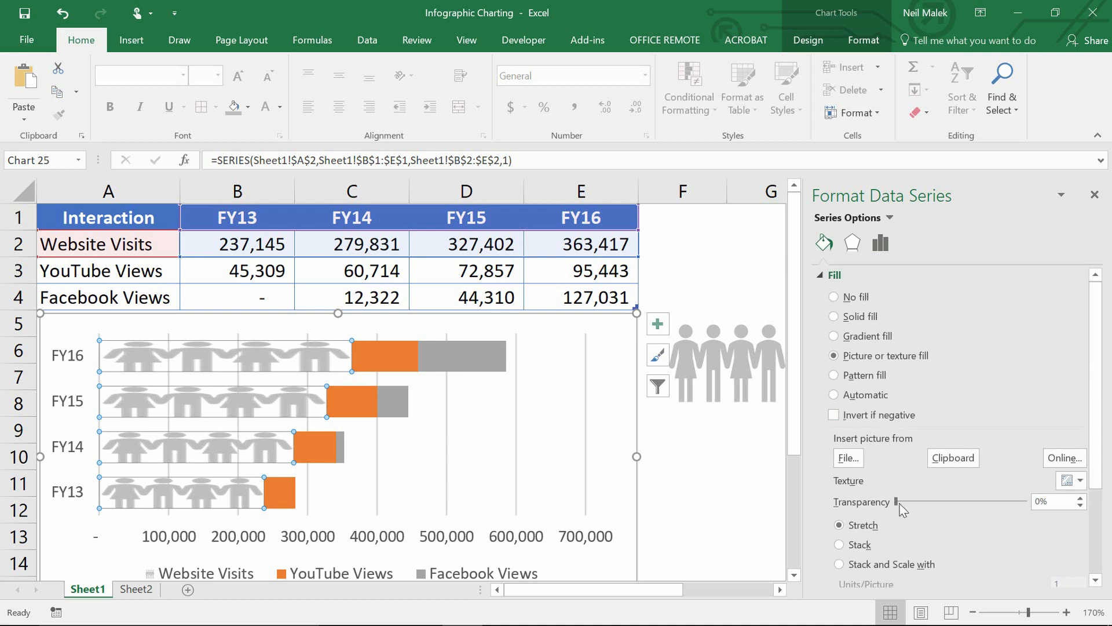
pyautogui.scroll(-3)
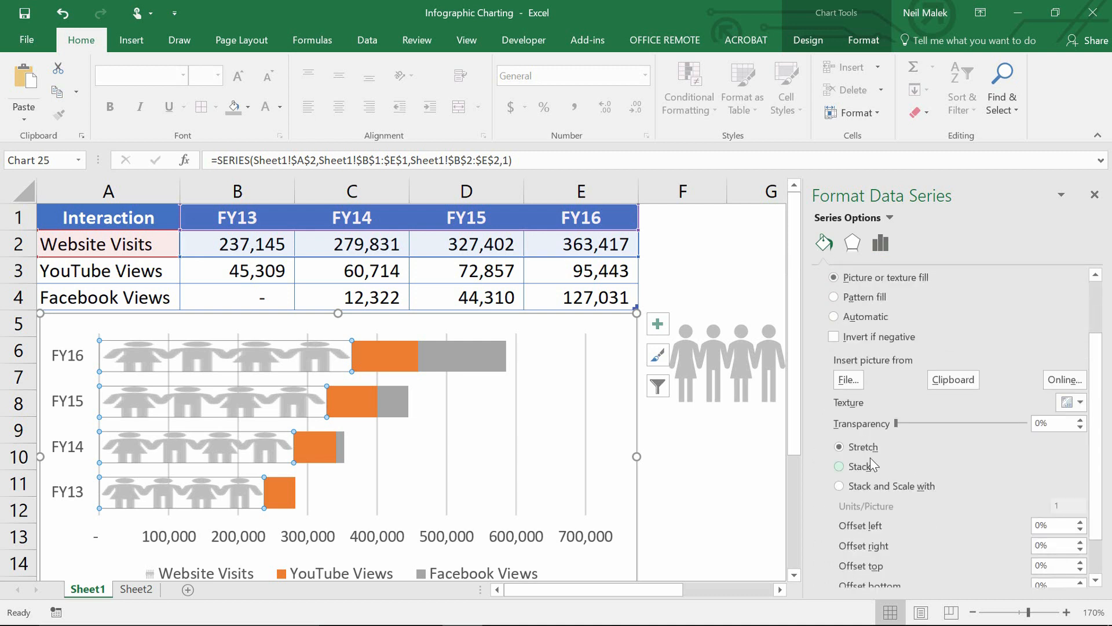
pyautogui.click(839, 446)
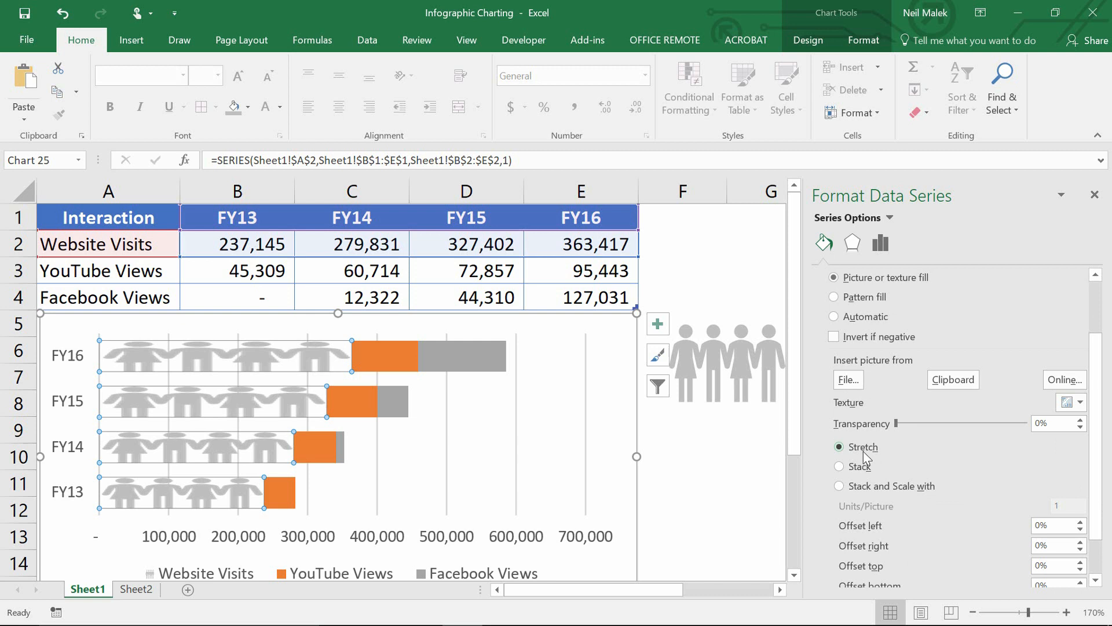
pyautogui.click(840, 466)
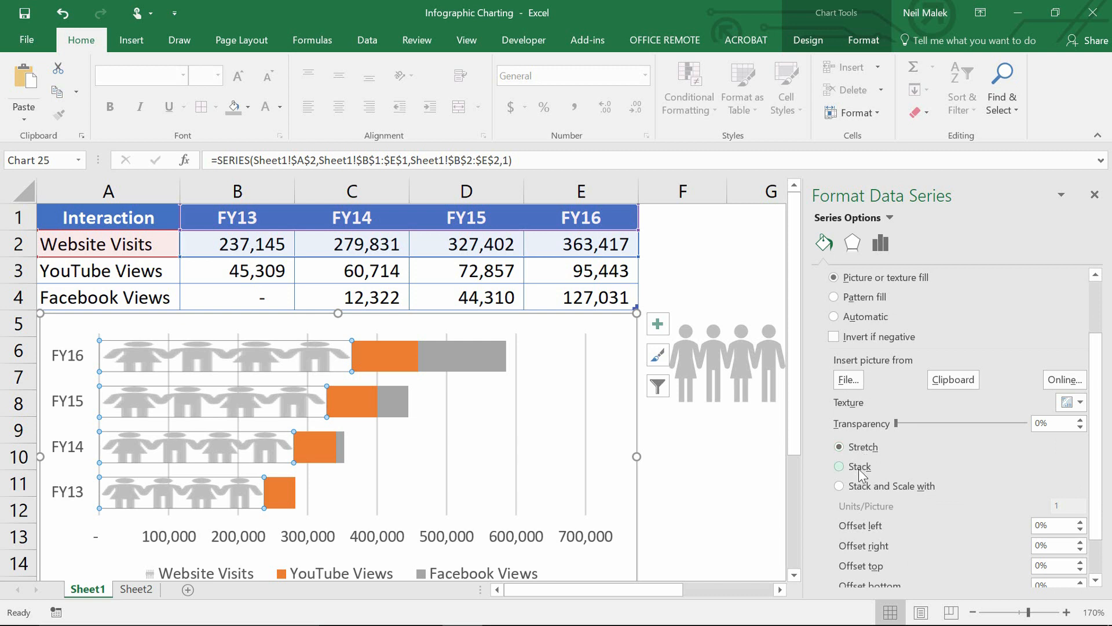
pyautogui.click(840, 473)
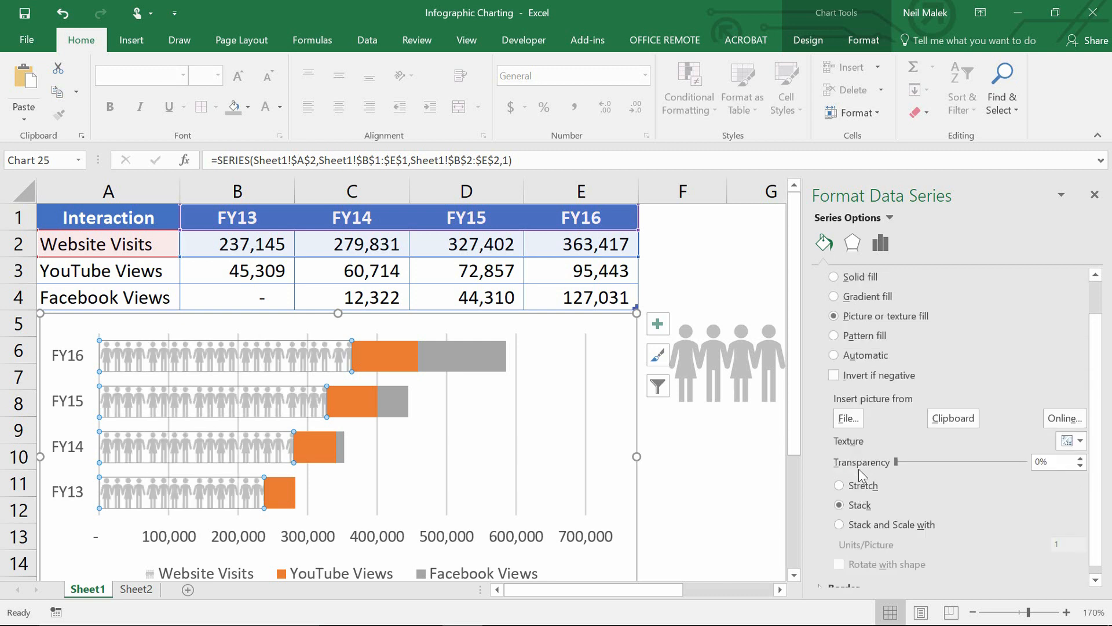
pyautogui.moveTo(147, 358)
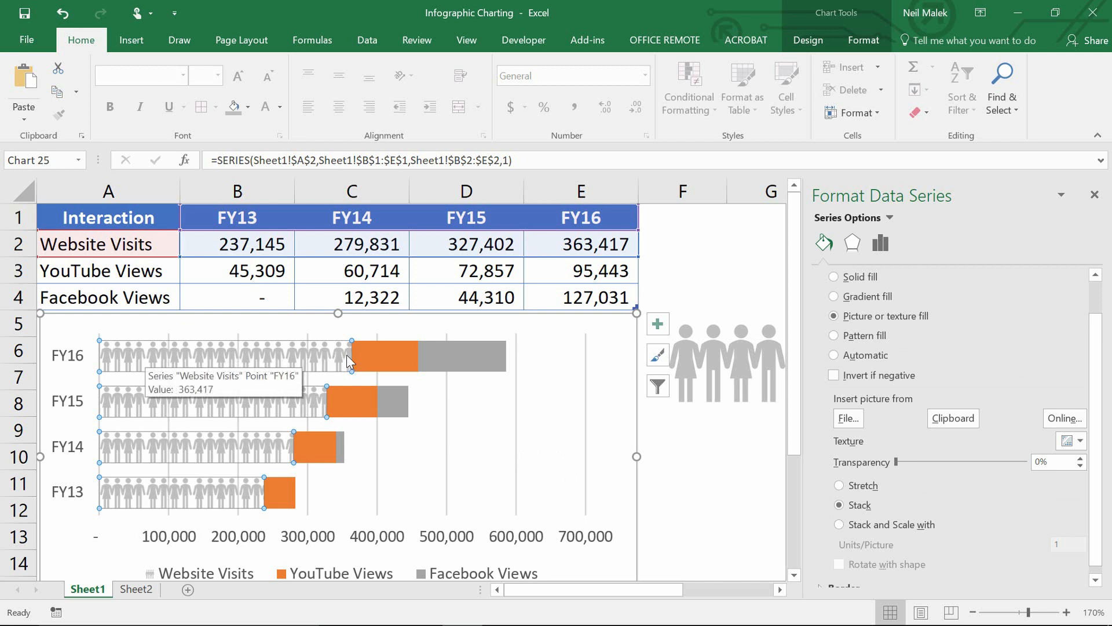
pyautogui.moveTo(706, 372)
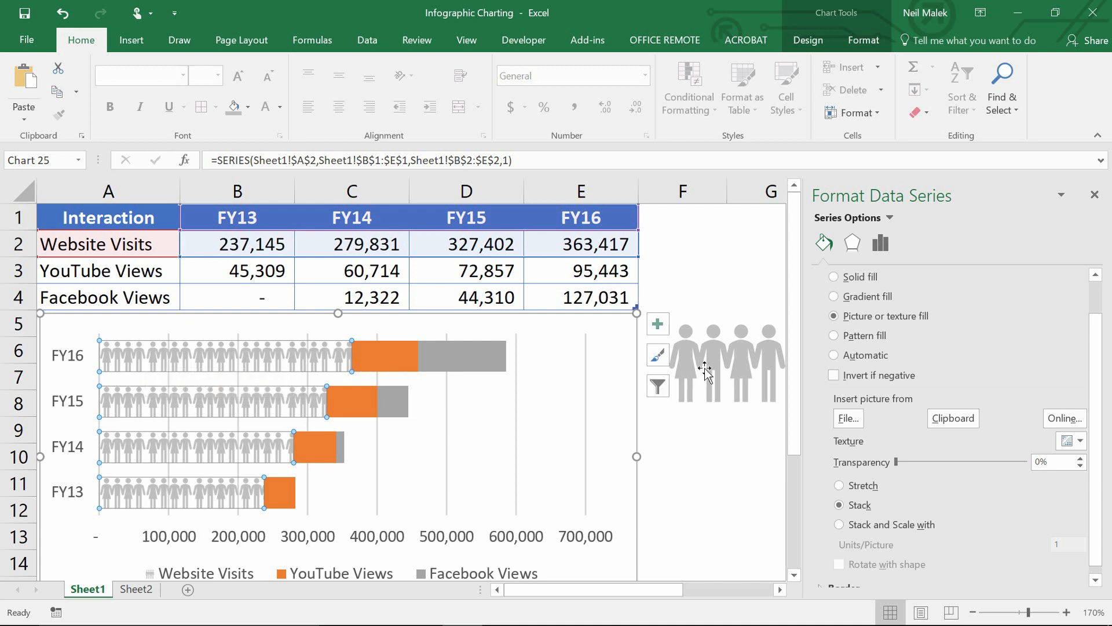
pyautogui.click(723, 358)
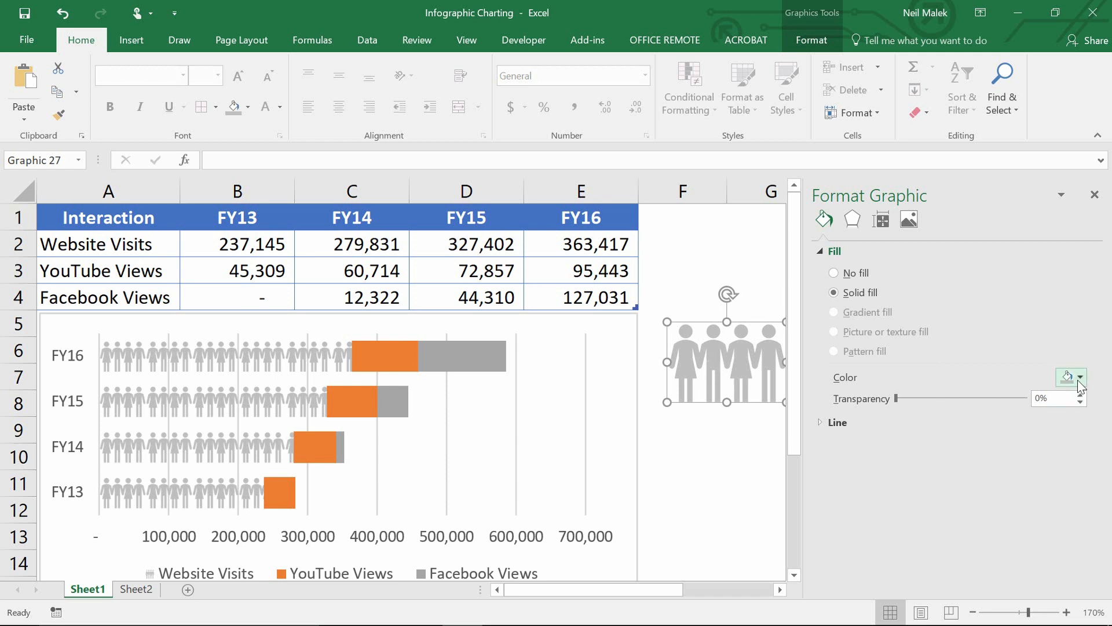
# Recolour the people graphic red and fill the YouTube Views bars with tiled red figures
pyautogui.click(1083, 376)
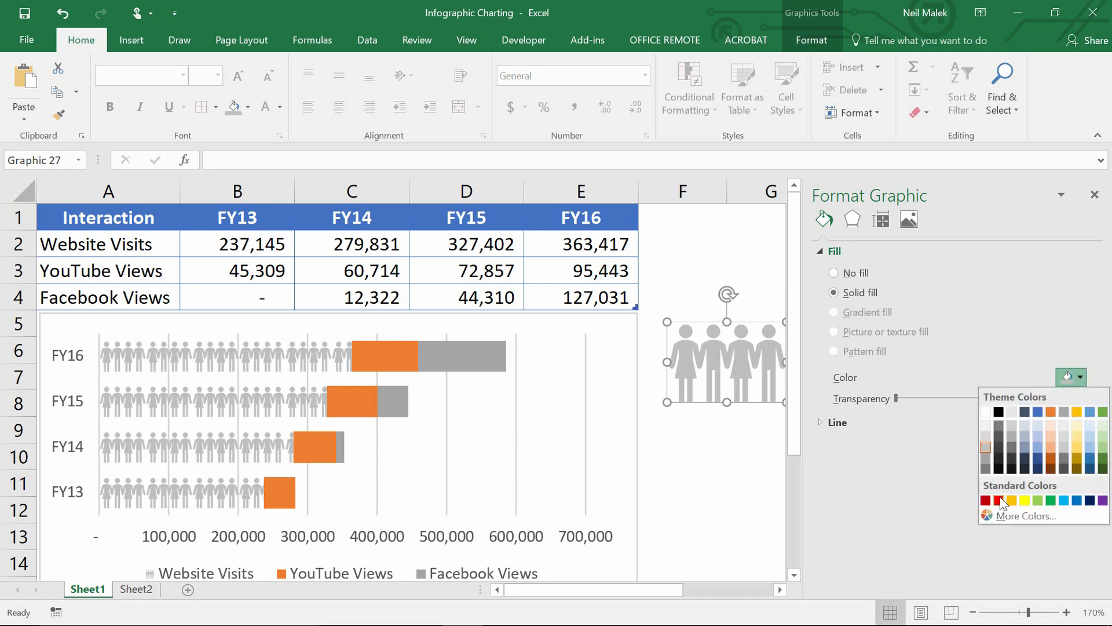
pyautogui.click(985, 500)
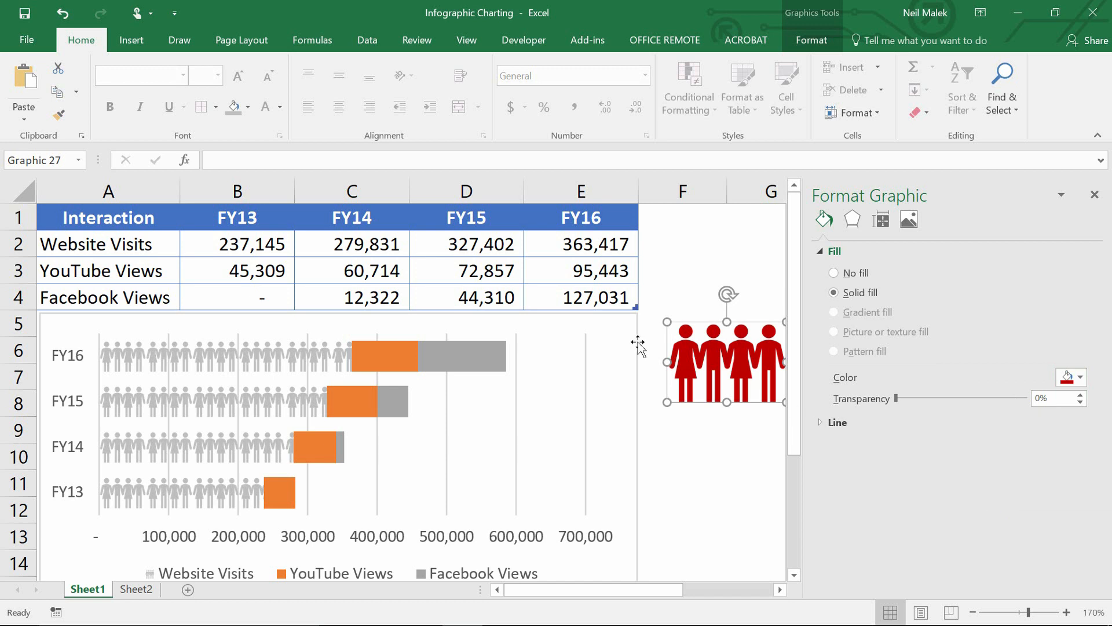
pyautogui.moveTo(698, 351)
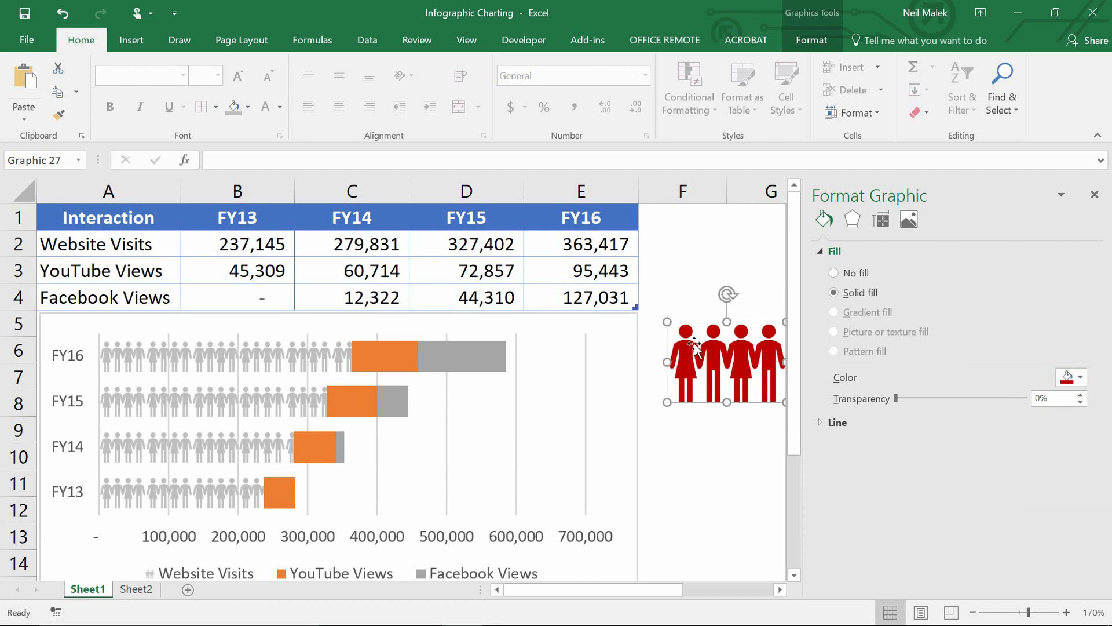
pyautogui.click(384, 357)
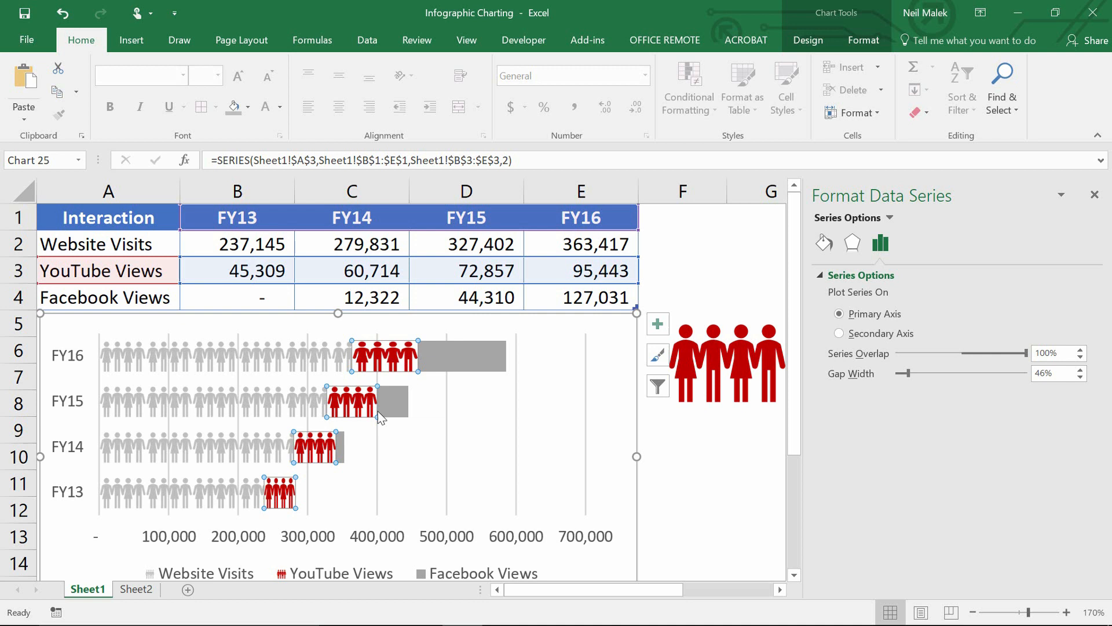
pyautogui.moveTo(394, 378)
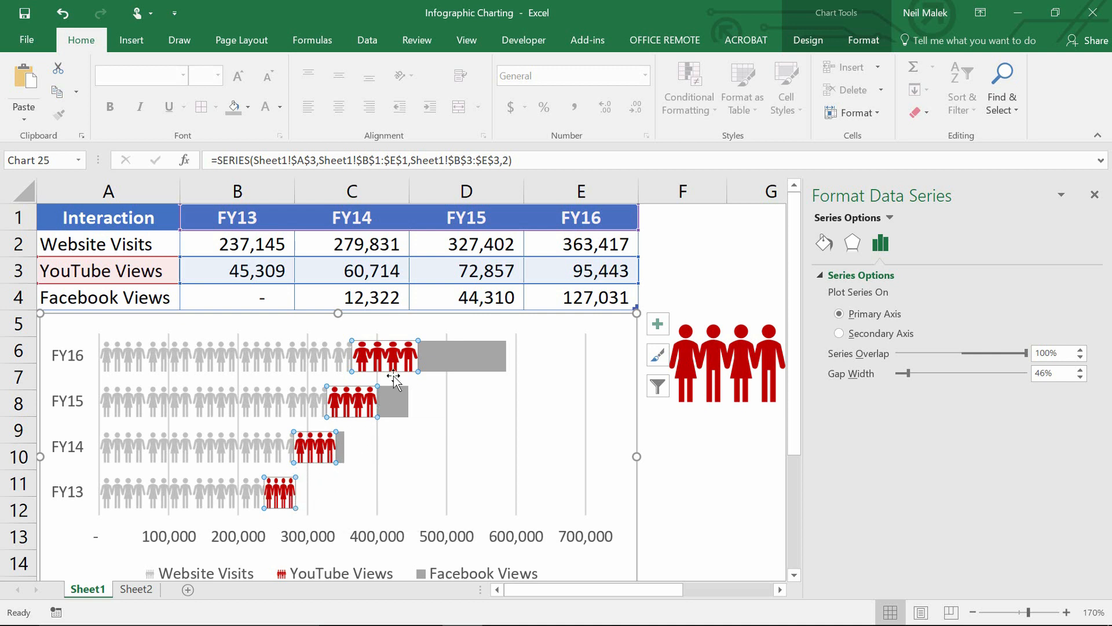
pyautogui.moveTo(390, 363)
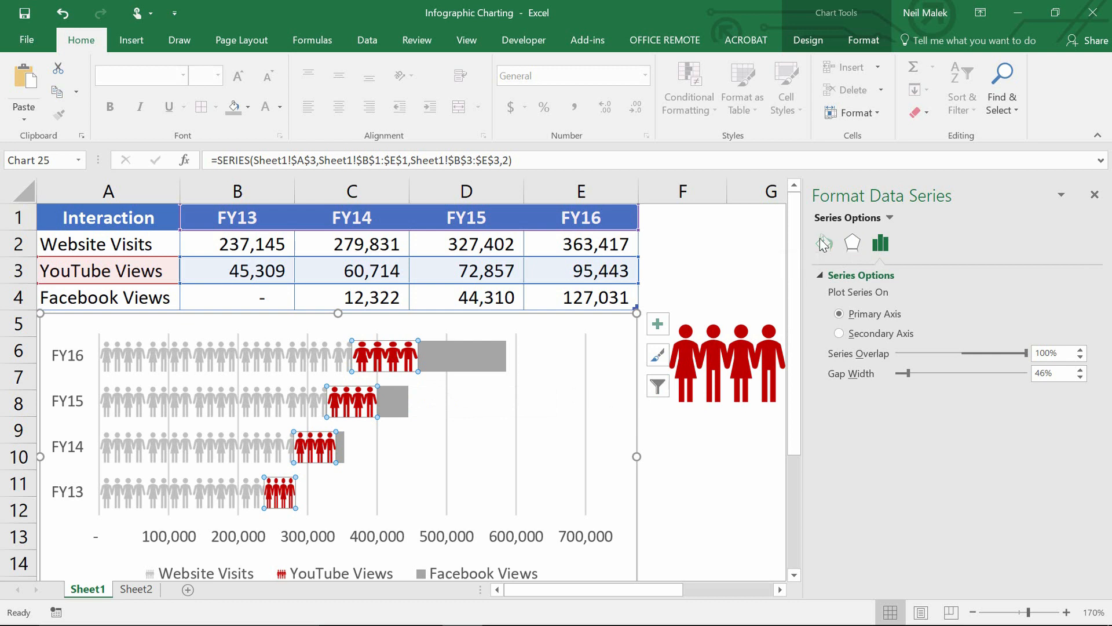
pyautogui.click(824, 244)
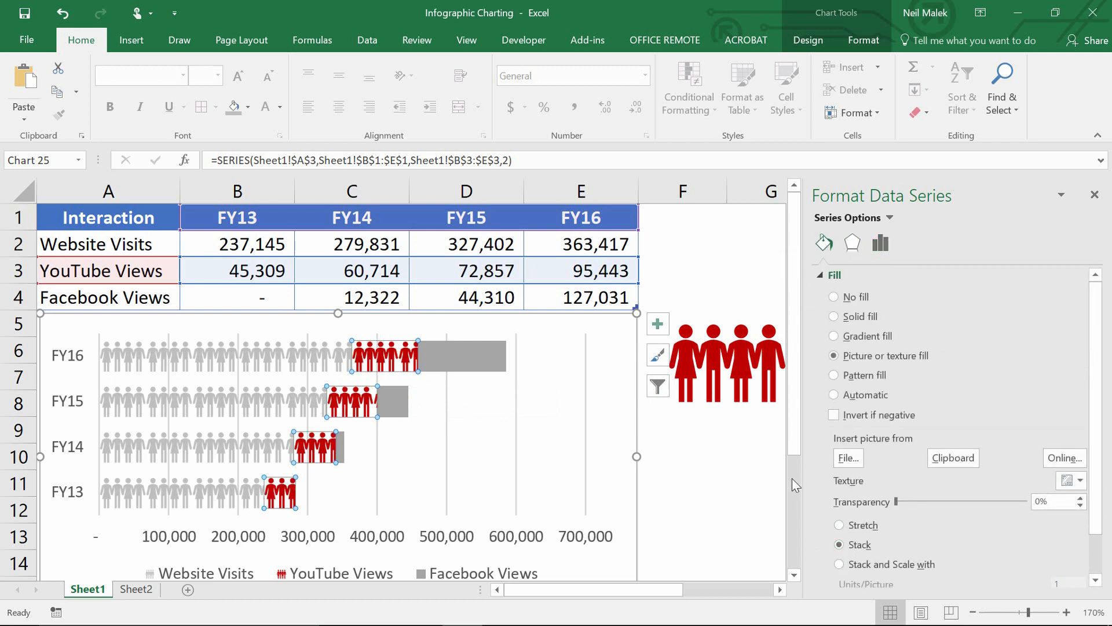
pyautogui.click(725, 362)
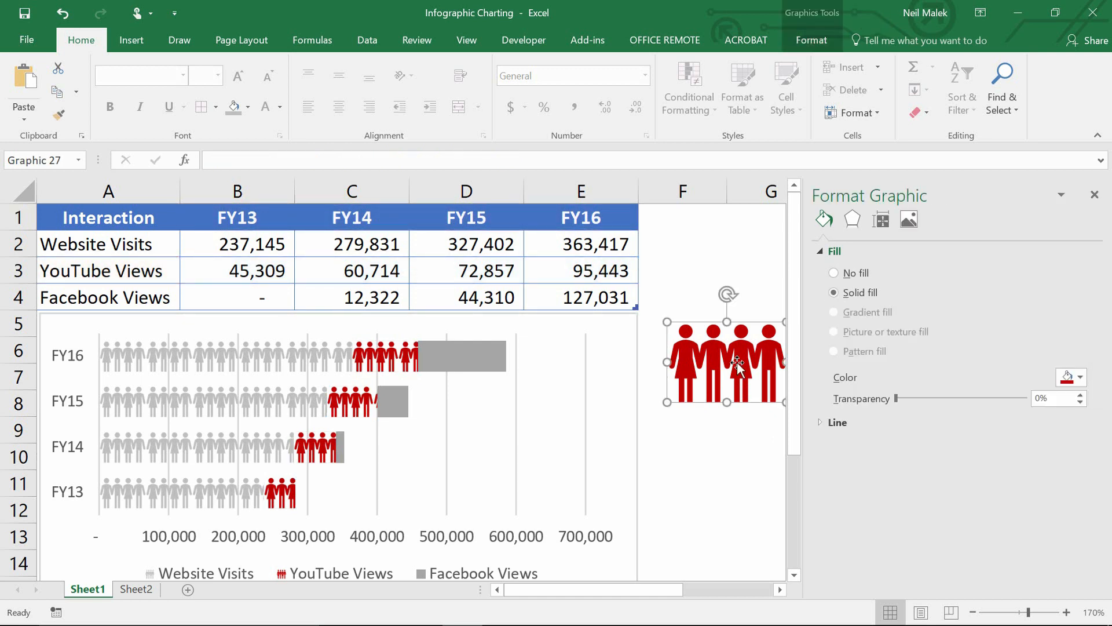
# Recolour the icon blue and fill the Facebook Views bars with stacked blue figures
pyautogui.click(1079, 377)
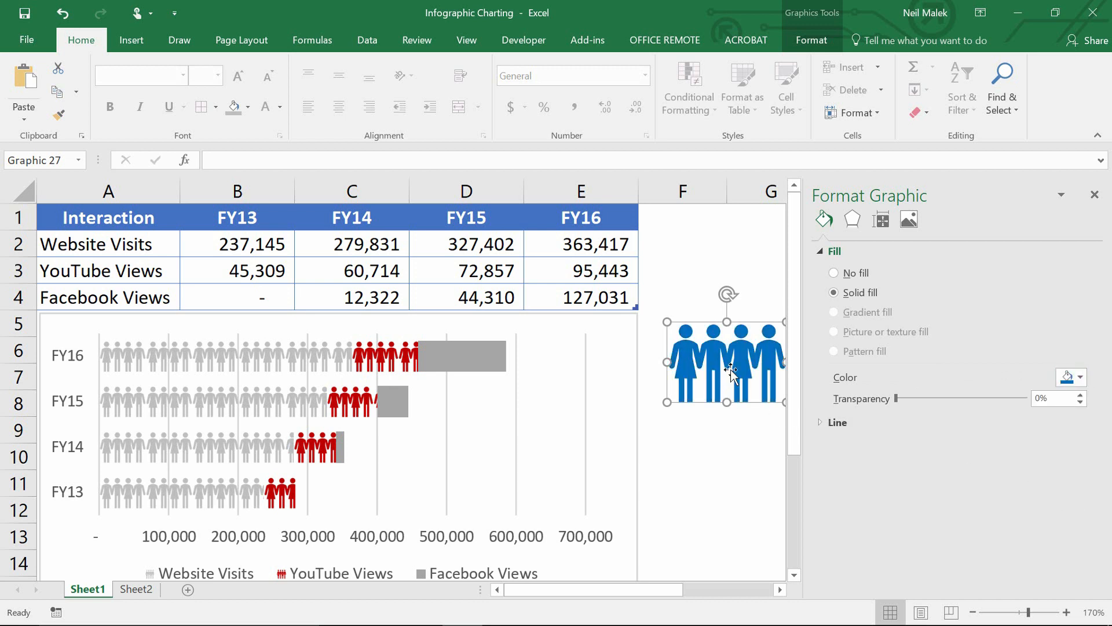
pyautogui.moveTo(460, 367)
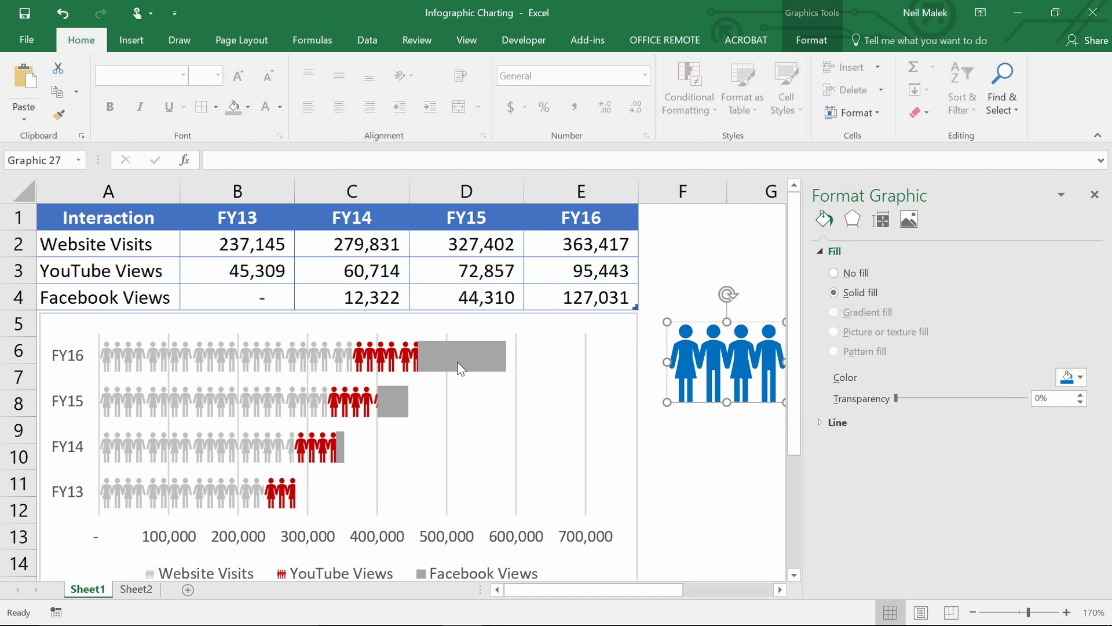
pyautogui.click(462, 356)
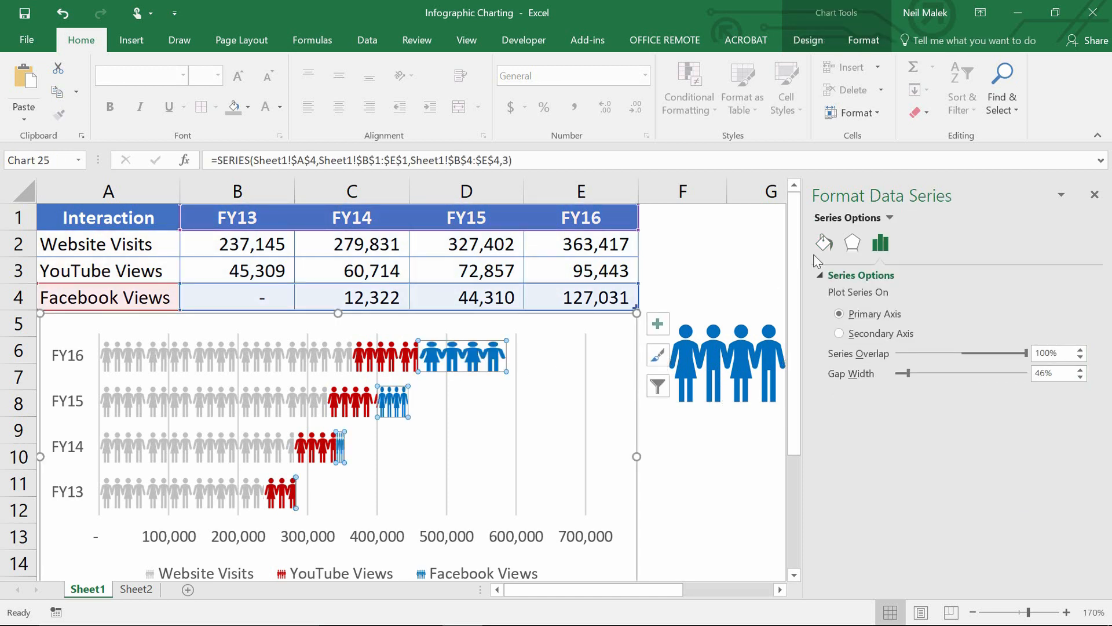
pyautogui.click(824, 244)
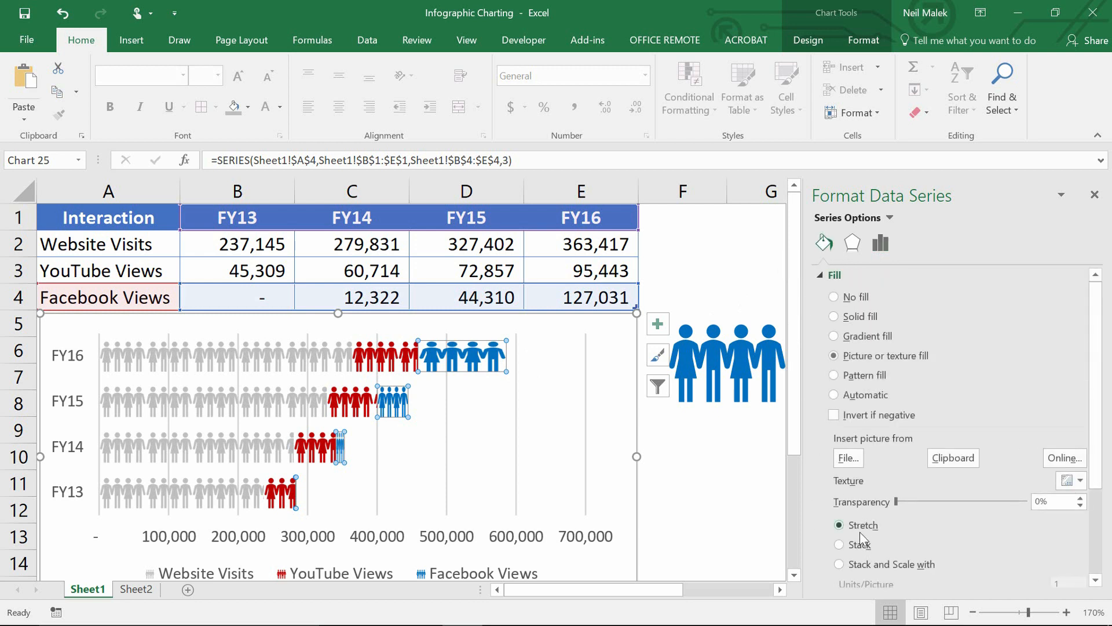
pyautogui.click(839, 544)
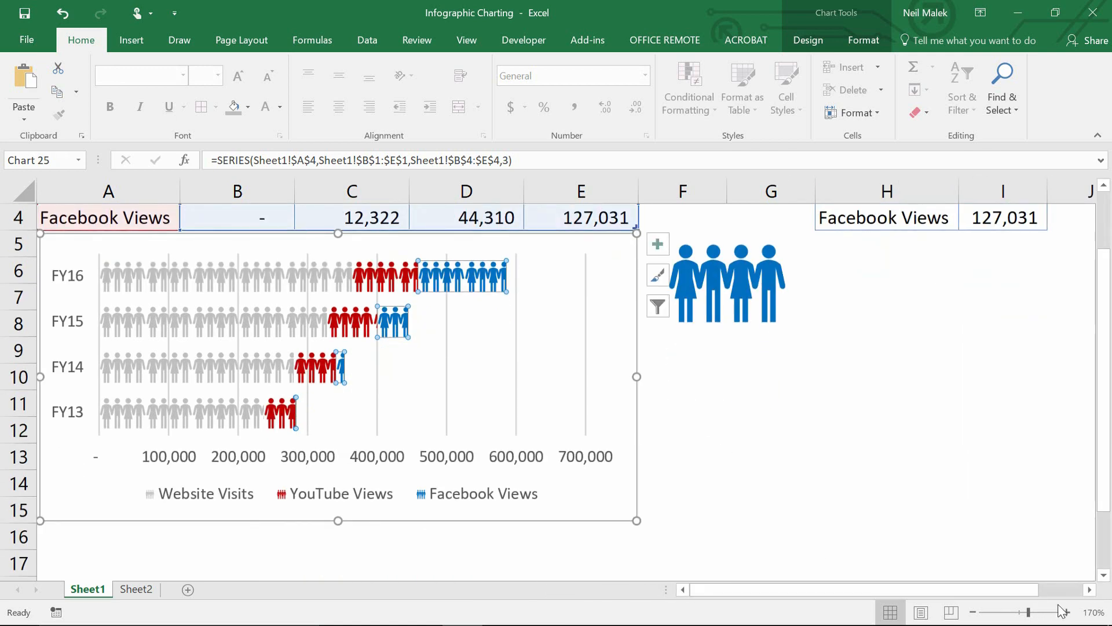
# Zoom in to inspect the finished silhouette chart, select the blue icon, then zoom back out
pyautogui.click(1052, 612)
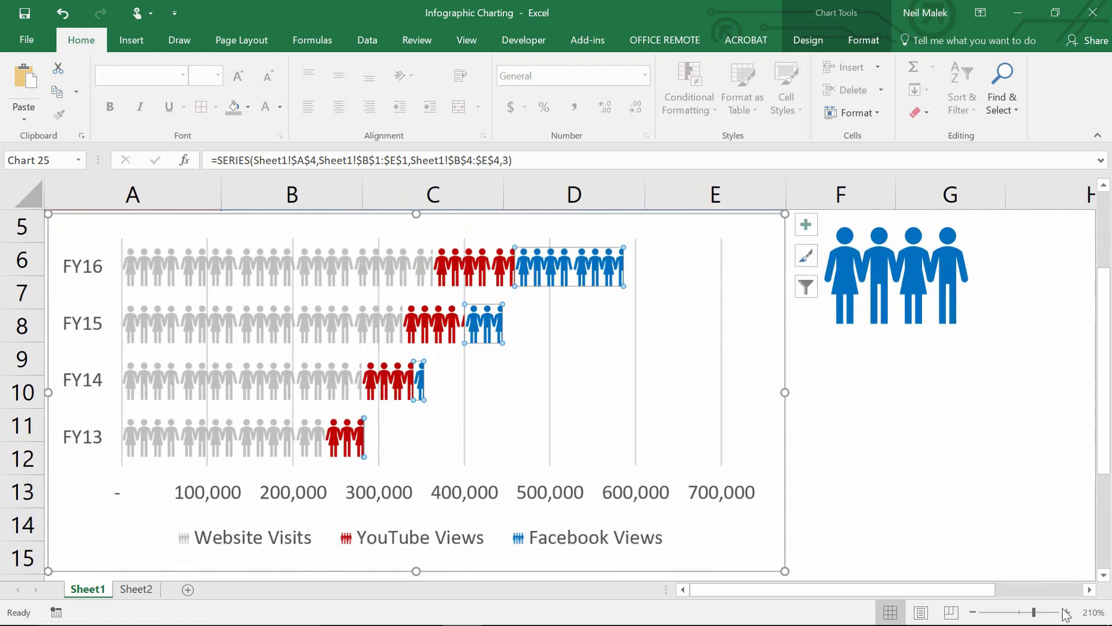
pyautogui.click(1067, 611)
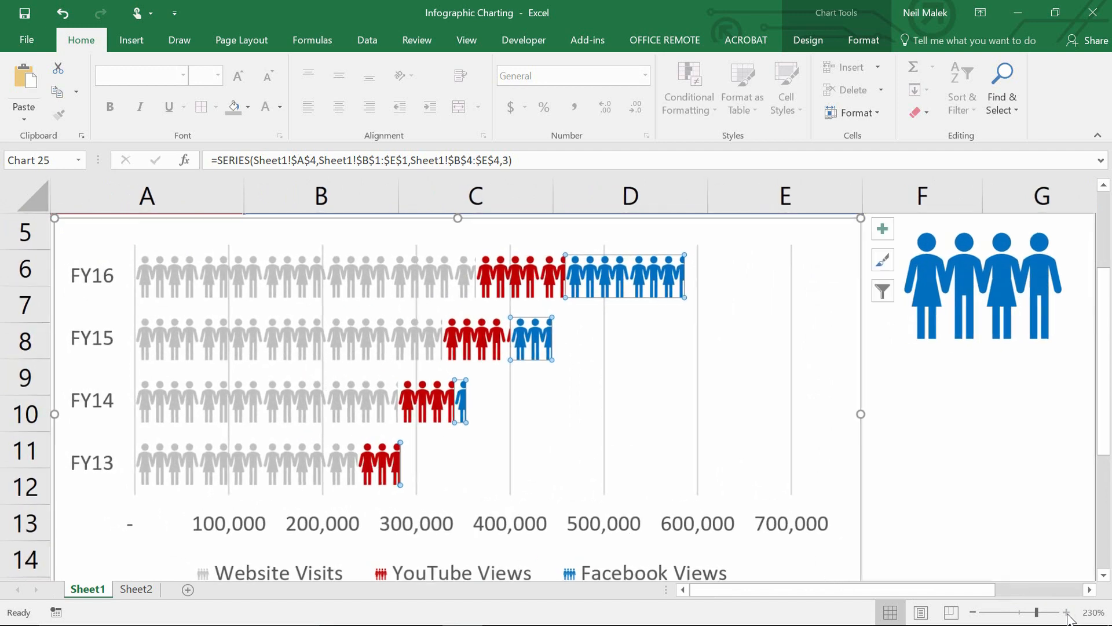
pyautogui.click(1070, 612)
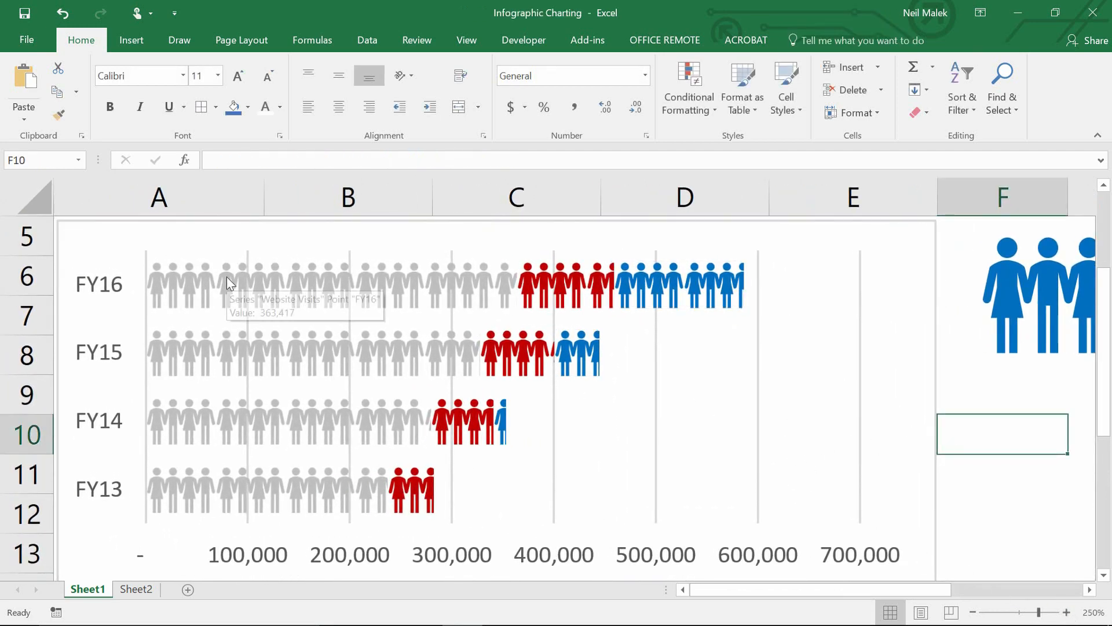
pyautogui.moveTo(692, 294)
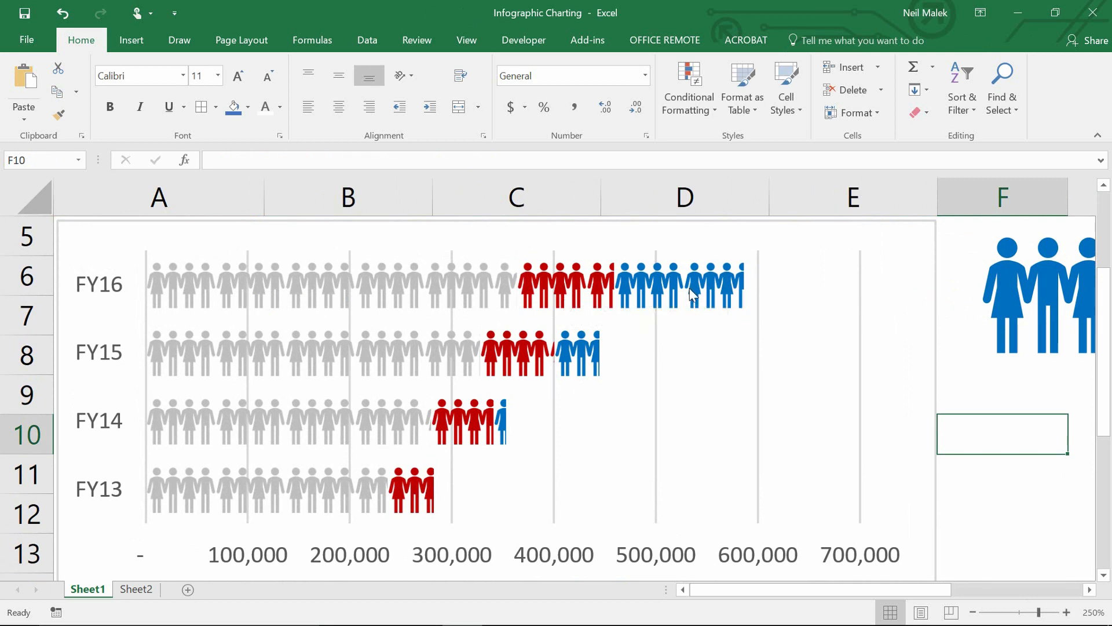
pyautogui.moveTo(150, 491)
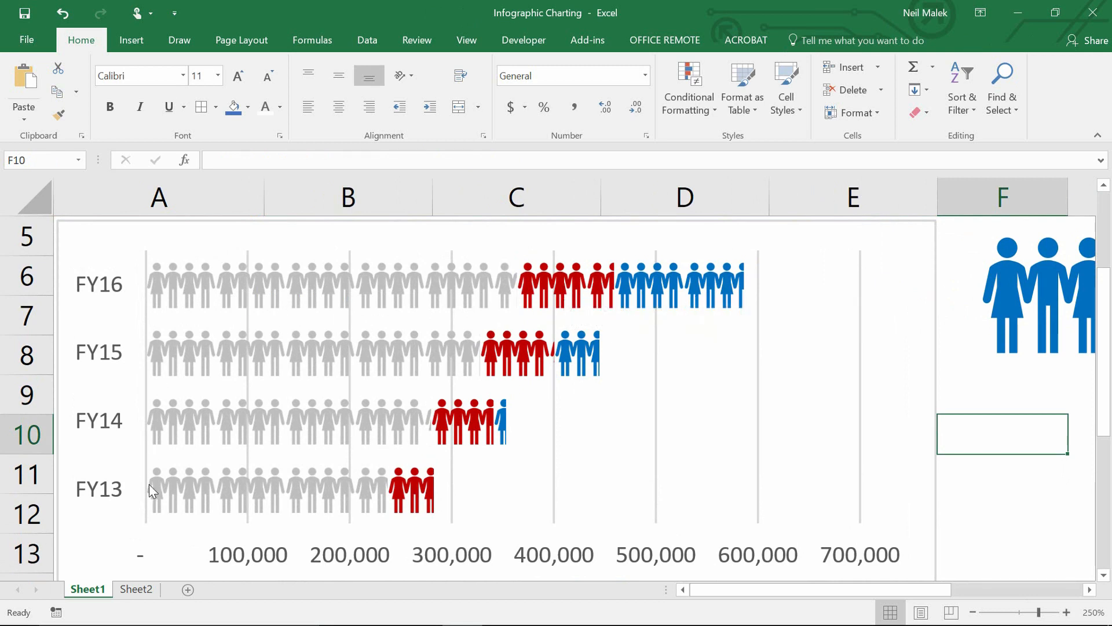
pyautogui.moveTo(623, 355)
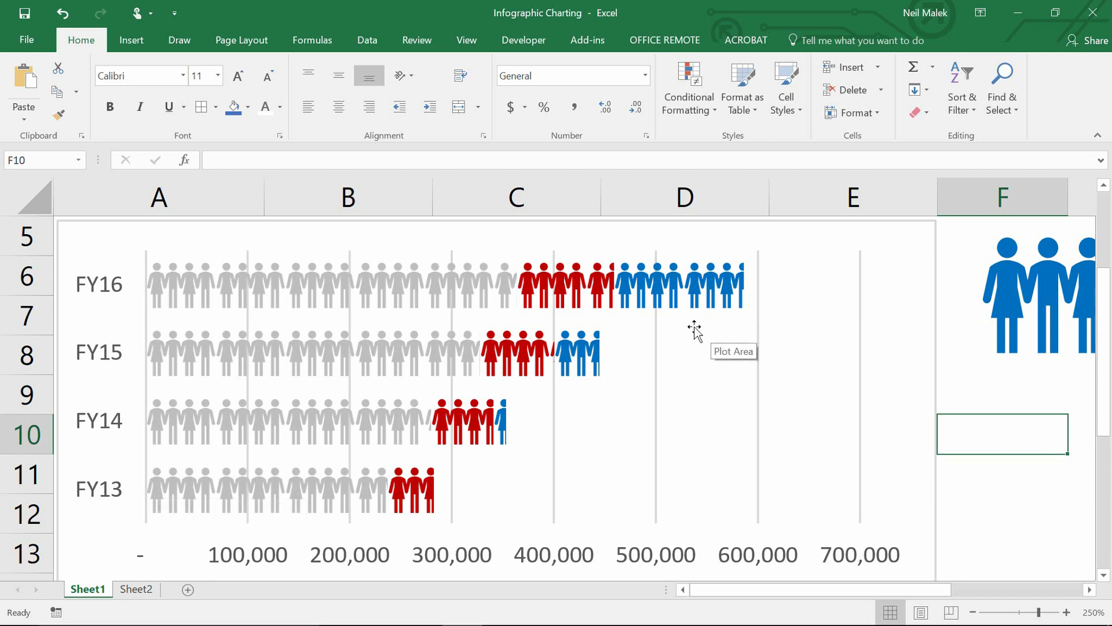
pyautogui.moveTo(878, 508)
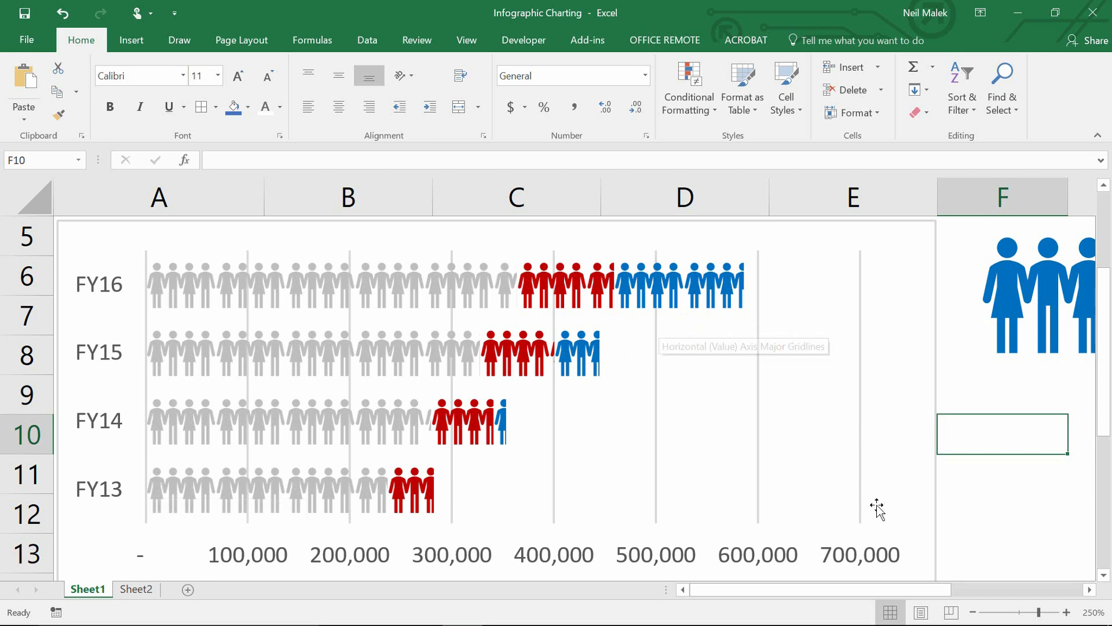
pyautogui.hscroll(3)
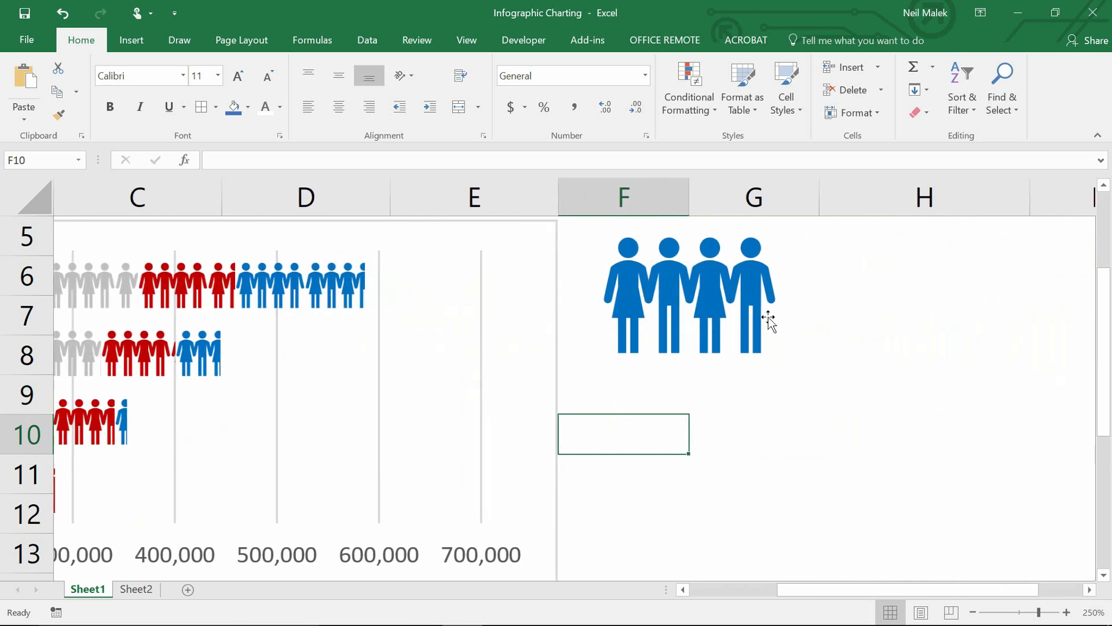
pyautogui.click(689, 293)
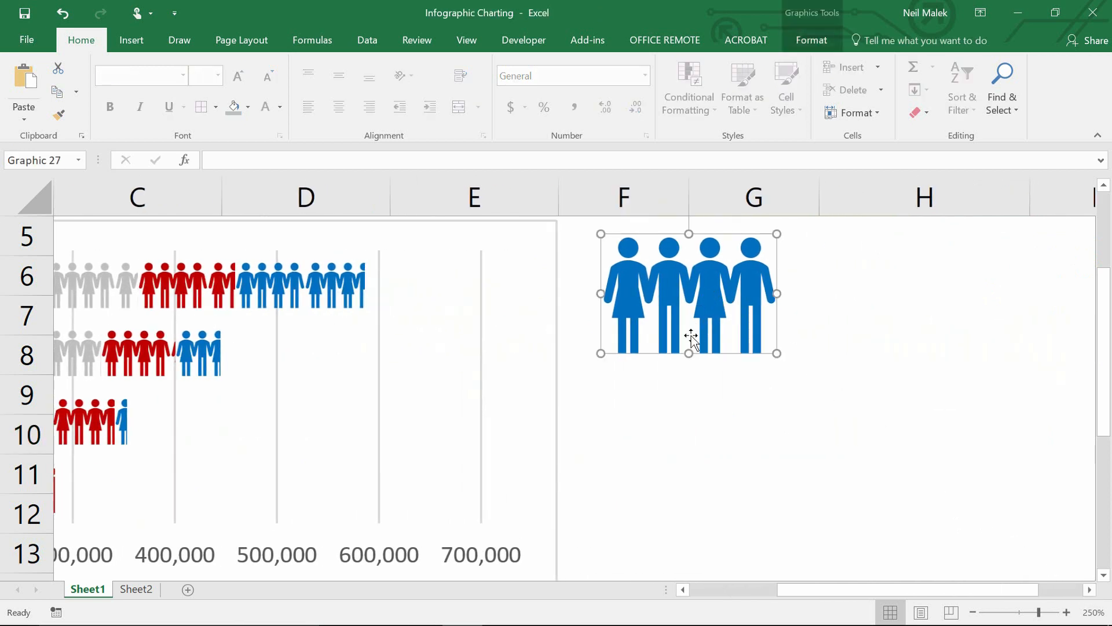
pyautogui.moveTo(642, 298)
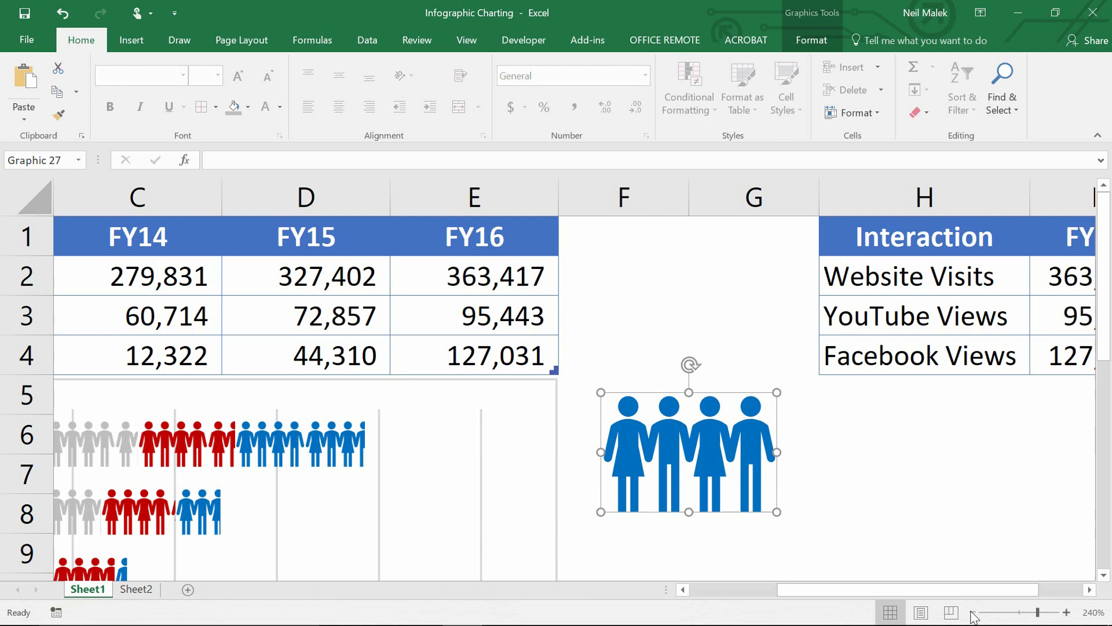
pyautogui.click(1044, 612)
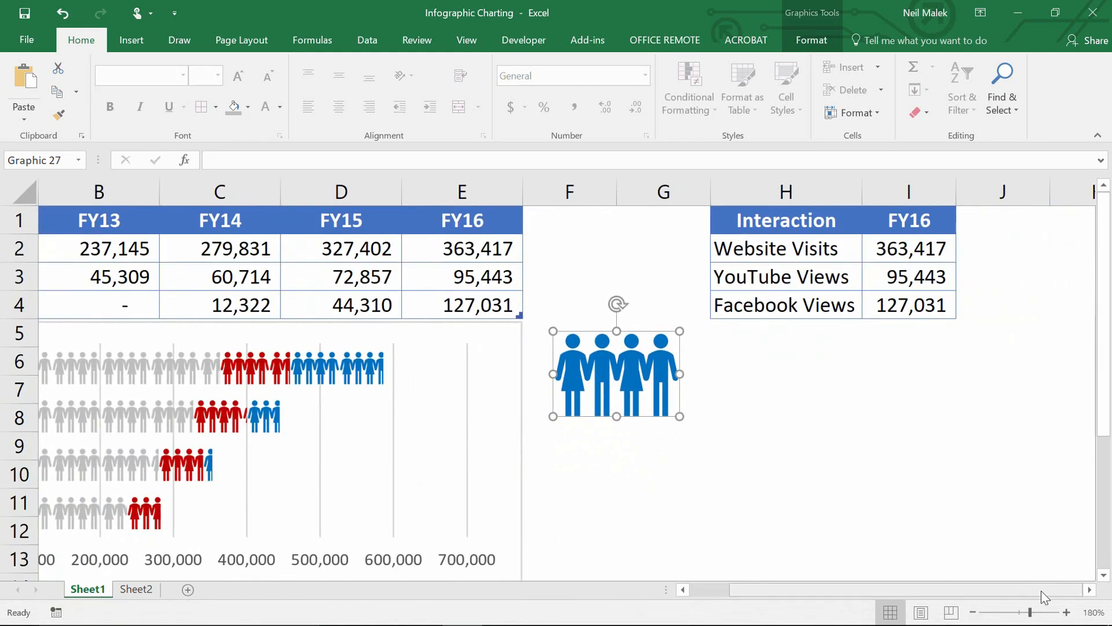
# Switch the lookup table's year dropdown in I1 to FY15
pyautogui.hscroll(3)
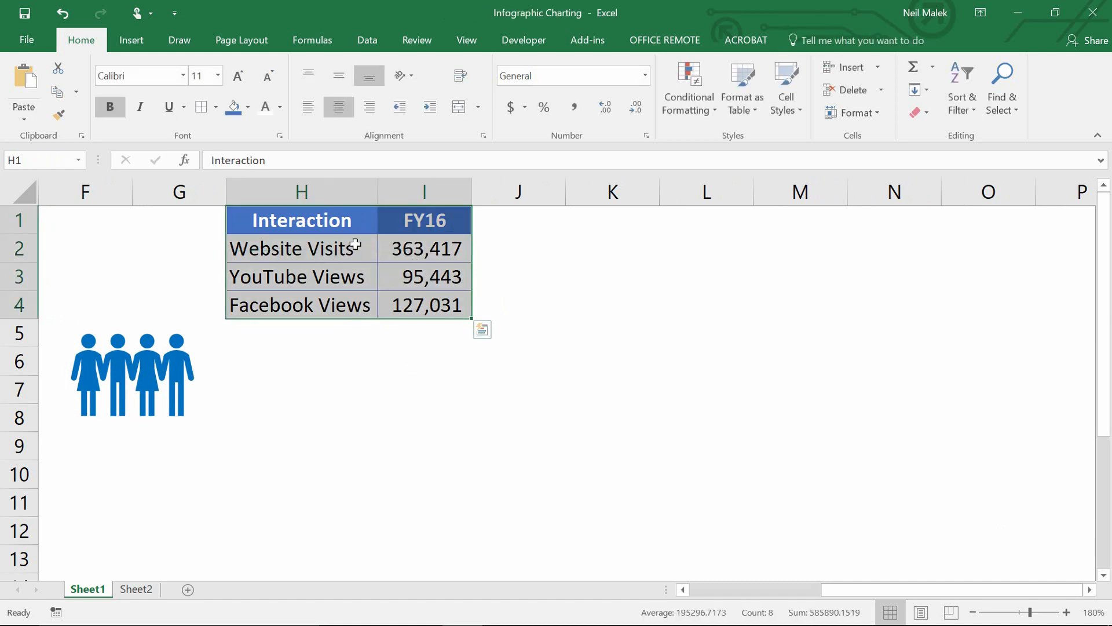
pyautogui.moveTo(415, 306)
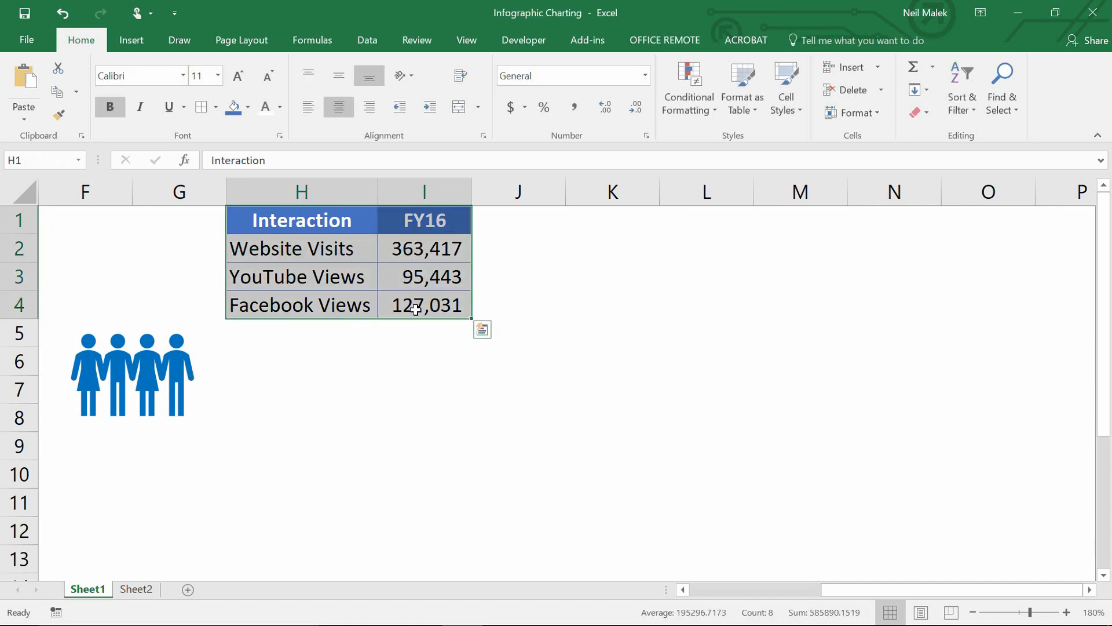
pyautogui.click(424, 220)
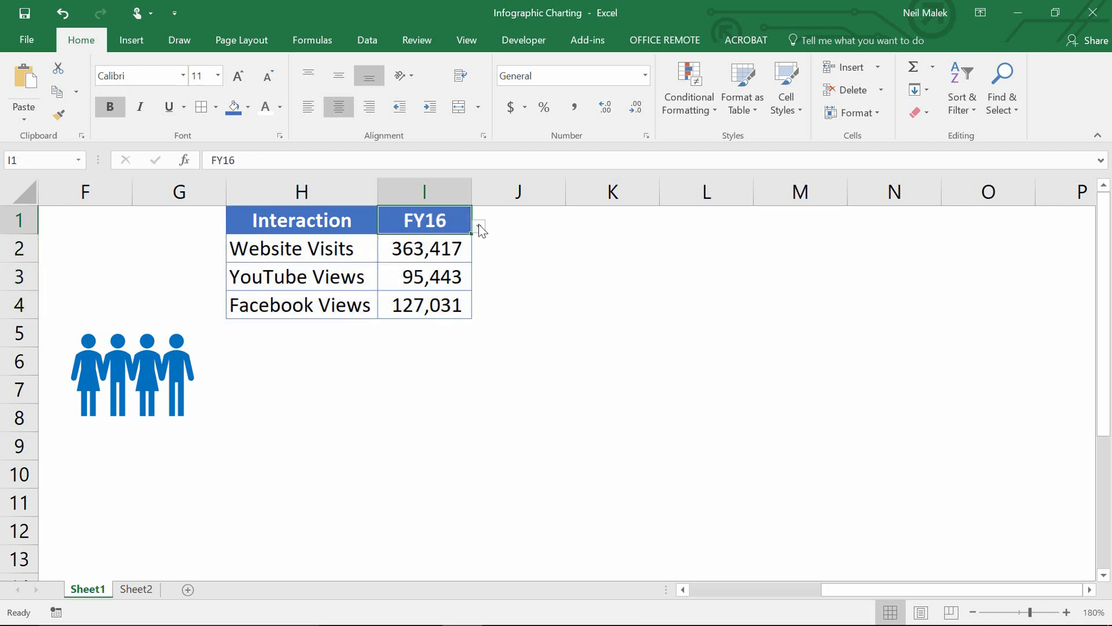
pyautogui.click(478, 226)
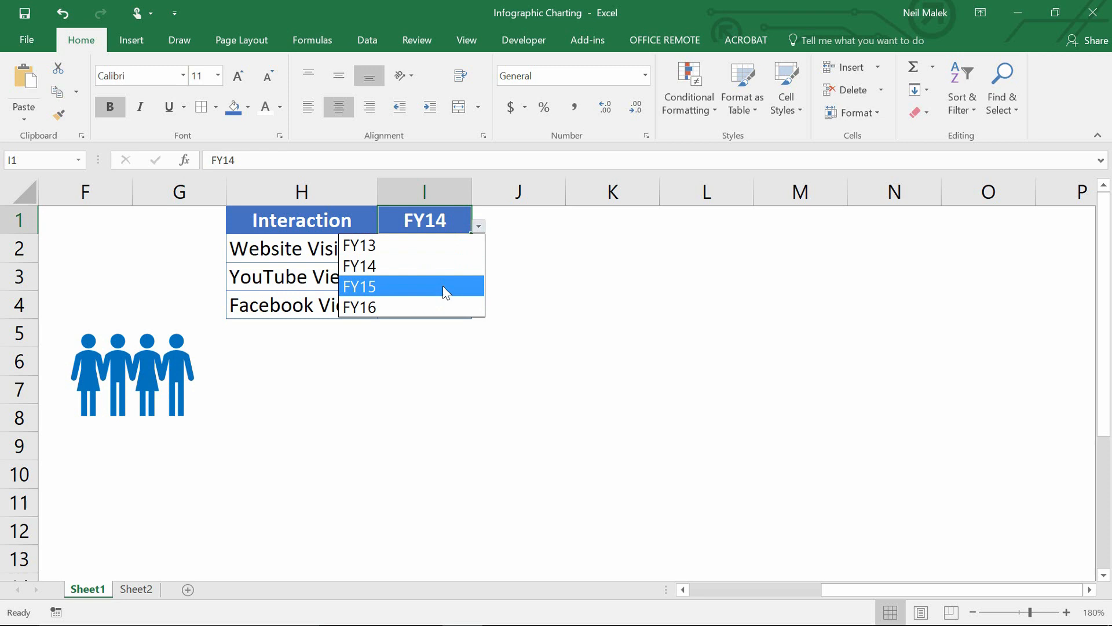
pyautogui.click(359, 286)
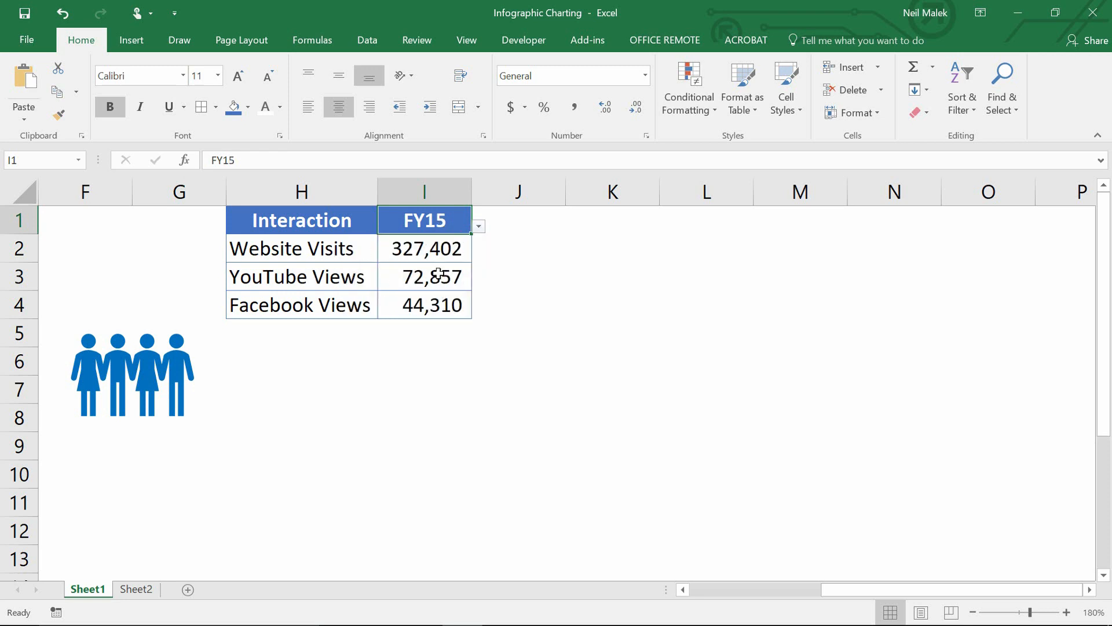
pyautogui.moveTo(382, 246)
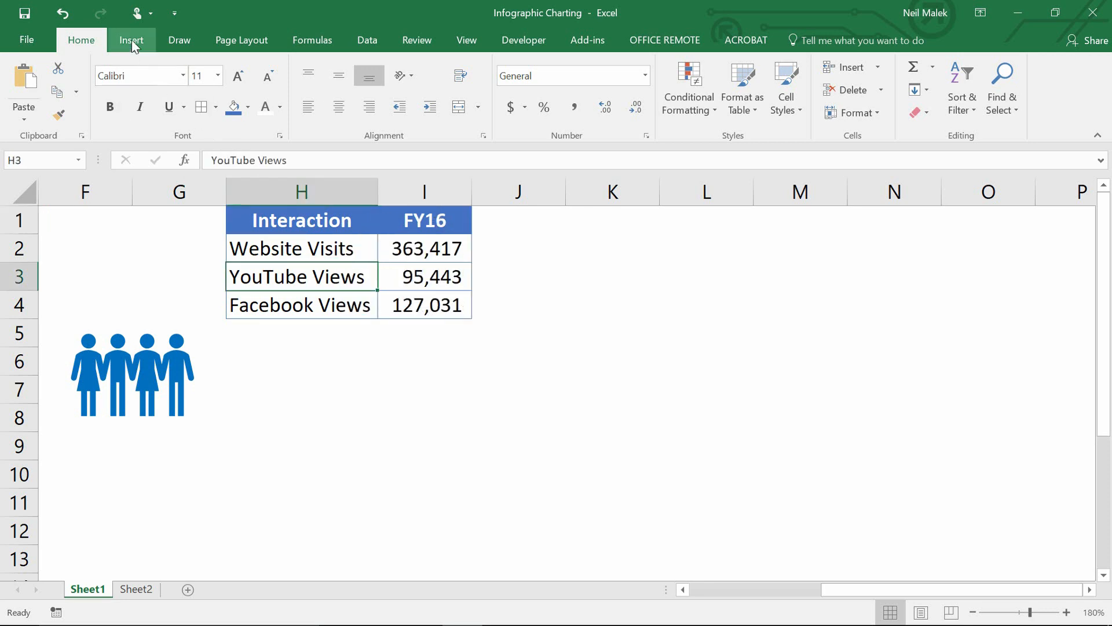
# Insert a clustered column chart of the lookup table's three interaction counts
pyautogui.click(446, 74)
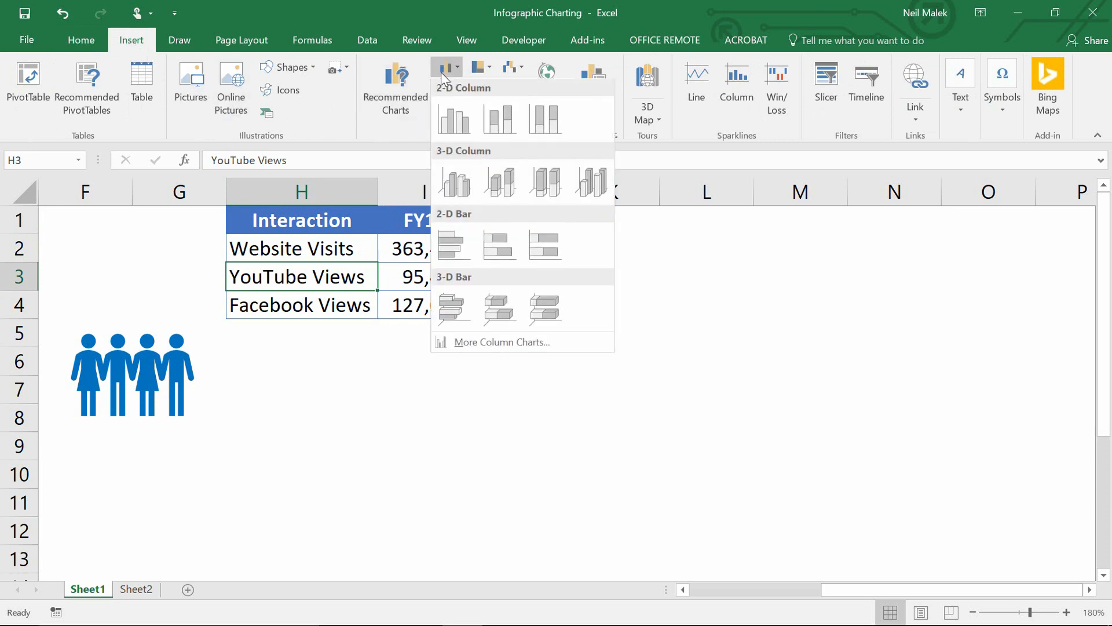
pyautogui.click(453, 118)
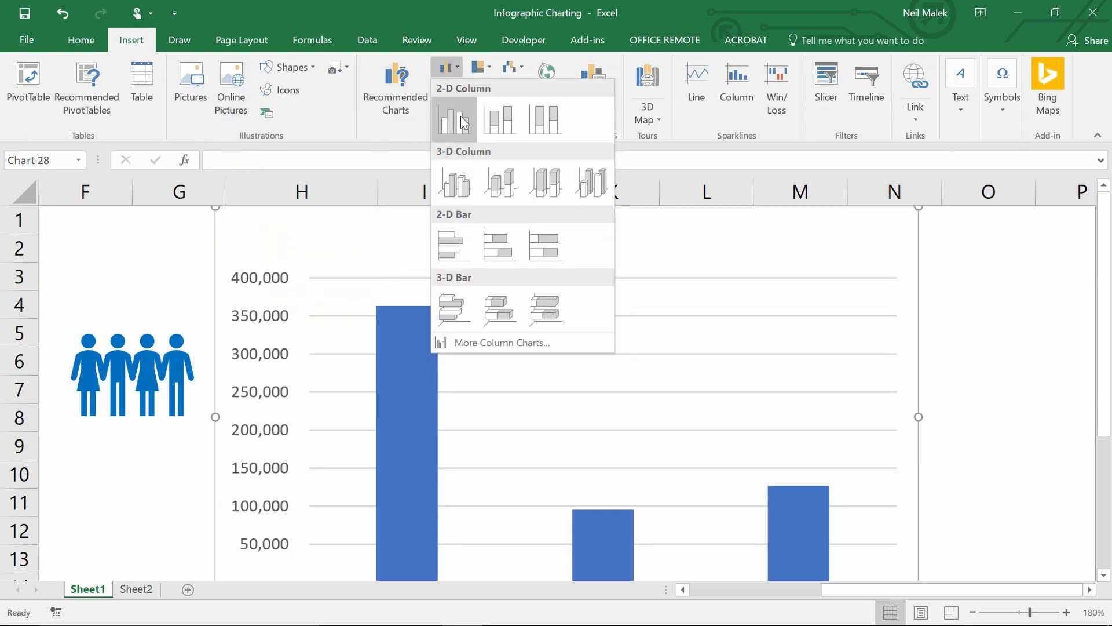
pyautogui.click(454, 118)
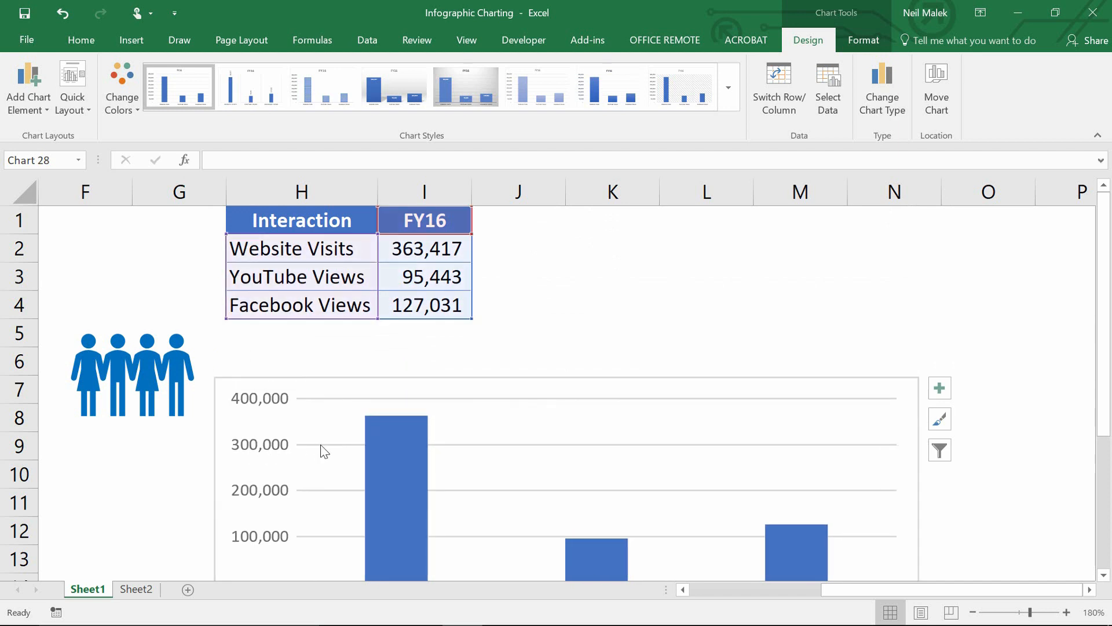
pyautogui.scroll(-3)
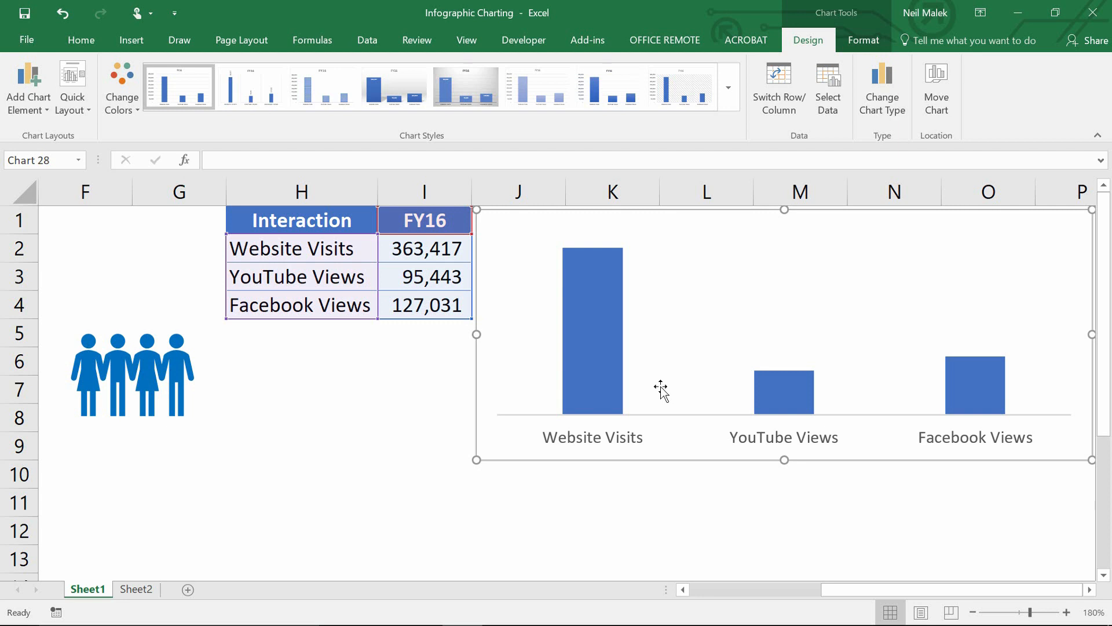
pyautogui.click(131, 41)
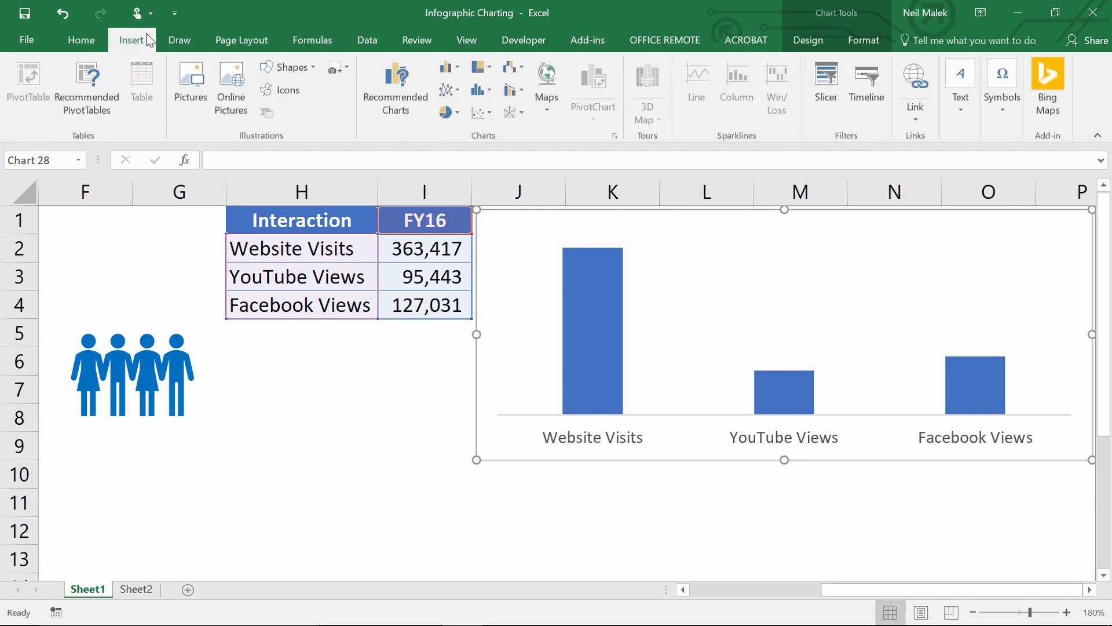
pyautogui.moveTo(324, 408)
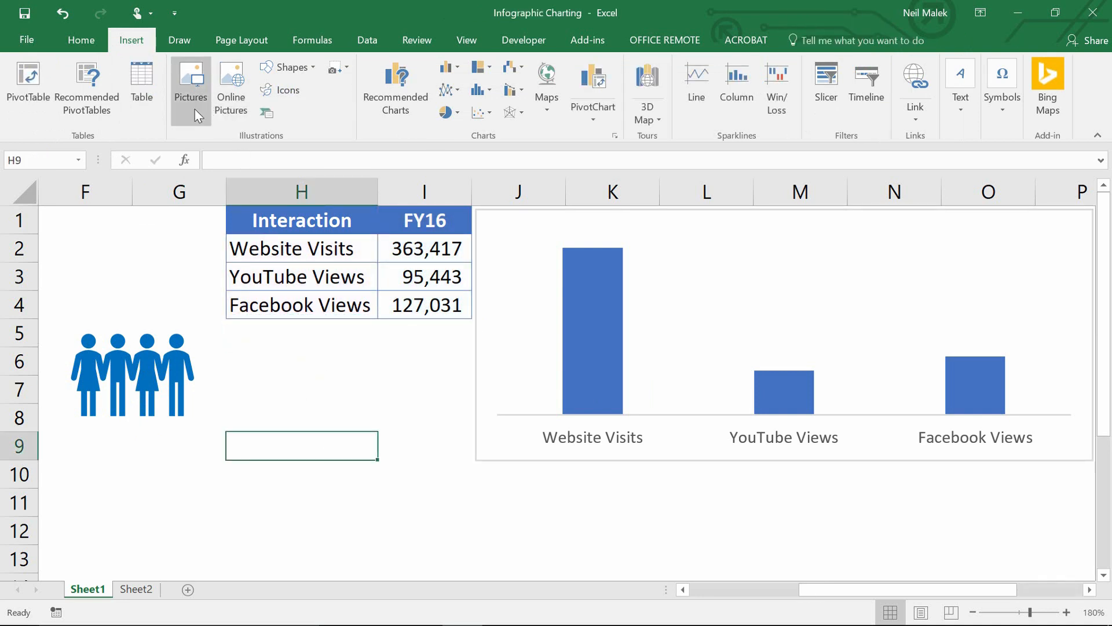
# Insert the Person picture as a silhouette mask over the Website Visits bar
pyautogui.click(190, 78)
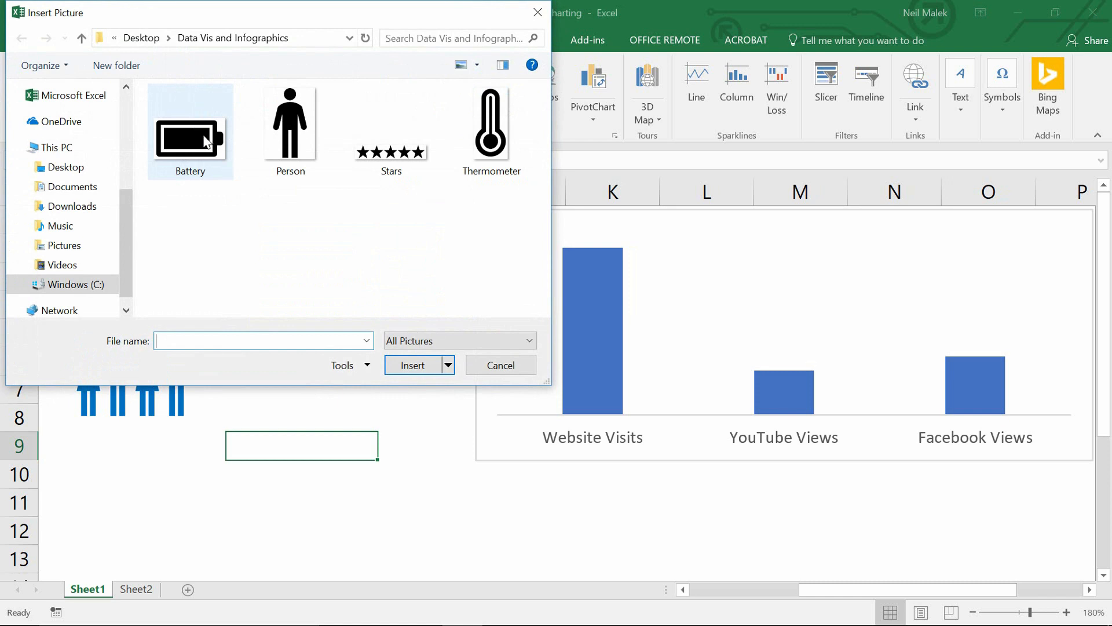
pyautogui.moveTo(294, 144)
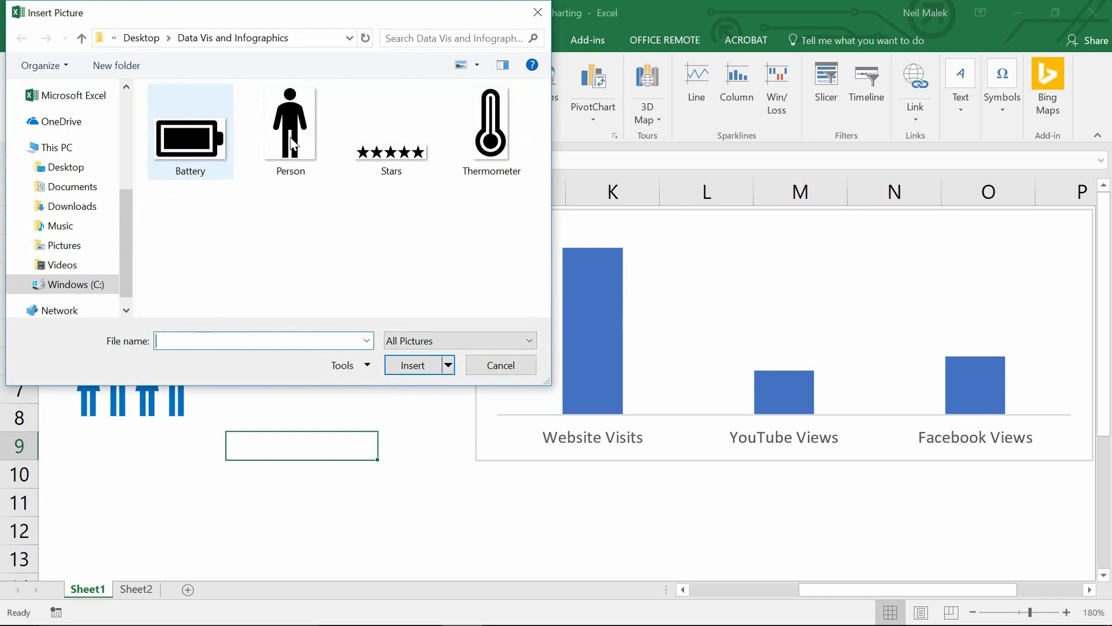
pyautogui.click(289, 131)
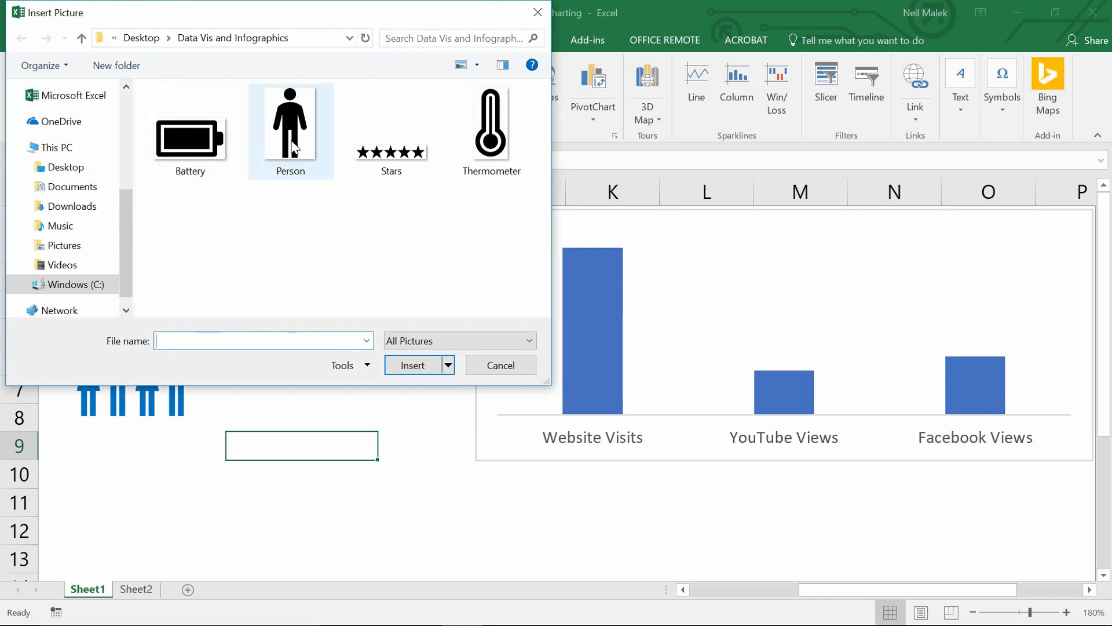
pyautogui.moveTo(290, 124)
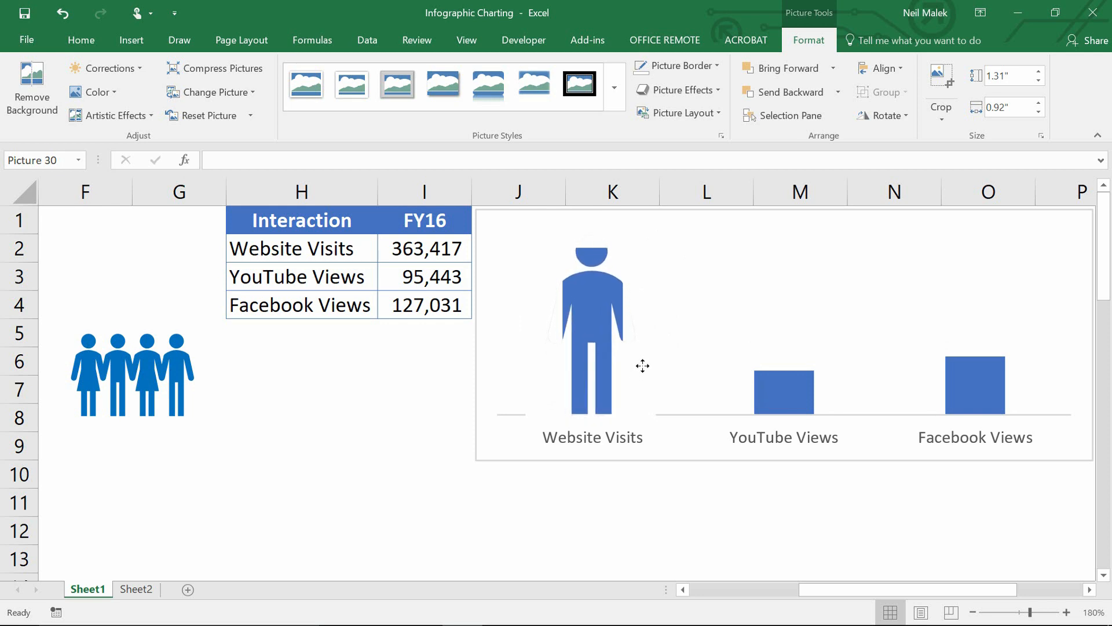
# Select the person mask over the first bar to copy it onto the YouTube and Facebook bars
pyautogui.click(592, 327)
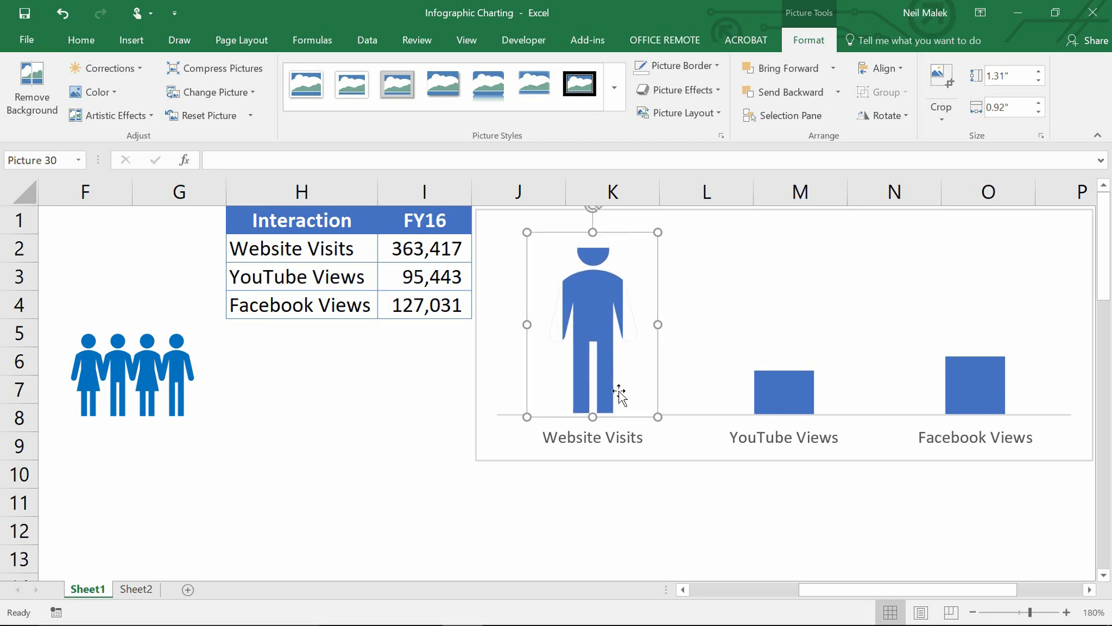
pyautogui.moveTo(622, 389)
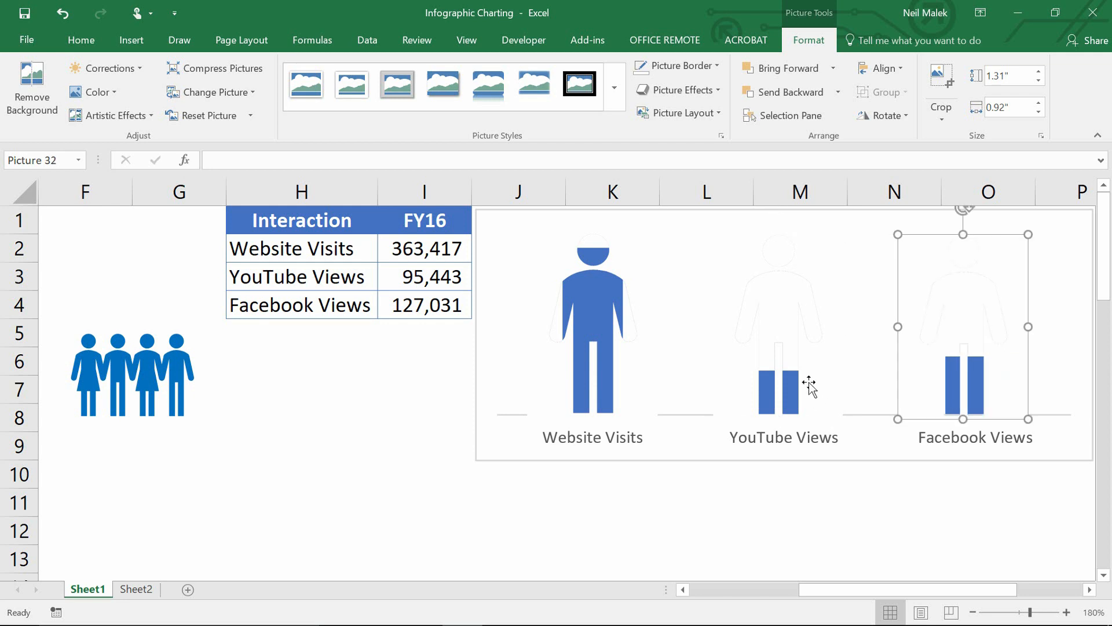
pyautogui.moveTo(598, 348)
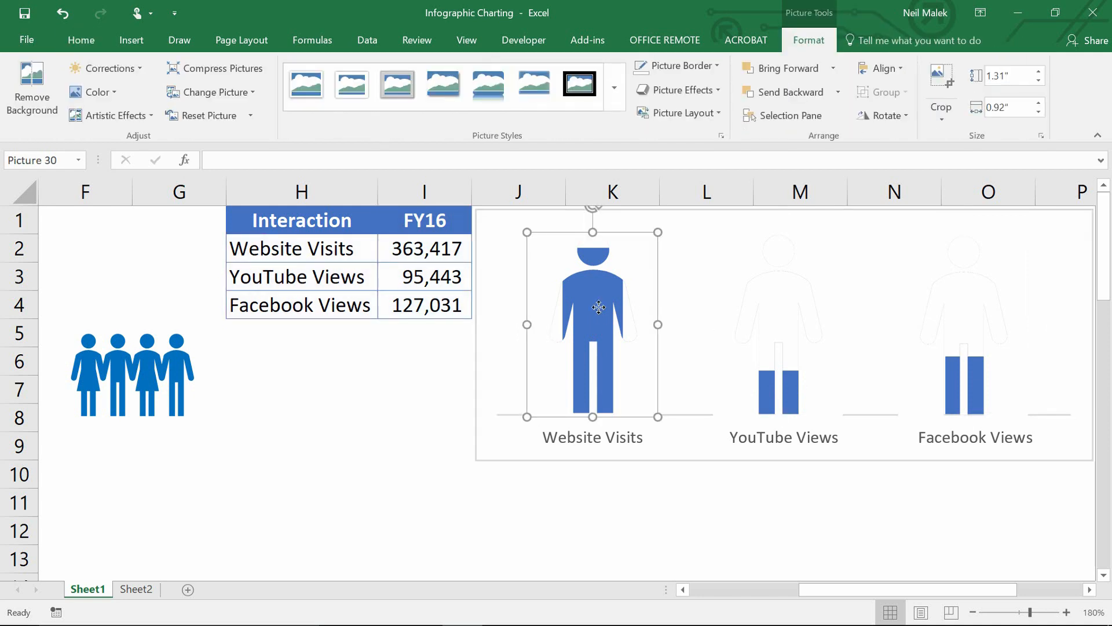
pyautogui.moveTo(728, 281)
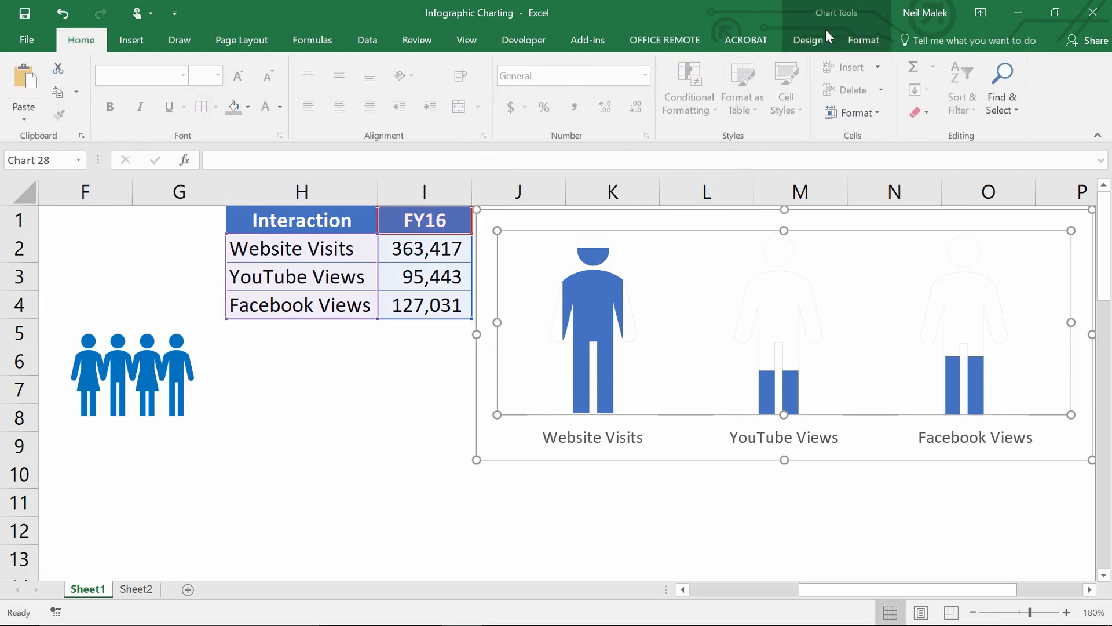
# Reduce Series FY16's gap width to about 105% so the bars fill the silhouettes
pyautogui.click(862, 40)
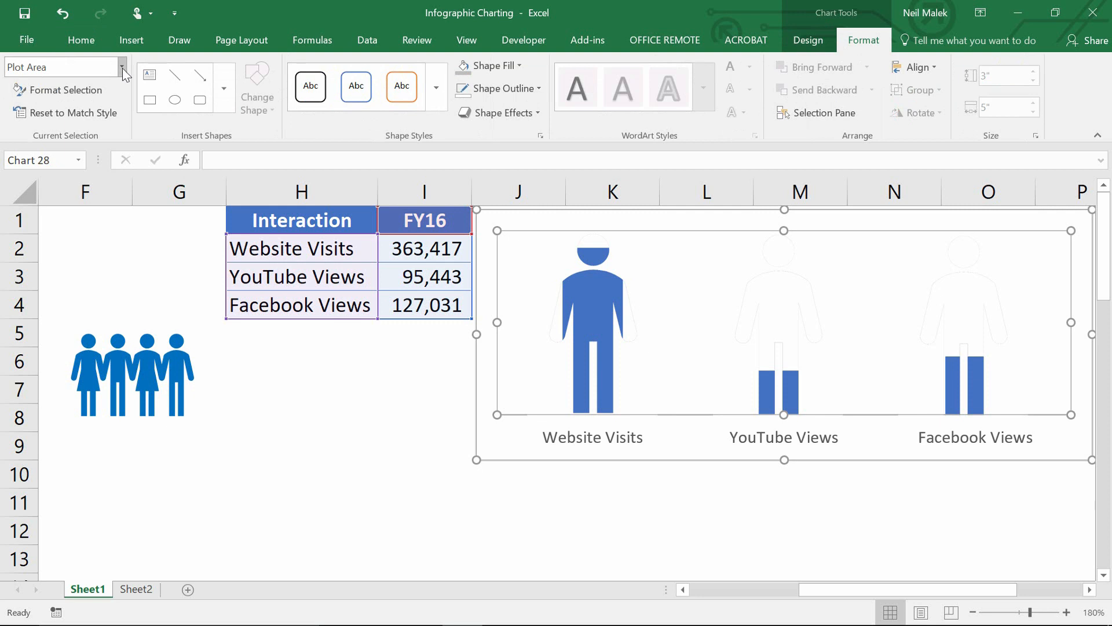
pyautogui.click(122, 67)
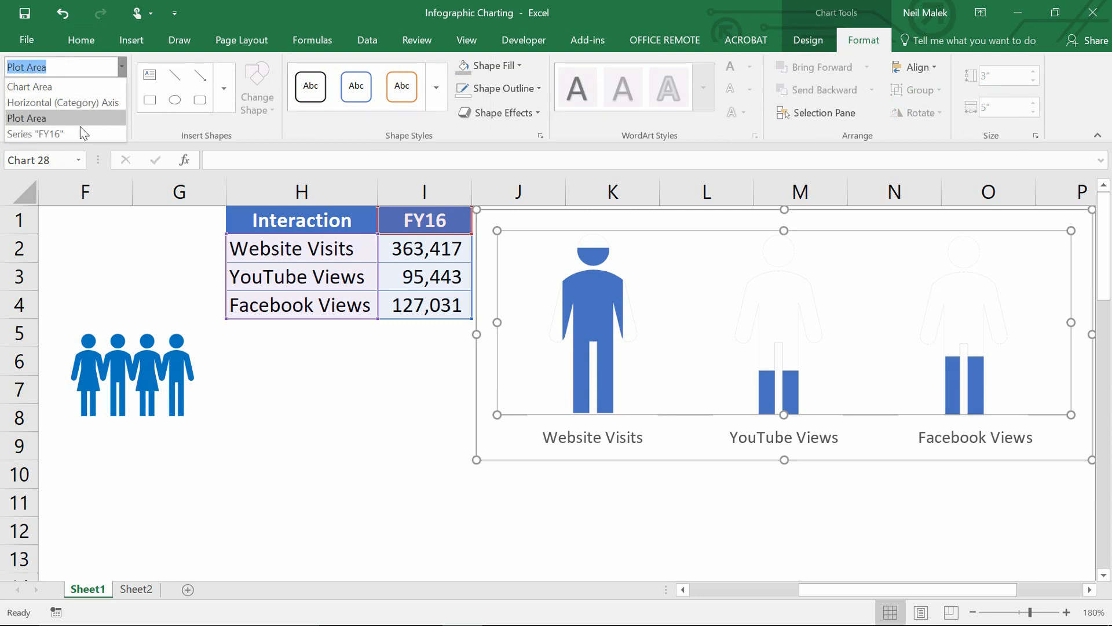
pyautogui.click(34, 133)
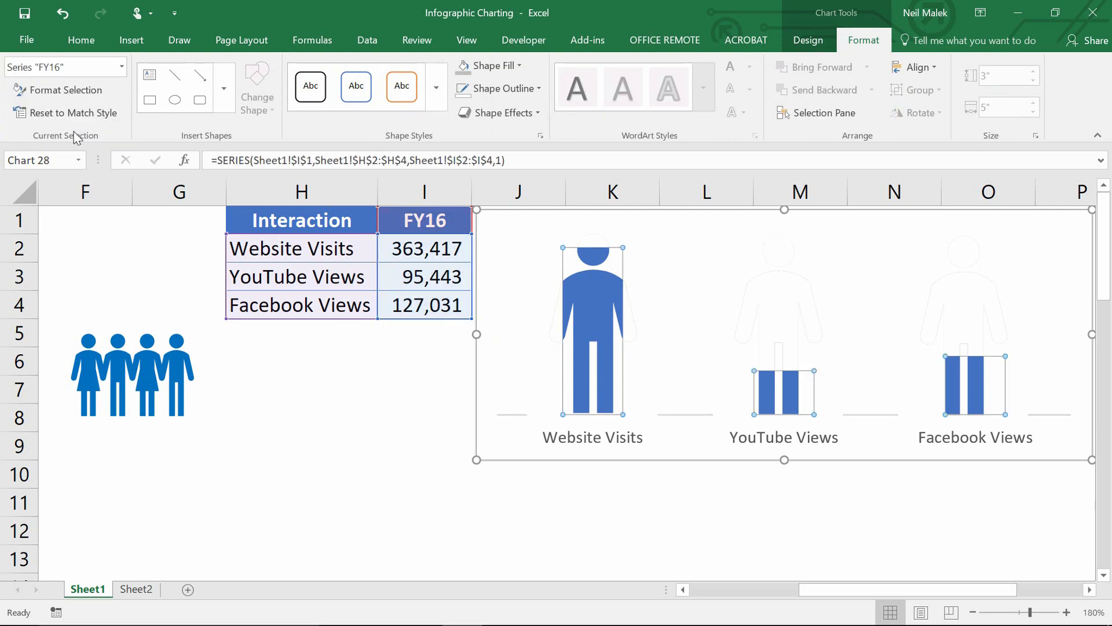
pyautogui.click(66, 91)
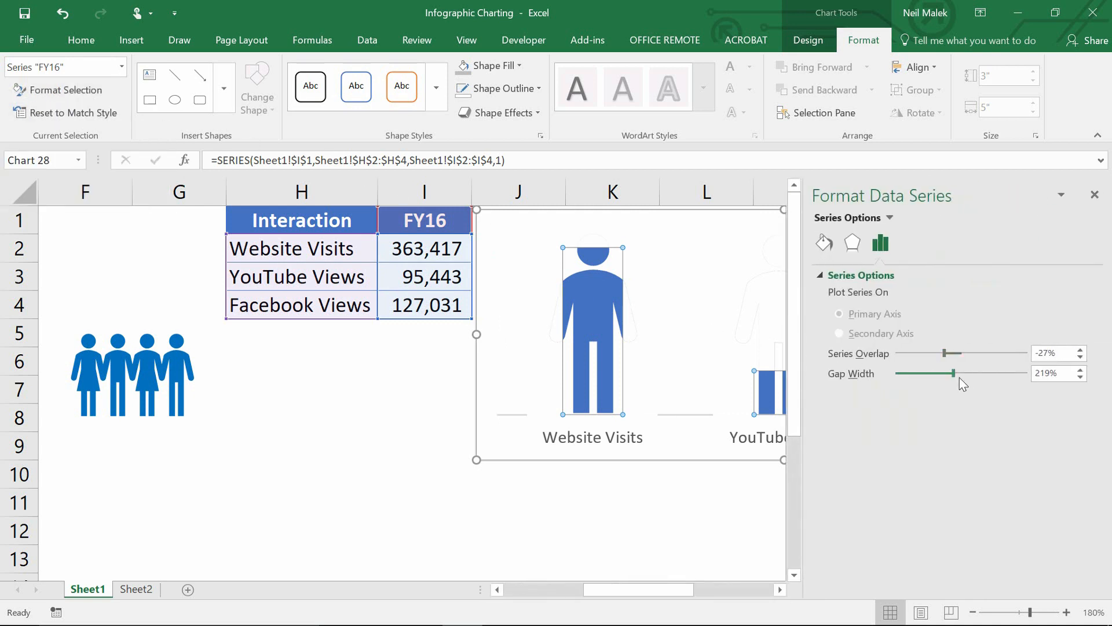
pyautogui.moveTo(954, 372); pyautogui.dragTo(936, 372)
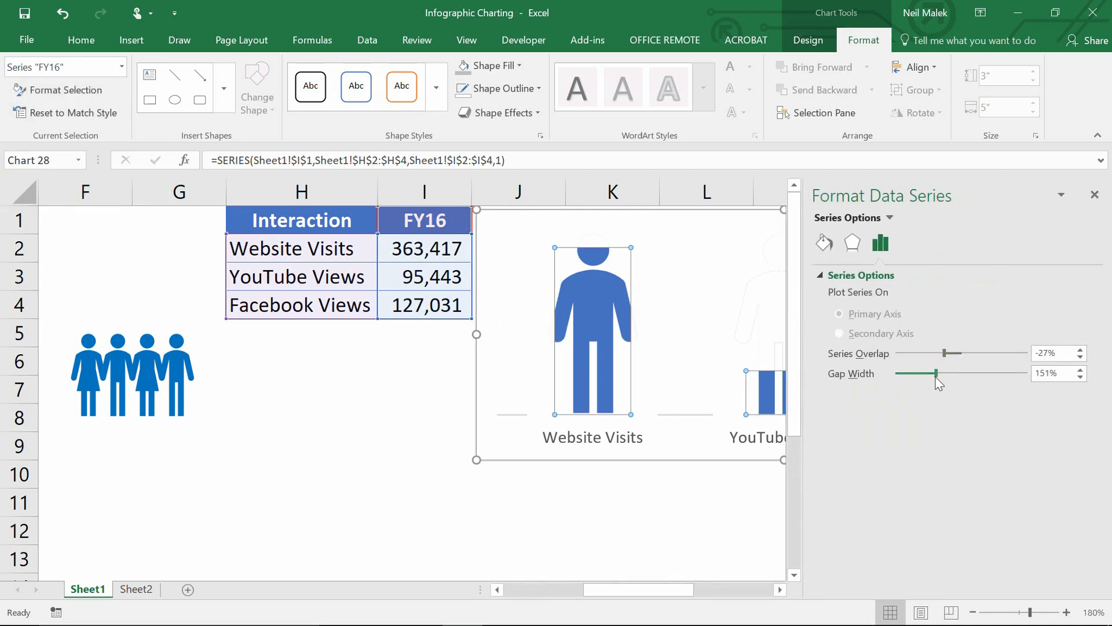
pyautogui.moveTo(937, 375); pyautogui.dragTo(922, 375)
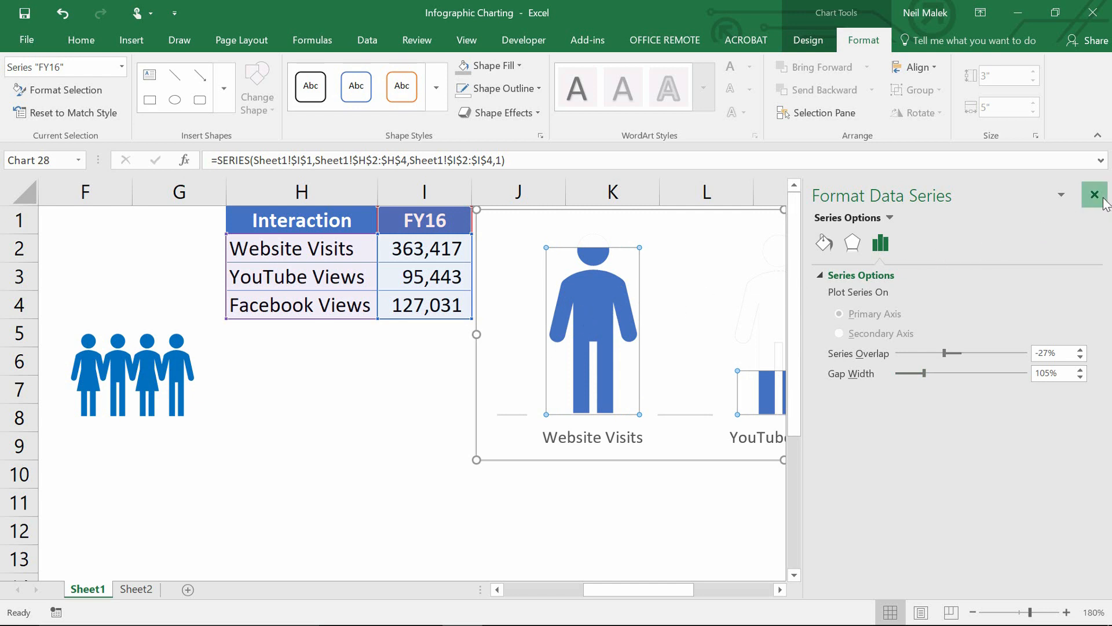
pyautogui.click(1095, 193)
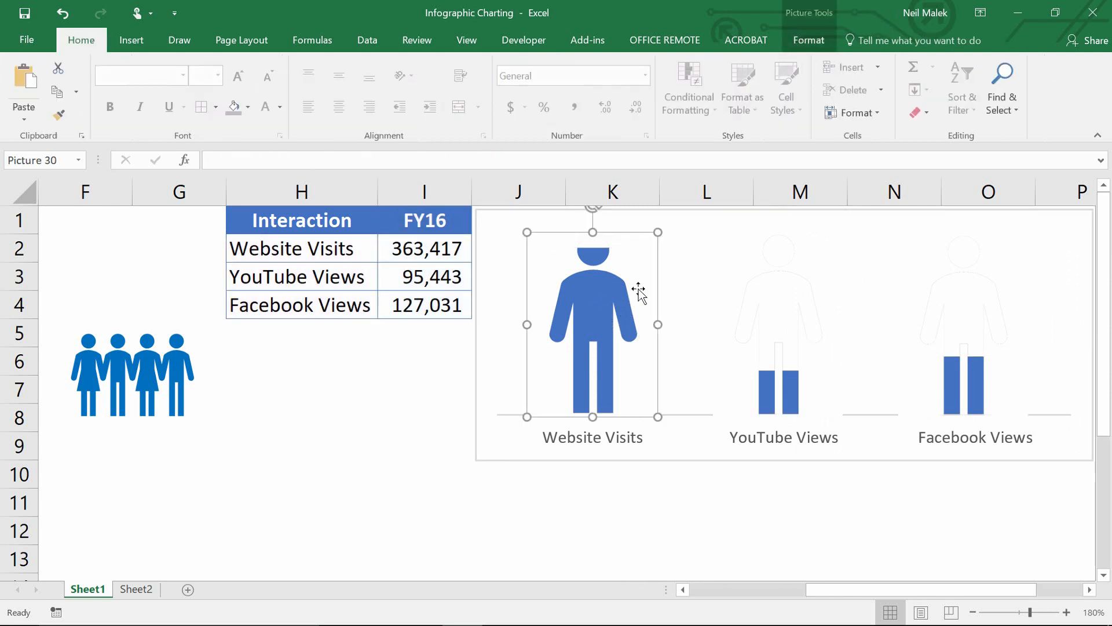
# Recolour the individual bars gray, red and blue via Shape Fill behind their masks
pyautogui.click(592, 324)
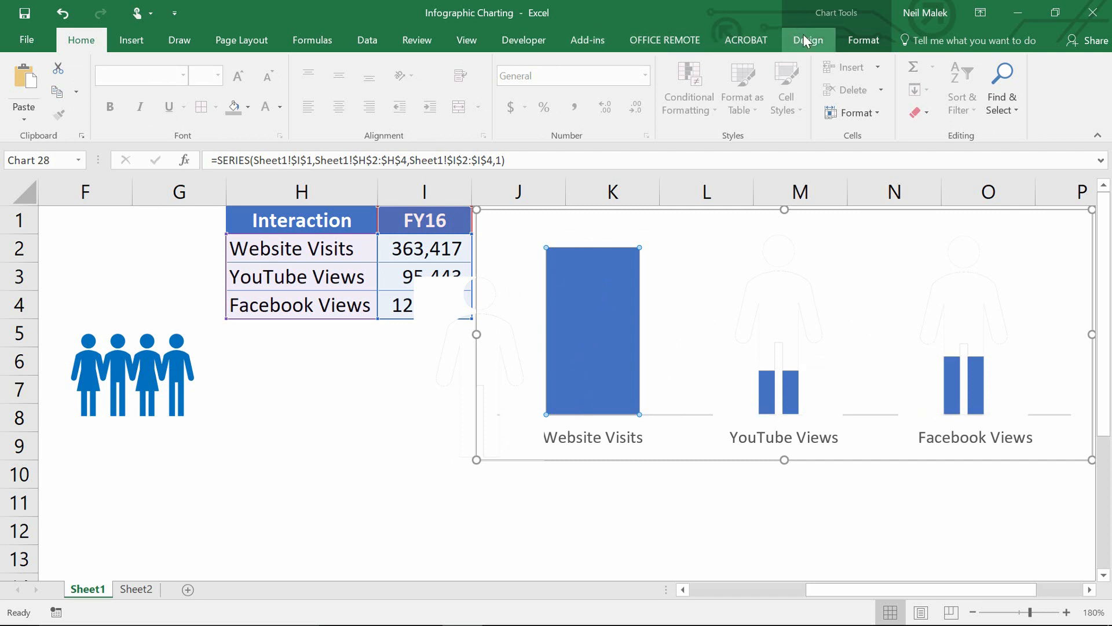
pyautogui.click(862, 40)
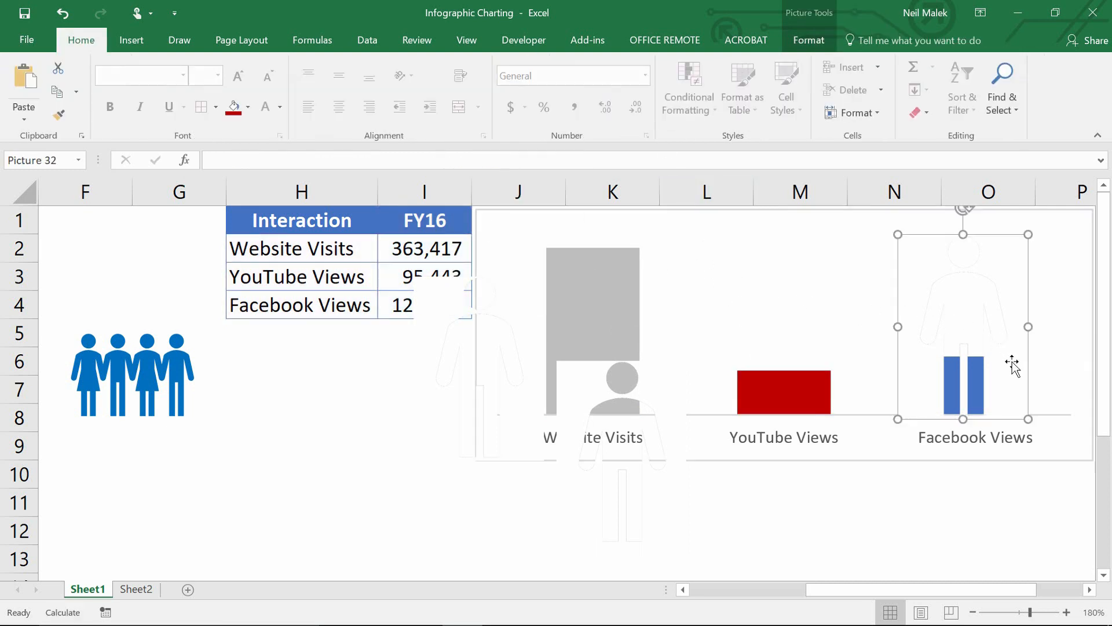
pyautogui.click(975, 383)
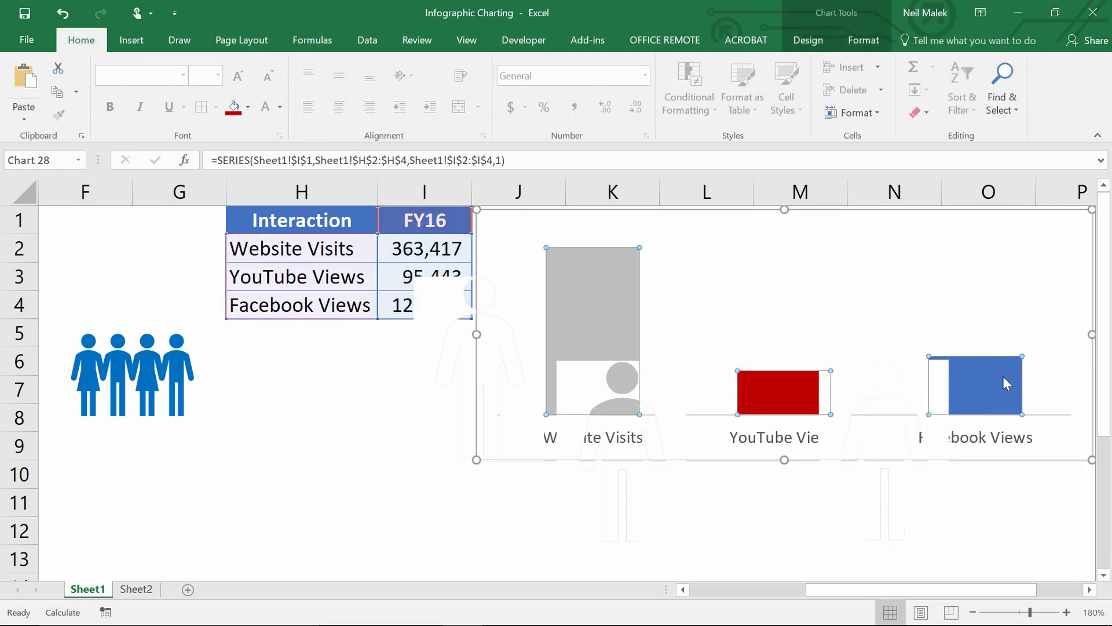
pyautogui.click(862, 40)
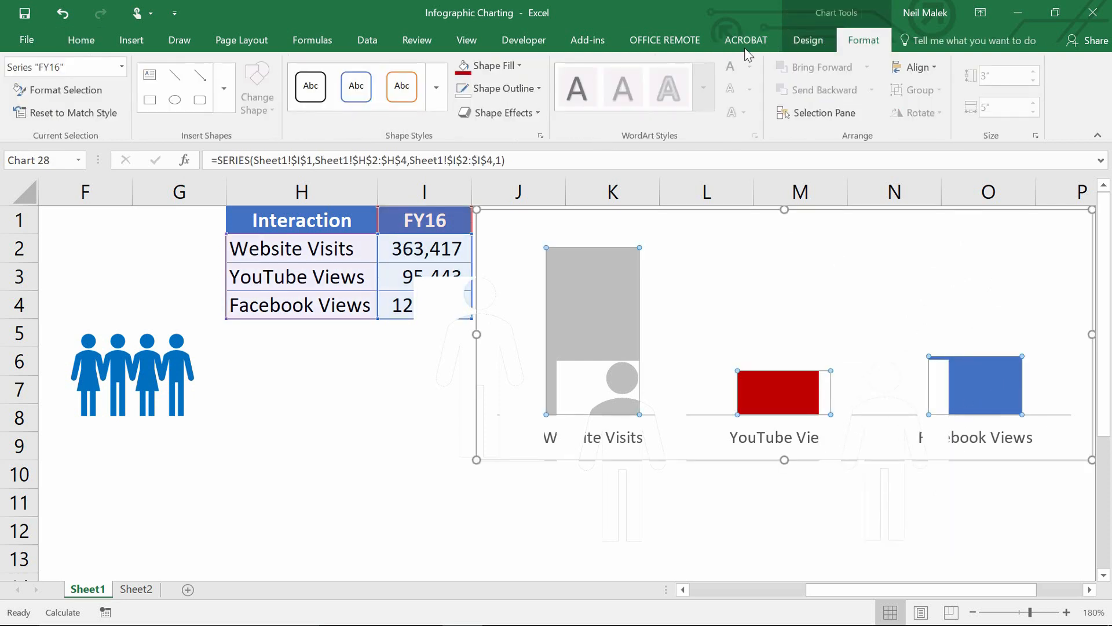
pyautogui.click(491, 65)
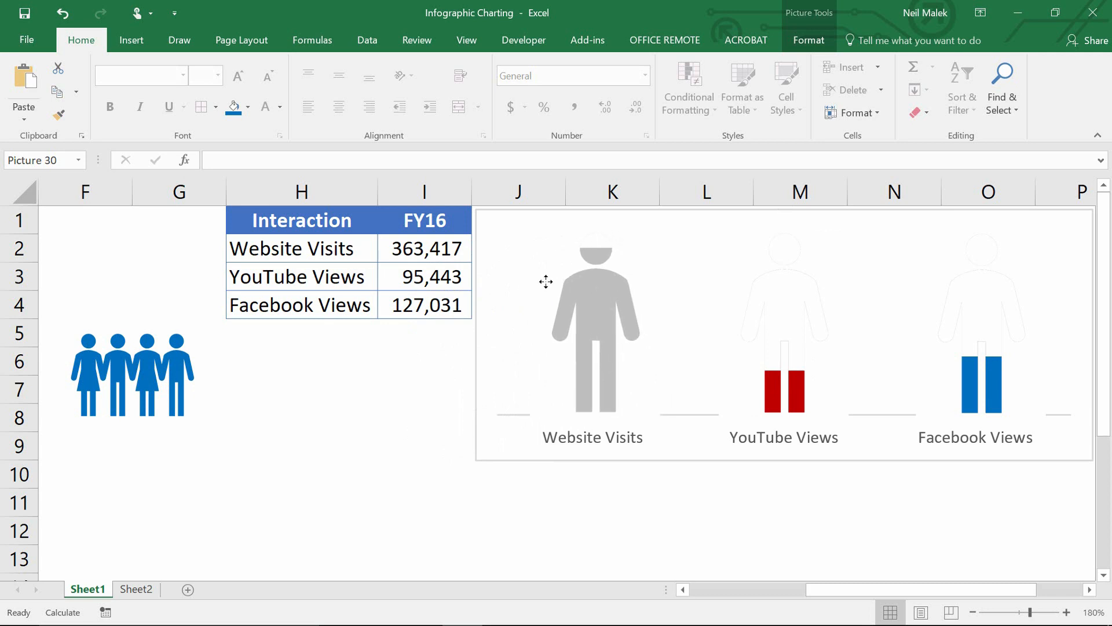
pyautogui.click(594, 320)
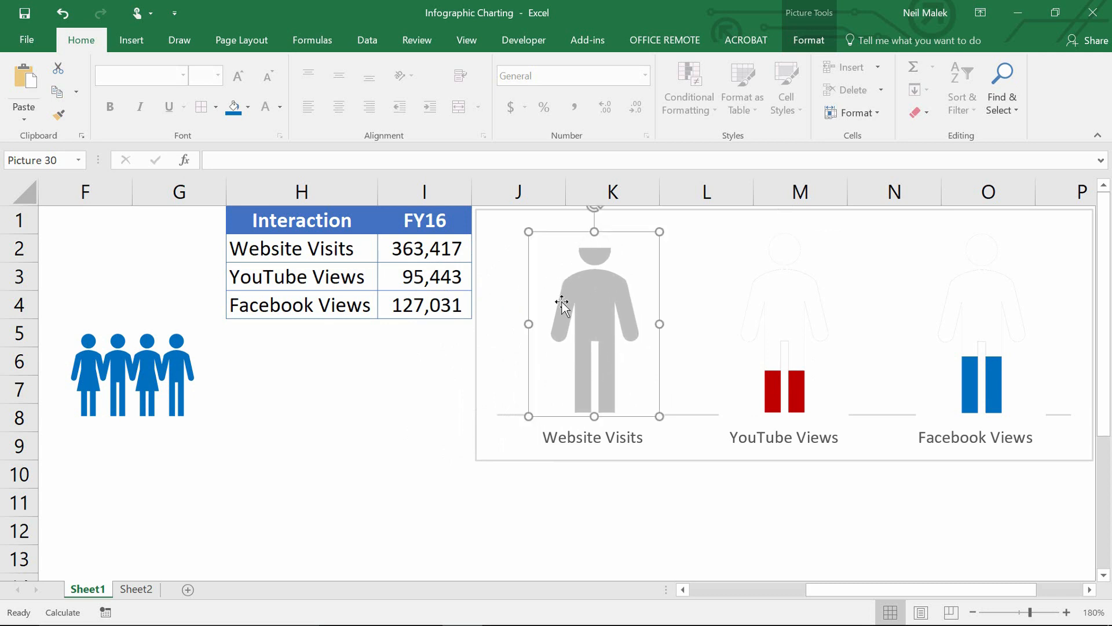
pyautogui.click(424, 277)
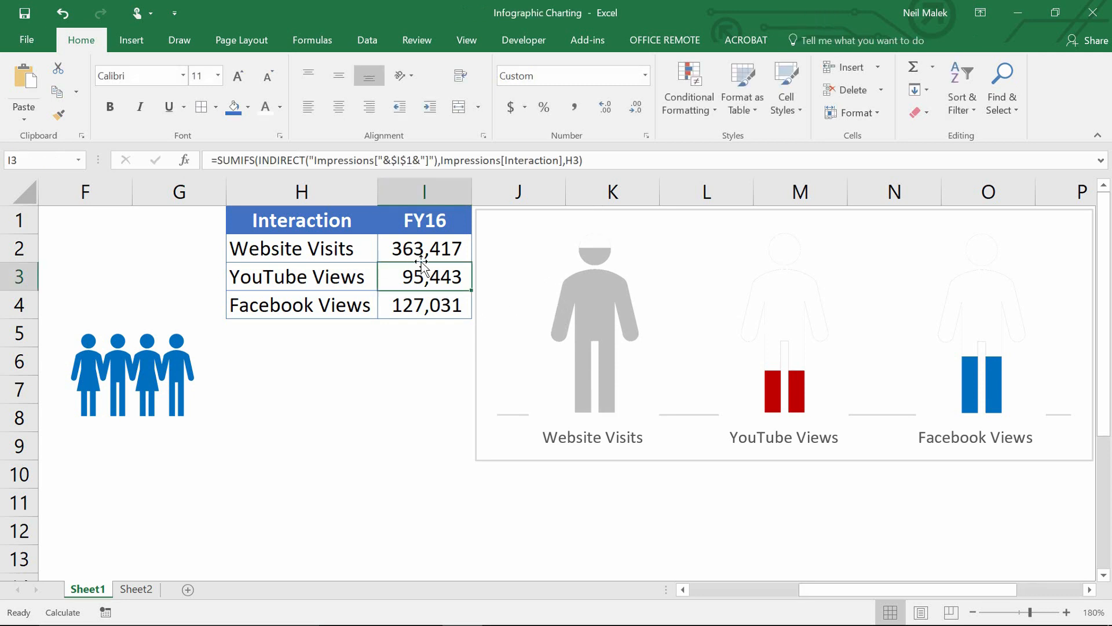
pyautogui.click(480, 220)
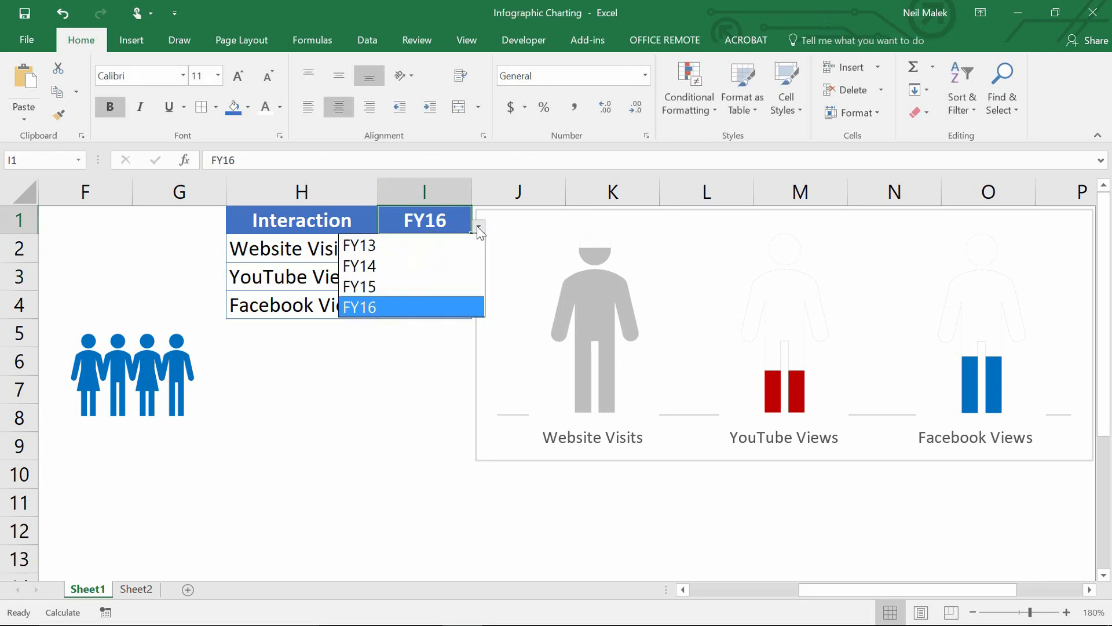
pyautogui.click(360, 245)
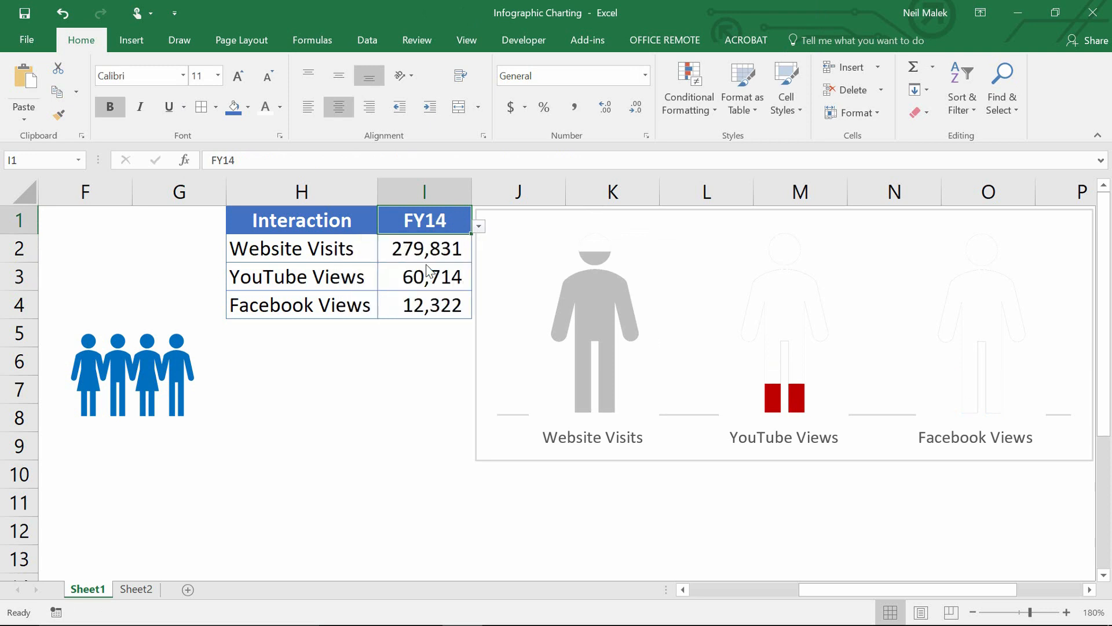
pyautogui.click(478, 226)
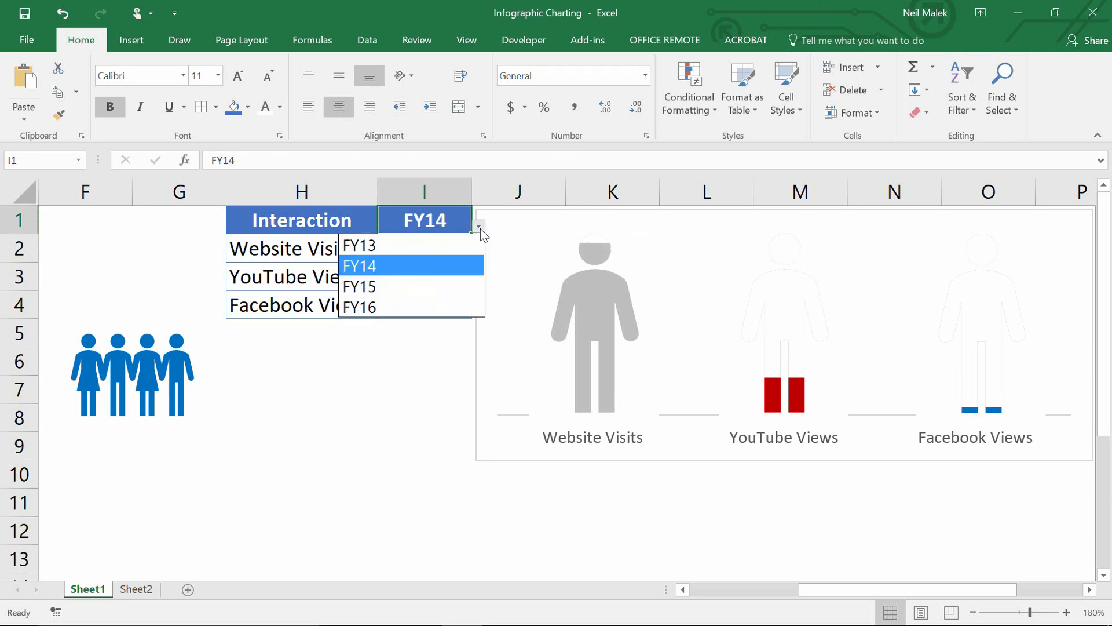
pyautogui.click(358, 286)
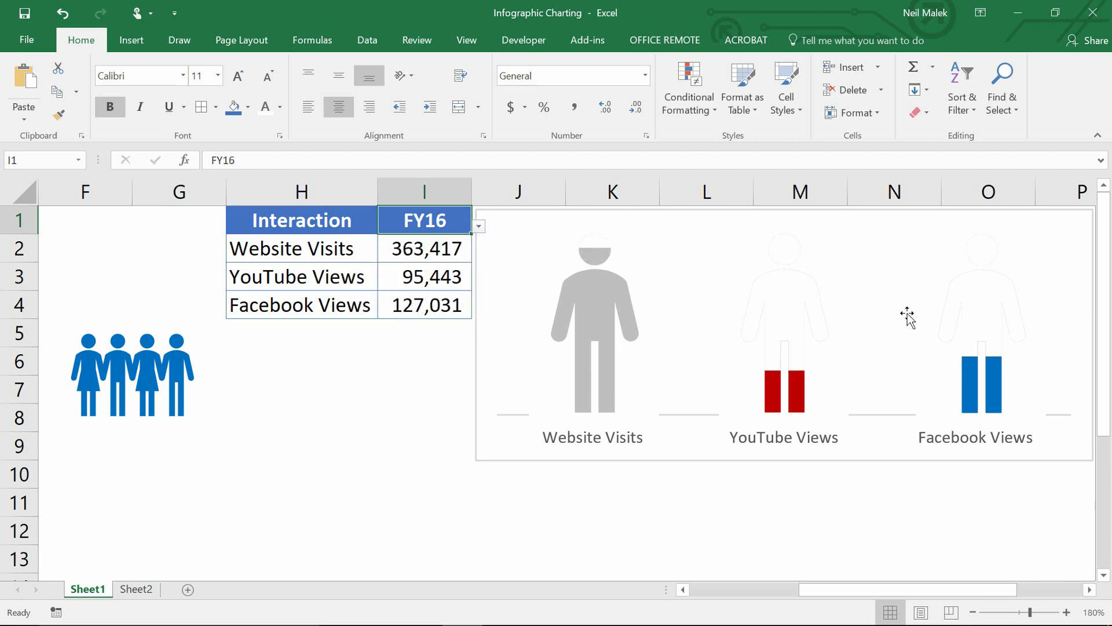
pyautogui.moveTo(581, 310)
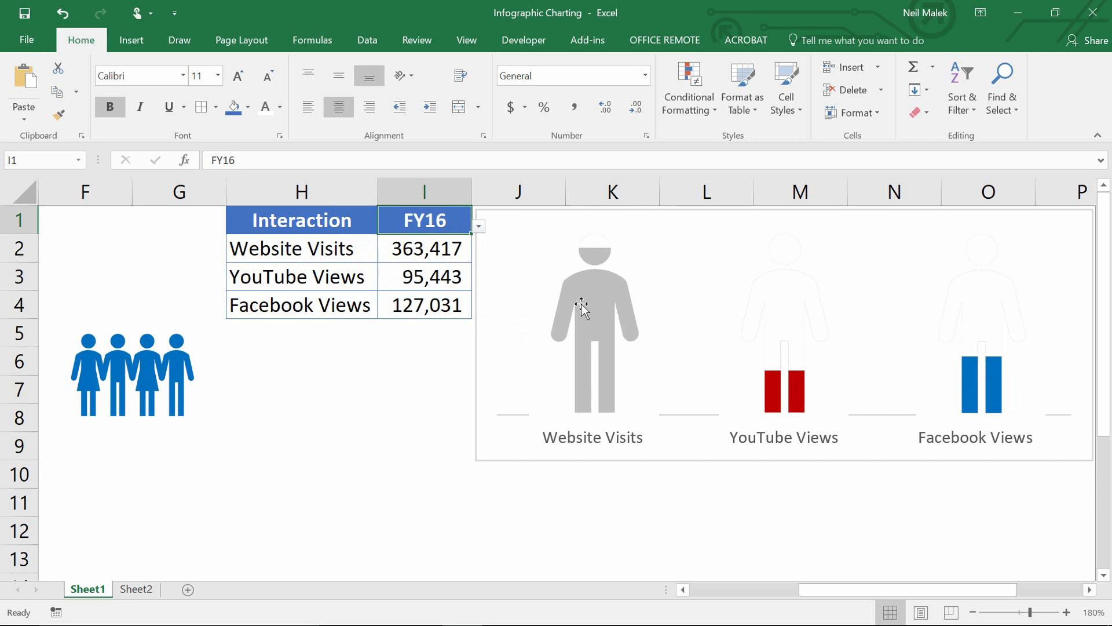
pyautogui.moveTo(595, 252)
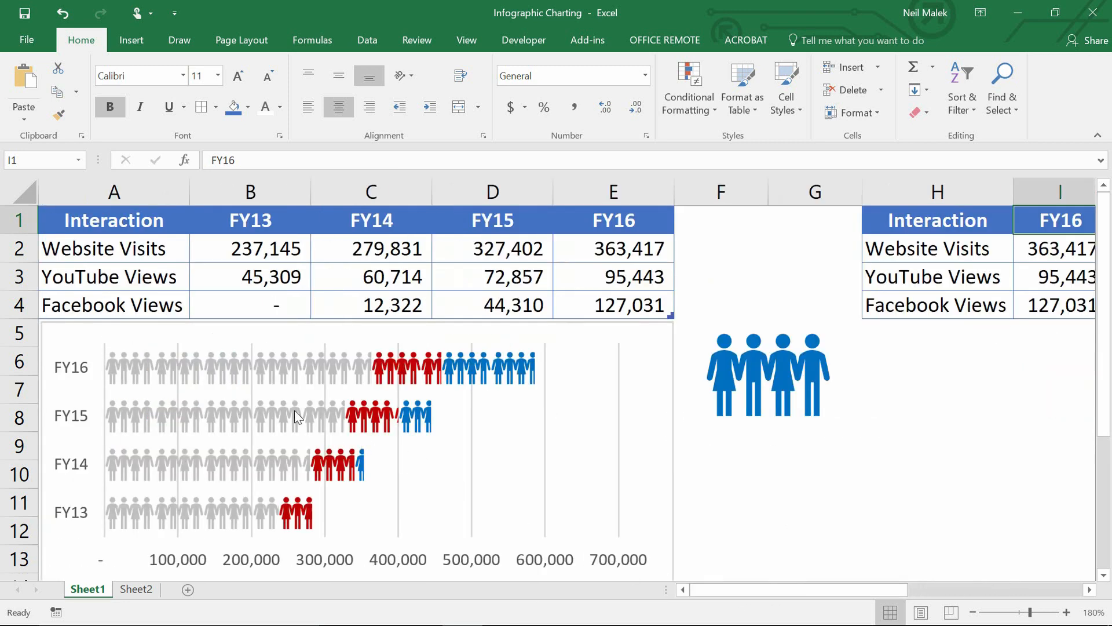
pyautogui.moveTo(390, 368)
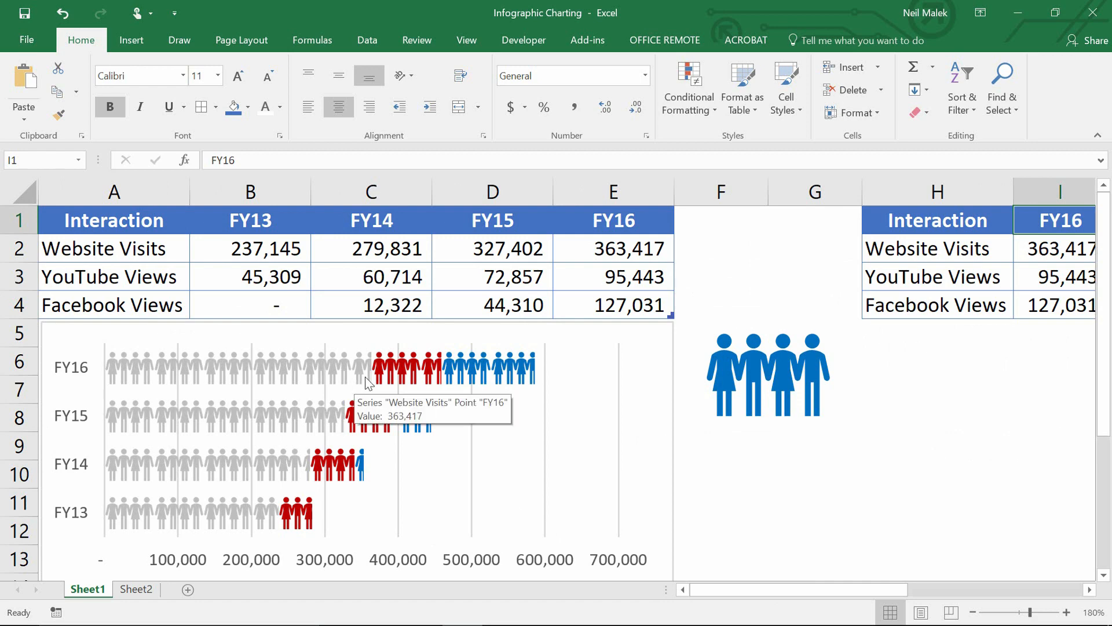